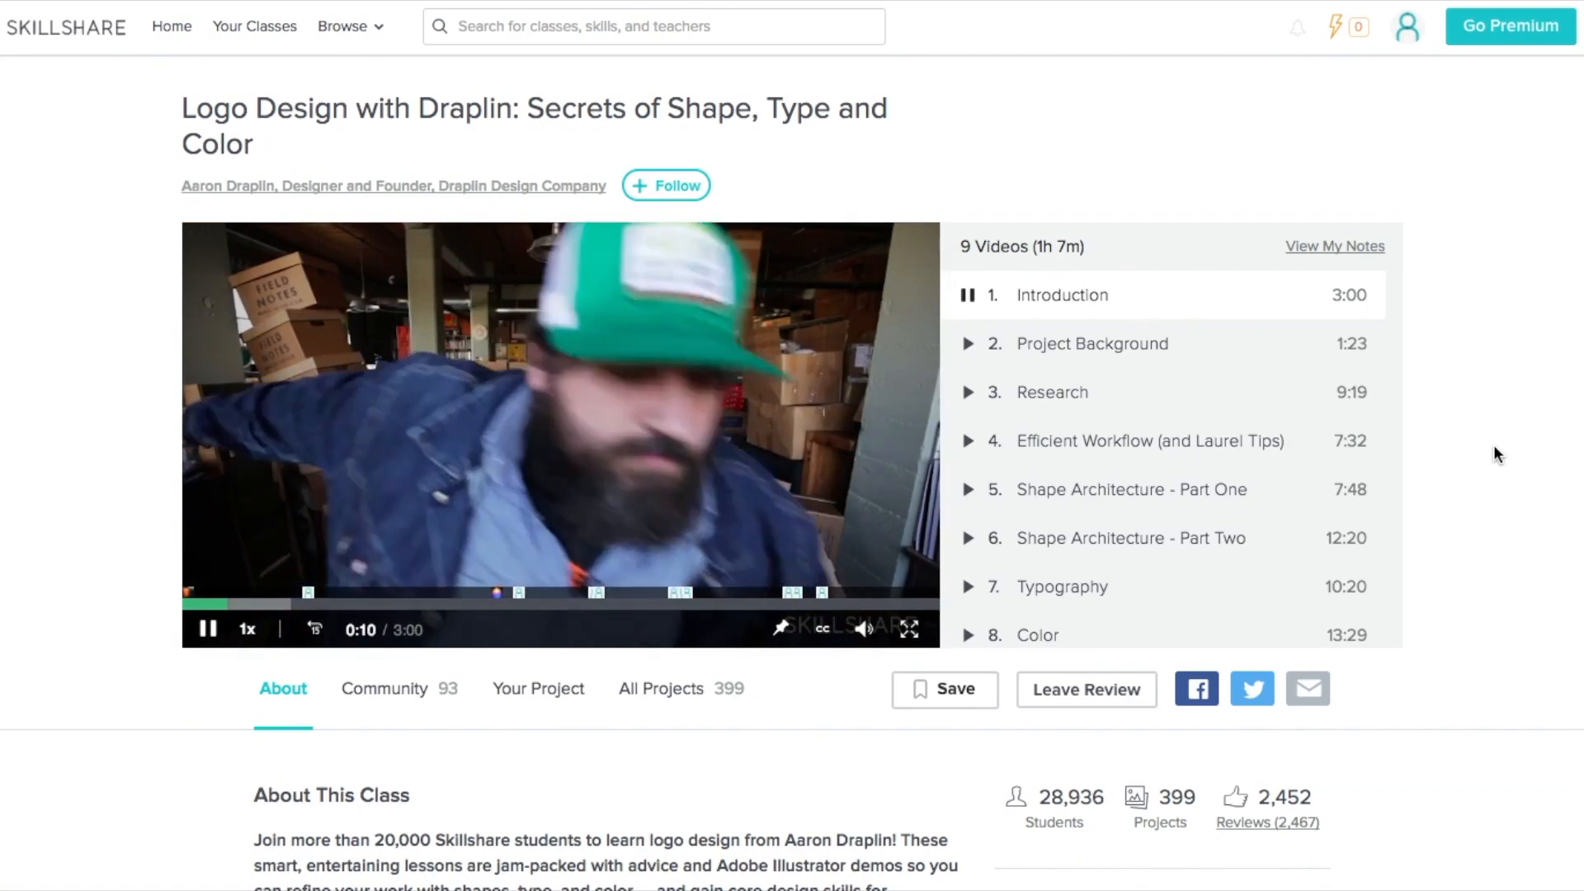
pyautogui.scroll(-3)
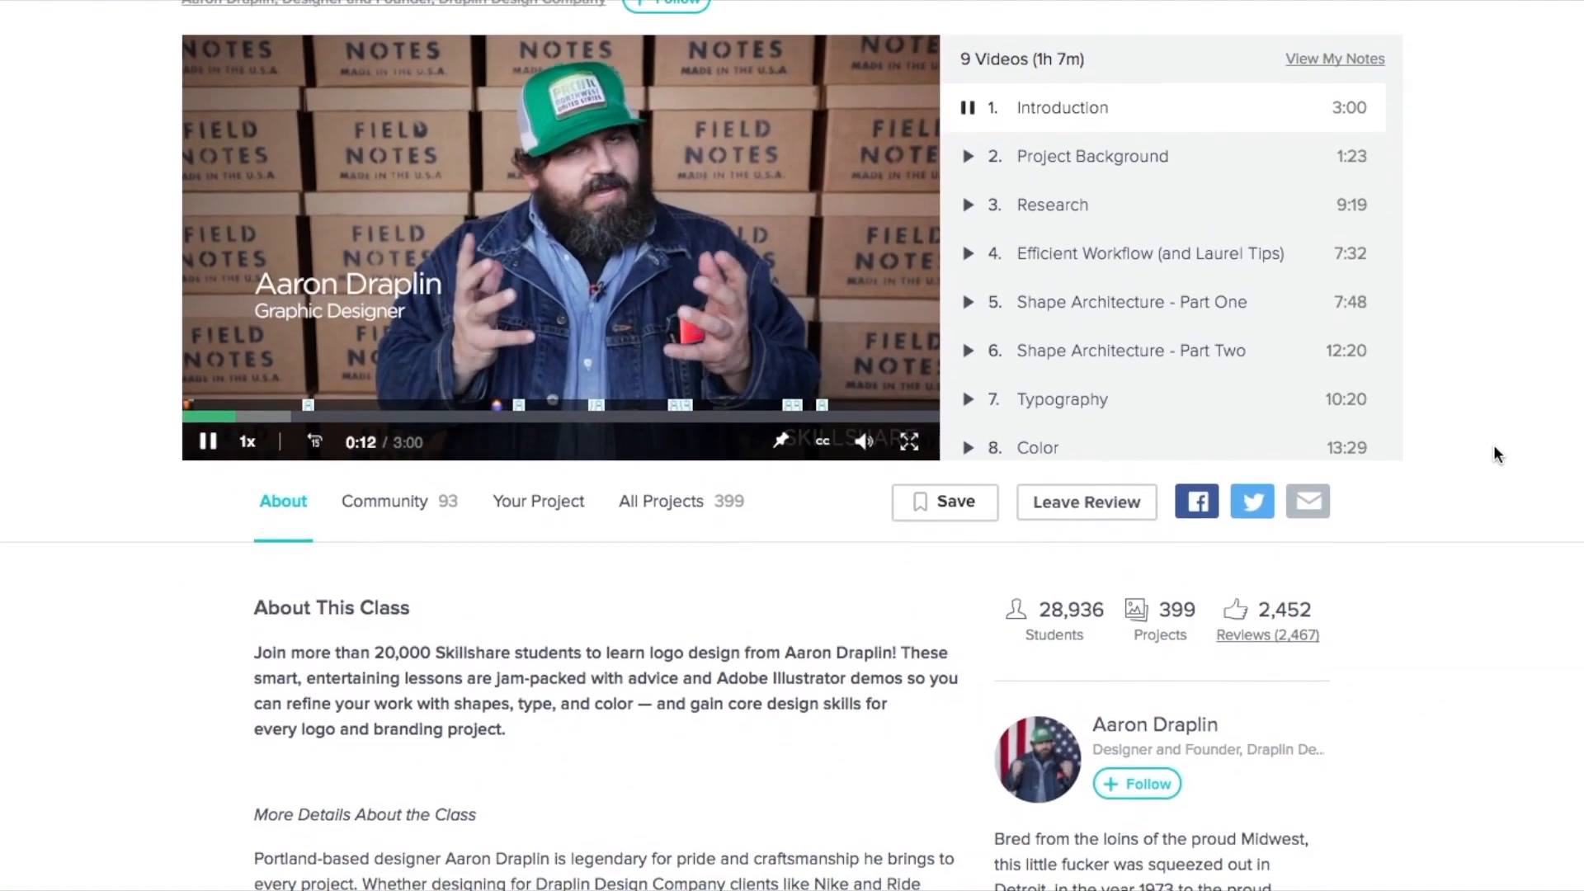
pyautogui.click(661, 502)
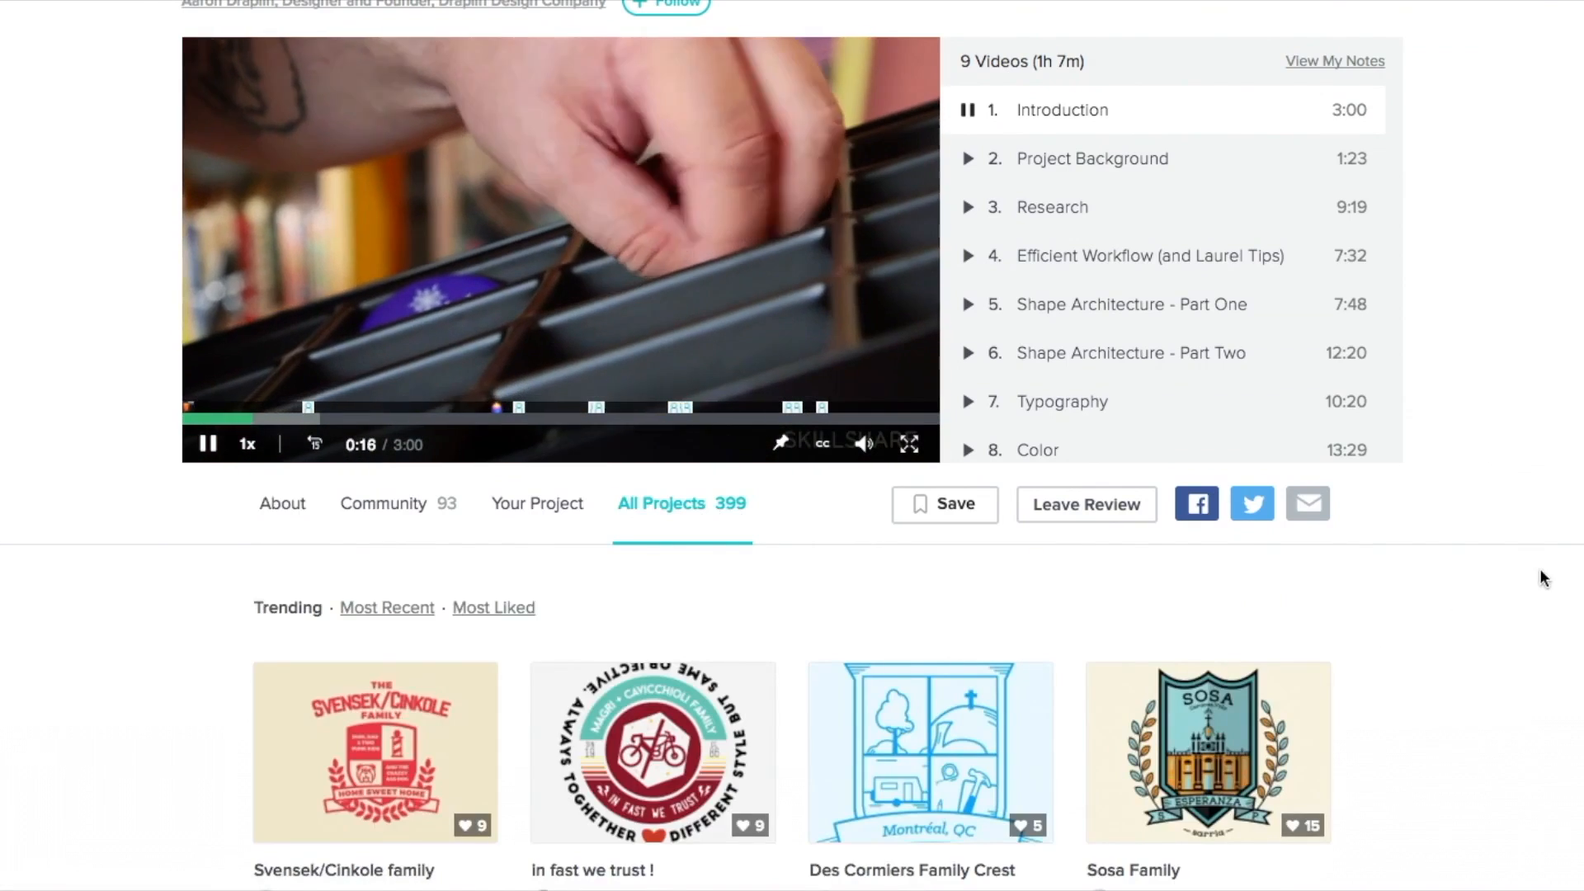
pyautogui.scroll(-3)
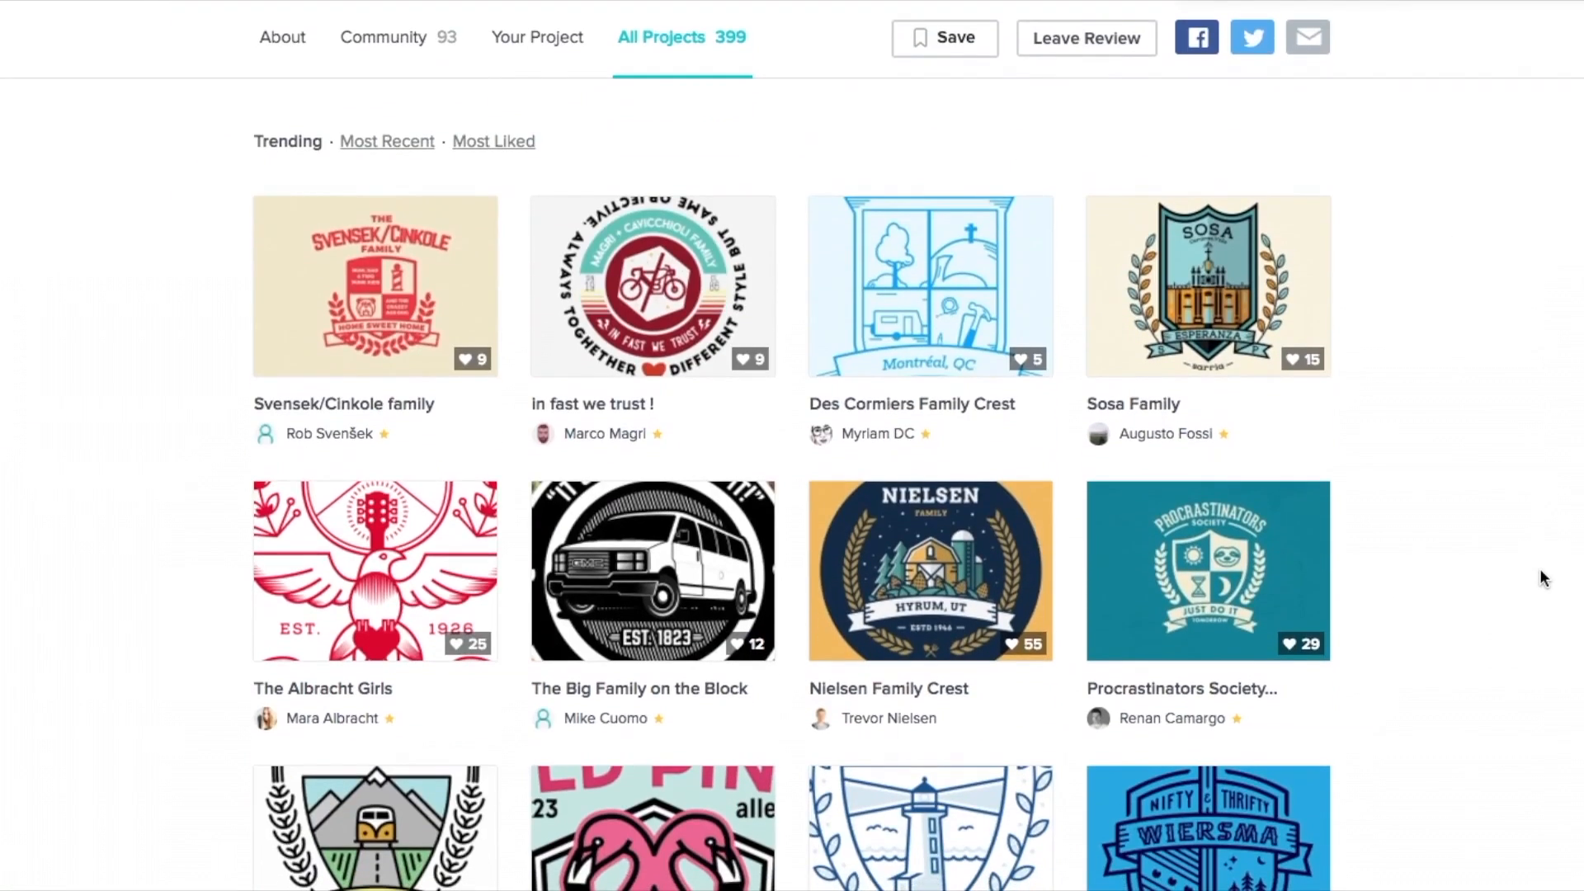
pyautogui.scroll(-3)
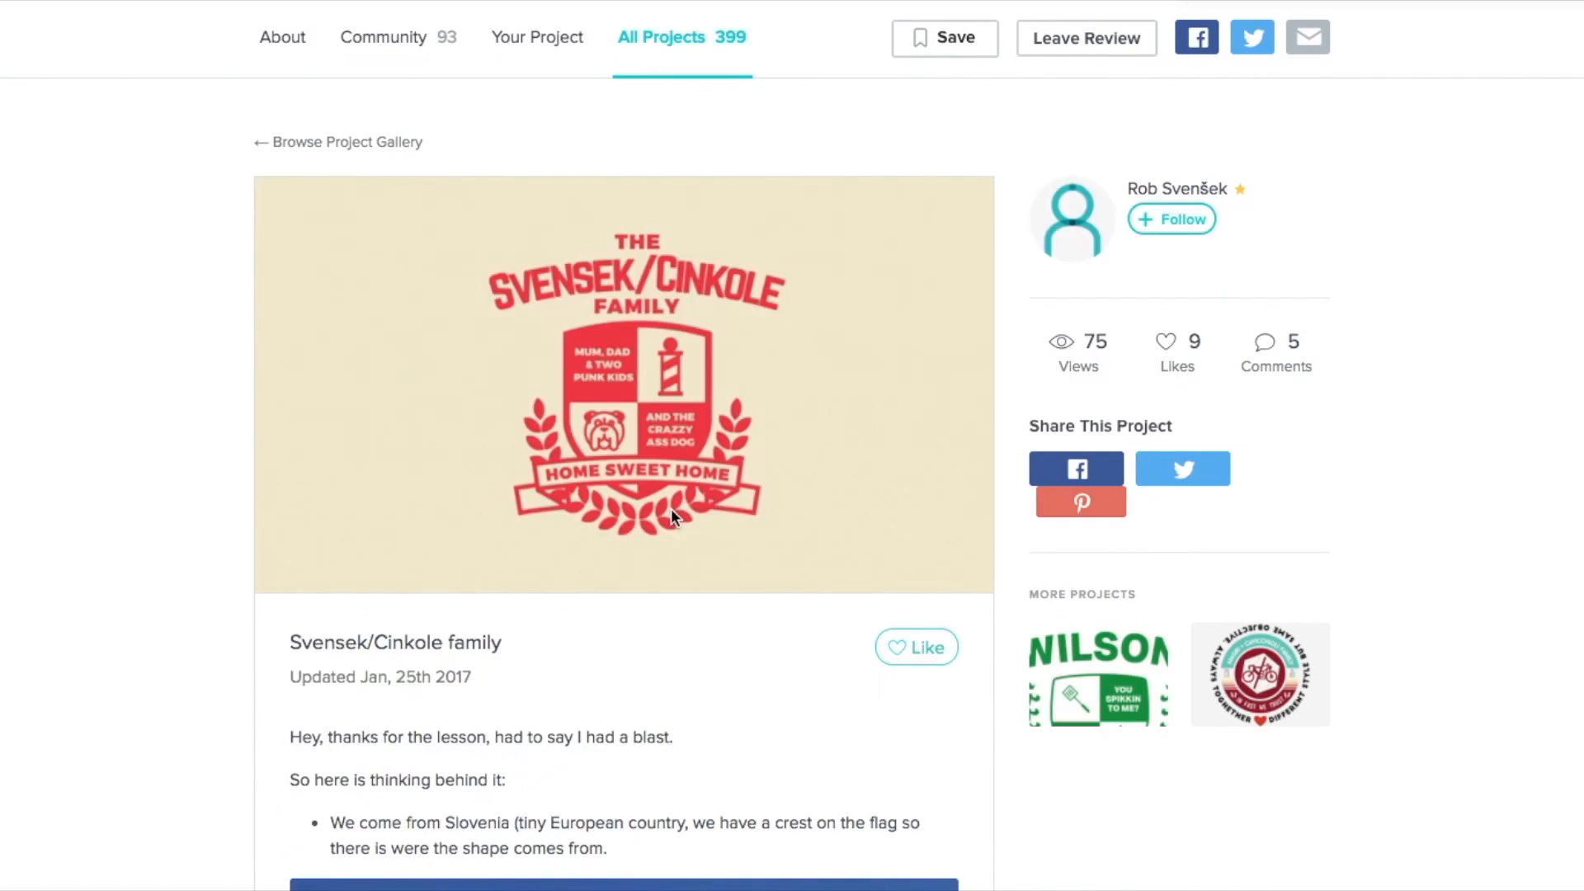
pyautogui.scroll(-3)
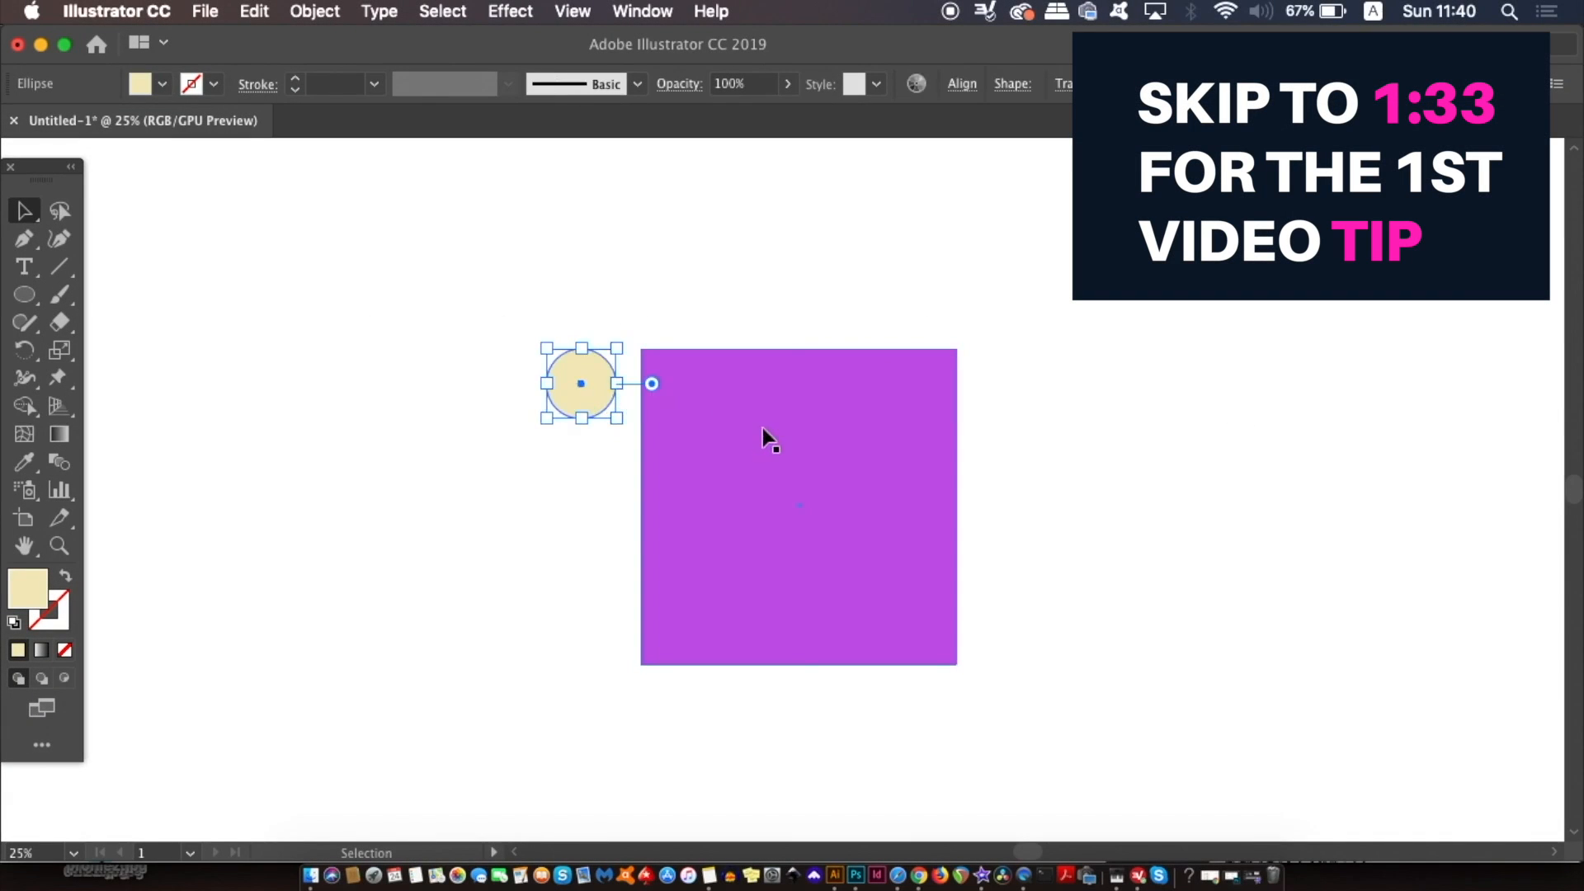
# - Show the Layers panel and move the cream circle onto the purple square's upper-left
pyautogui.click(643, 10)
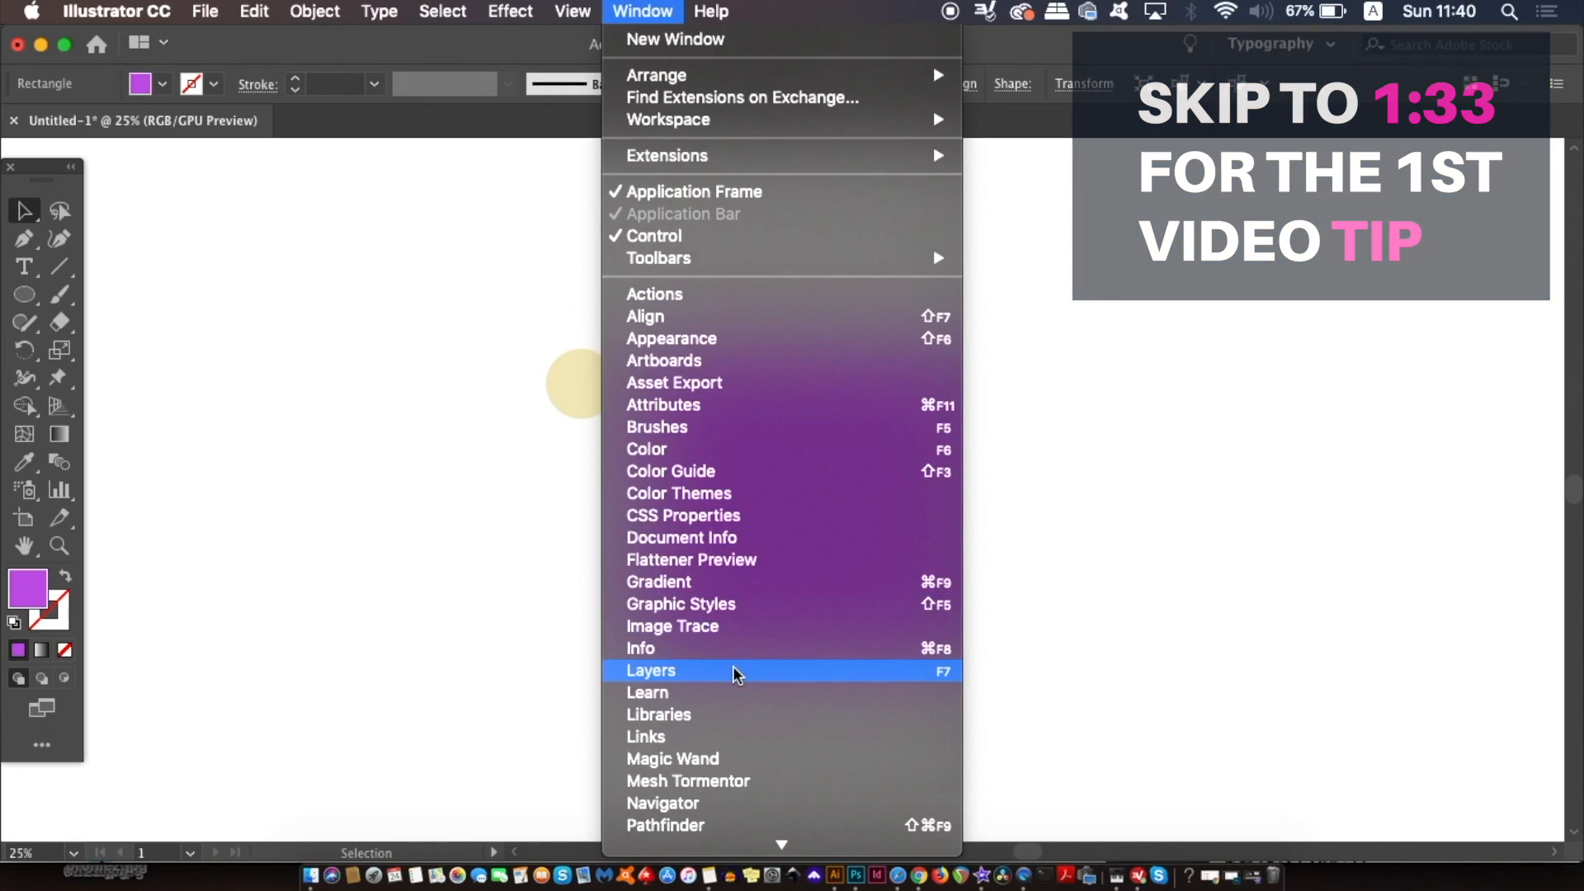
pyautogui.click(650, 670)
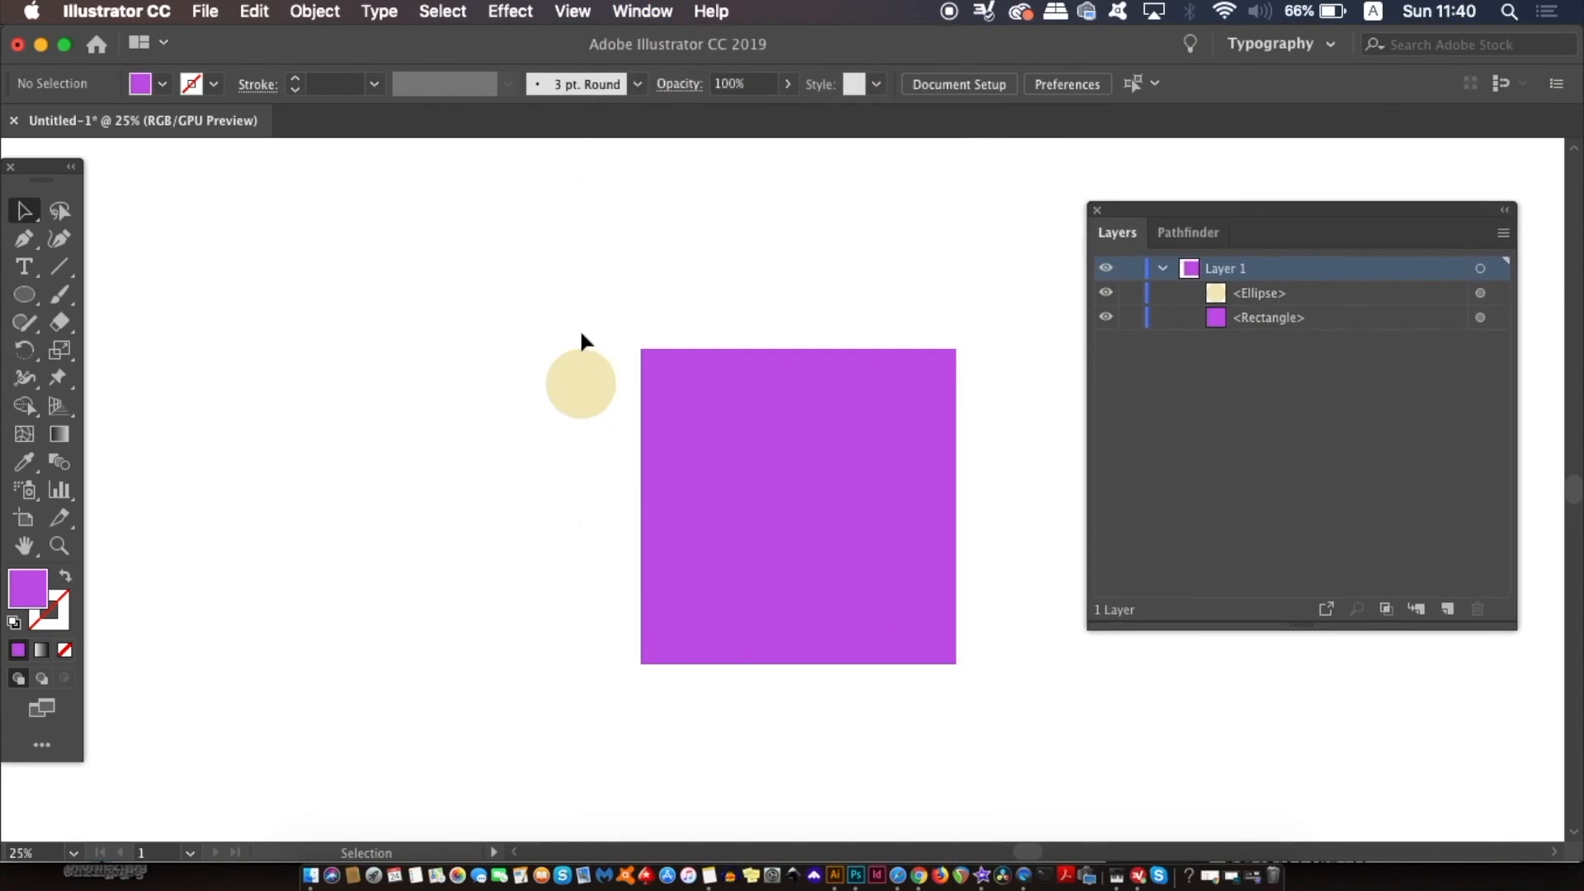
pyautogui.moveTo(580, 382); pyautogui.dragTo(720, 429)
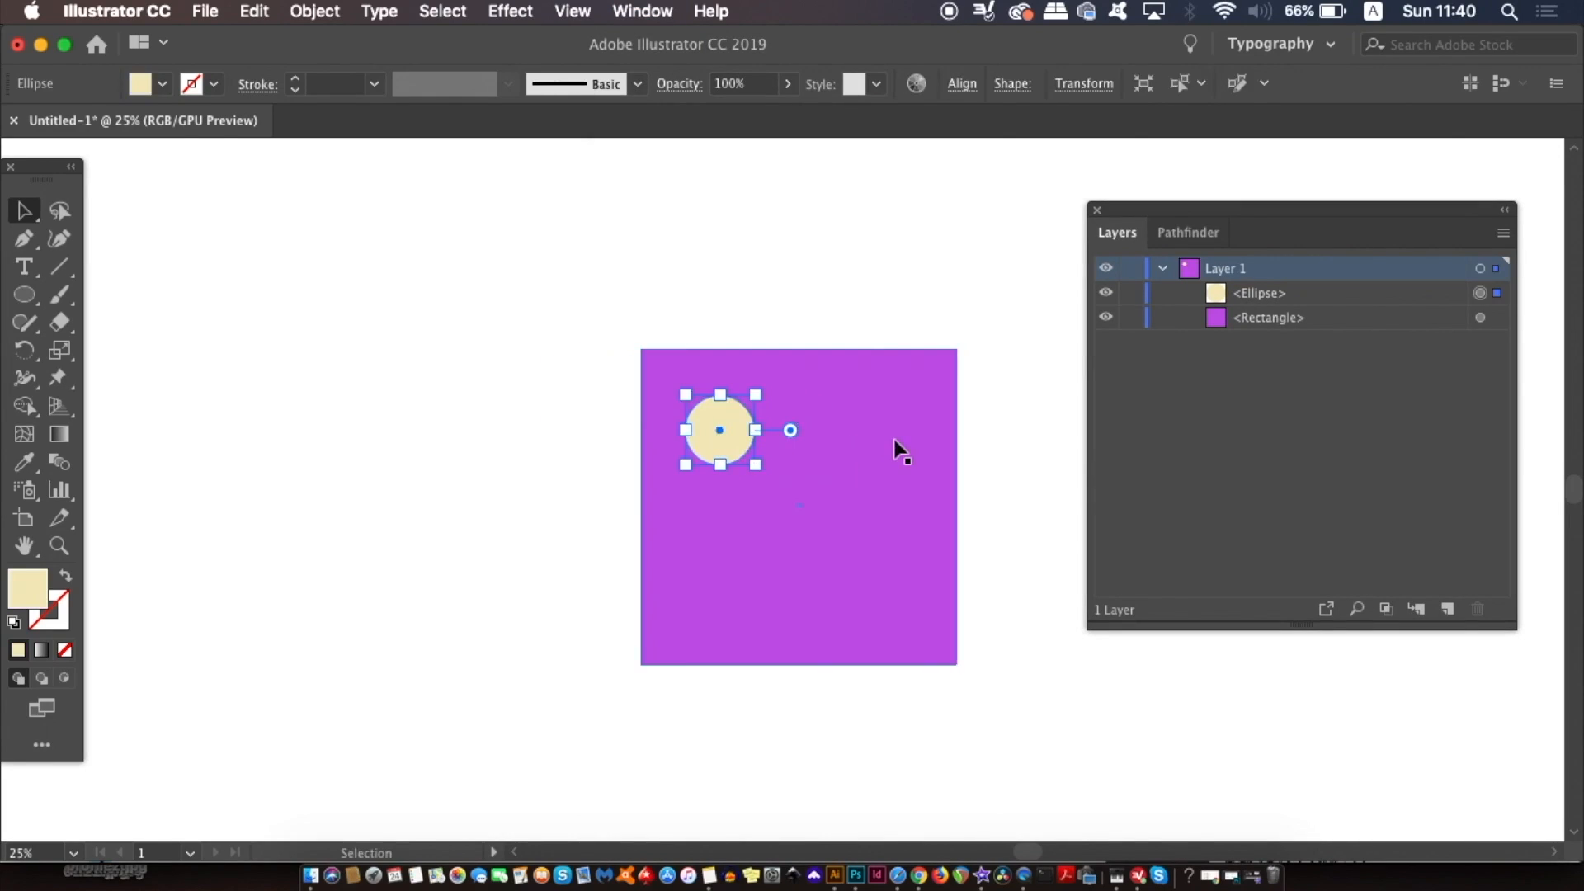
pyautogui.click(904, 606)
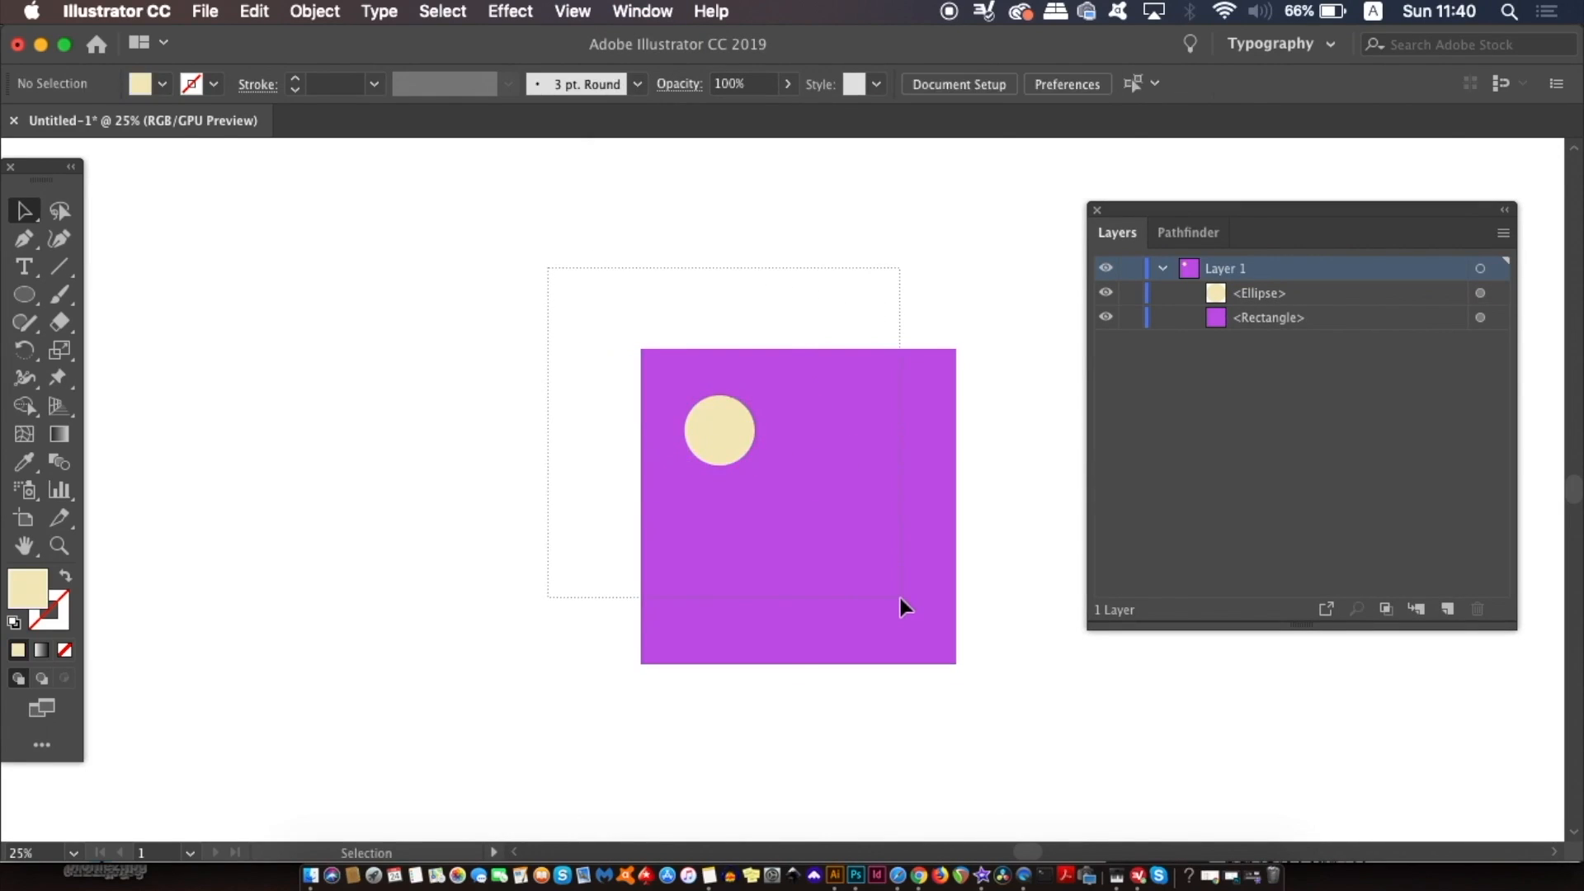
# - Make the circle and square a compound path, then select the circular hole alone
pyautogui.click(314, 11)
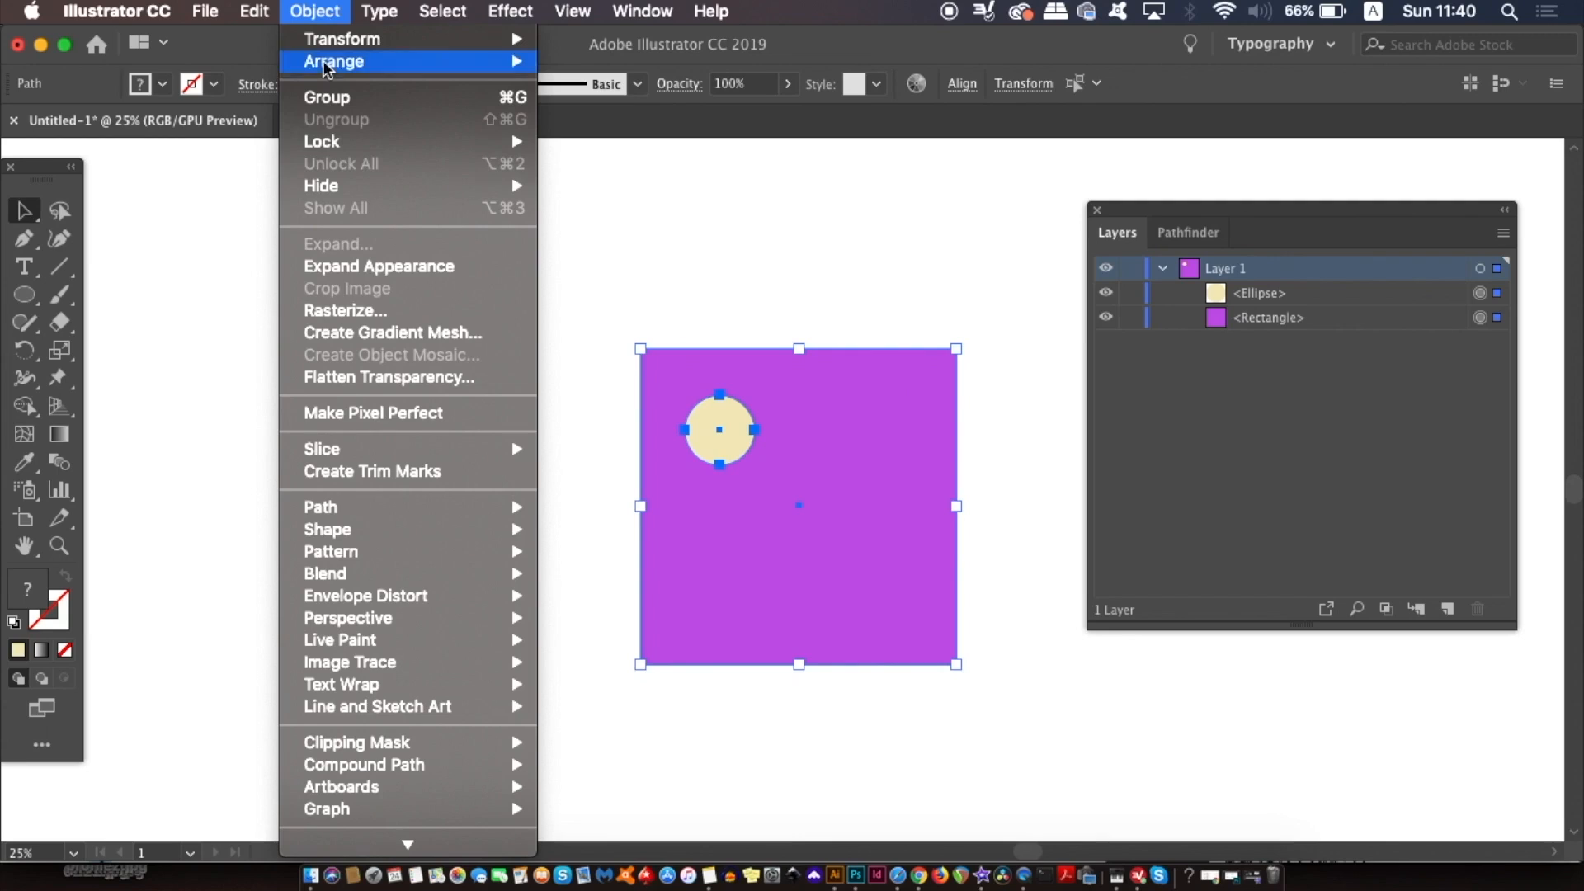
pyautogui.moveTo(363, 765)
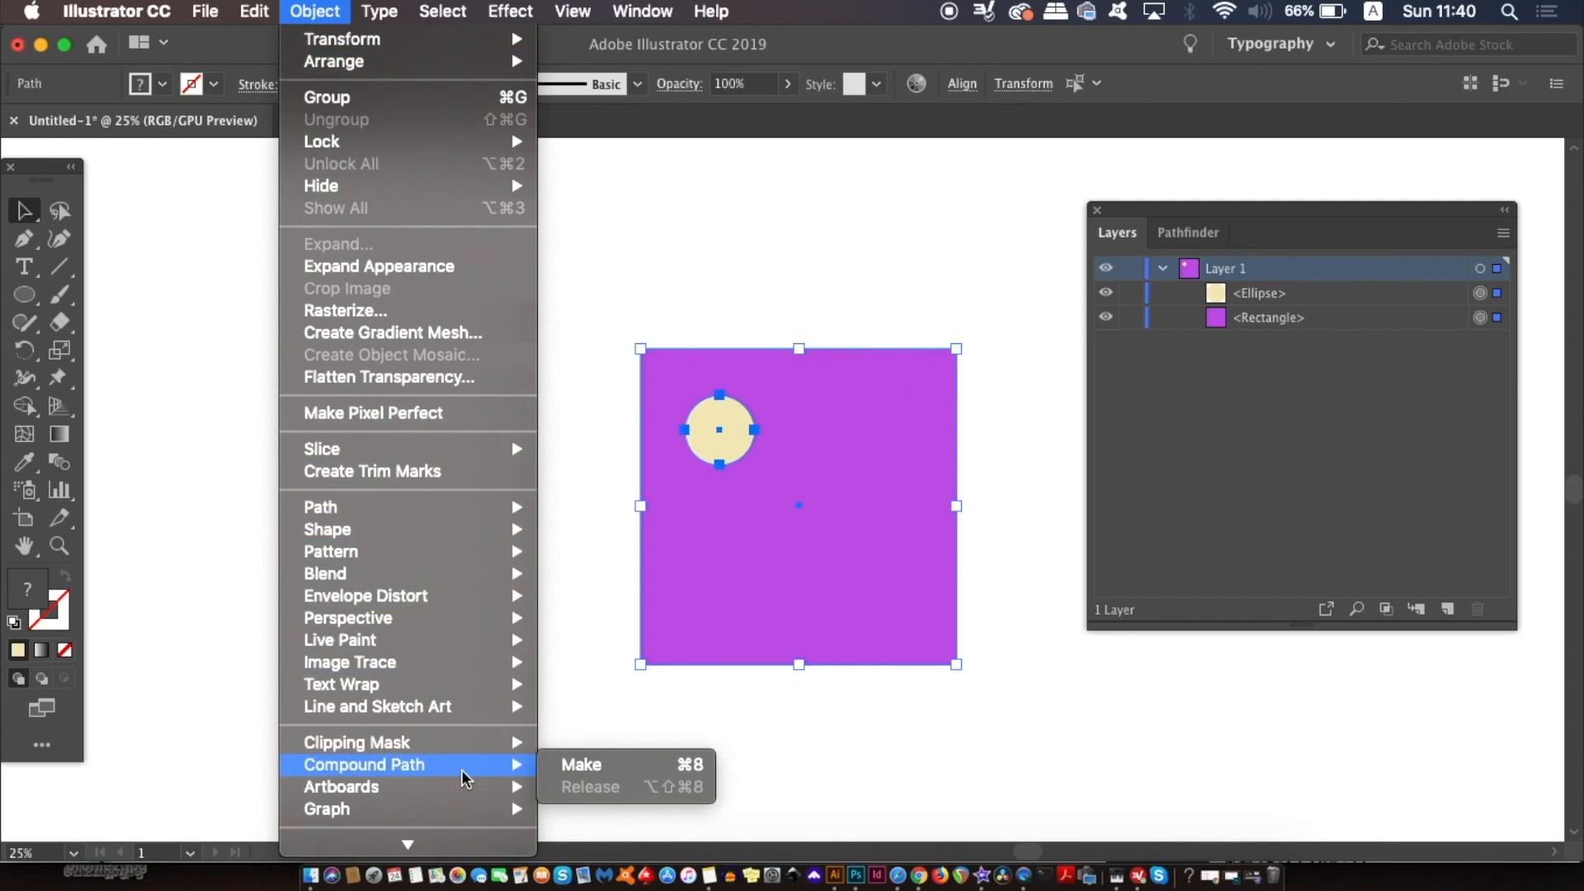
pyautogui.moveTo(626, 765)
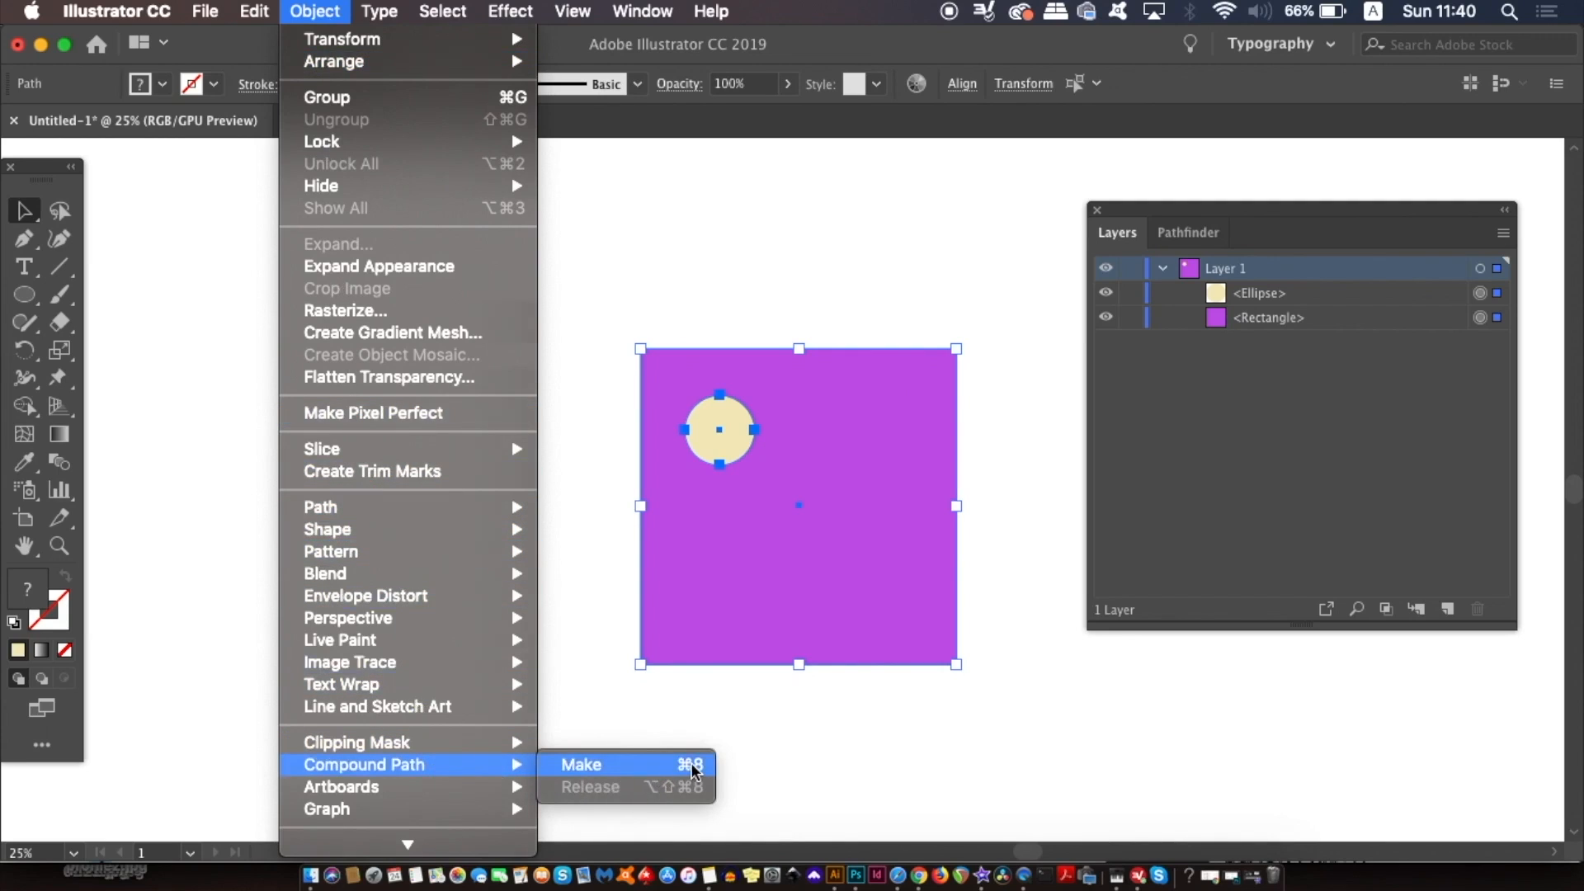
pyautogui.click(581, 764)
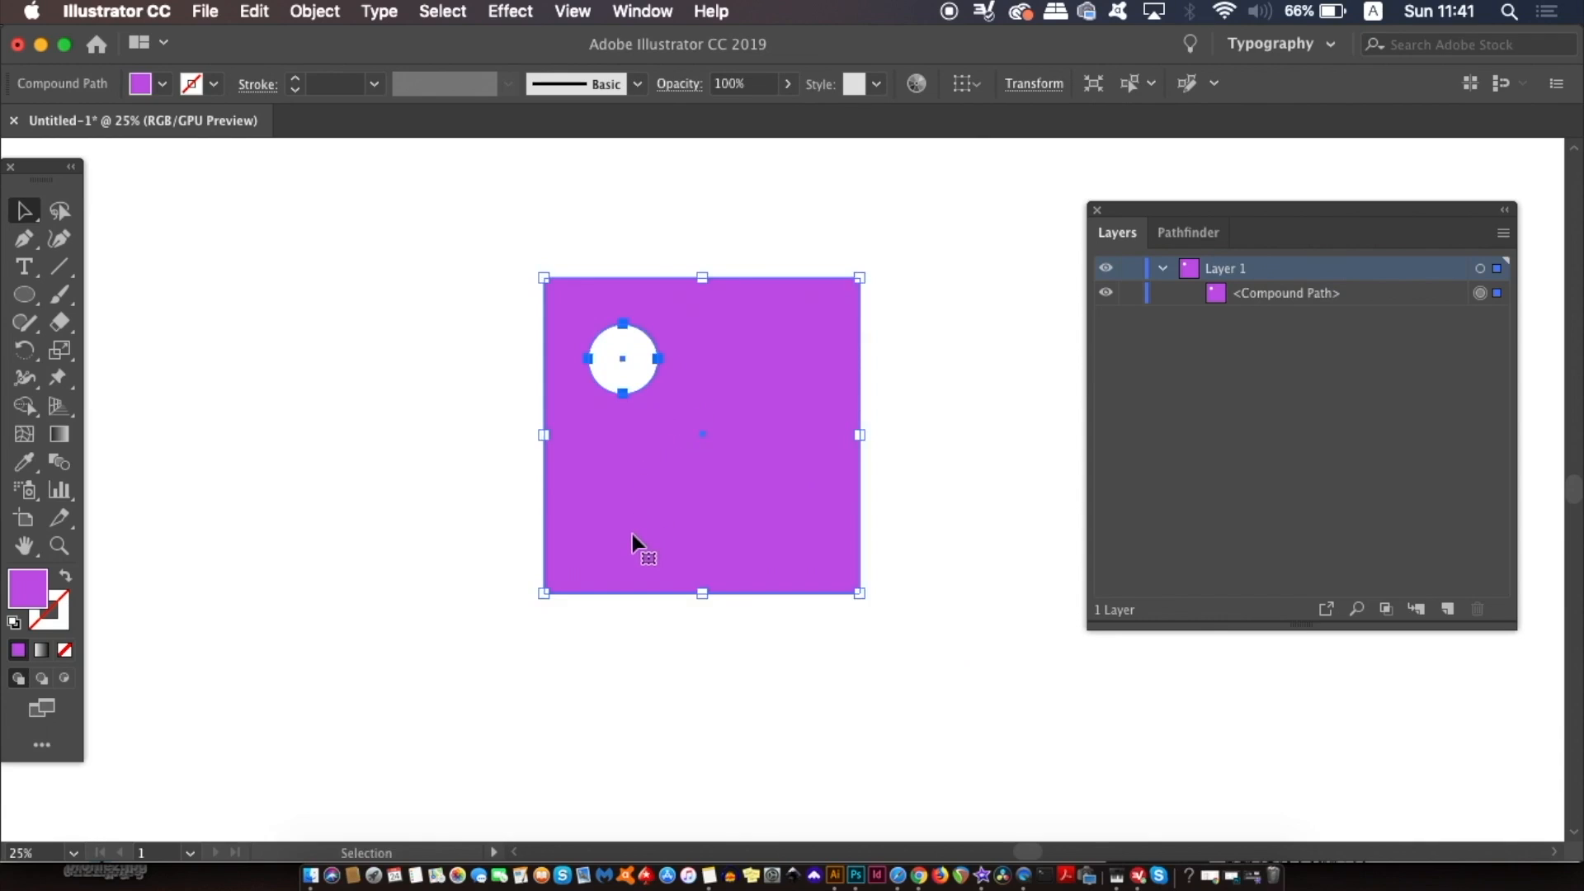
pyautogui.click(607, 616)
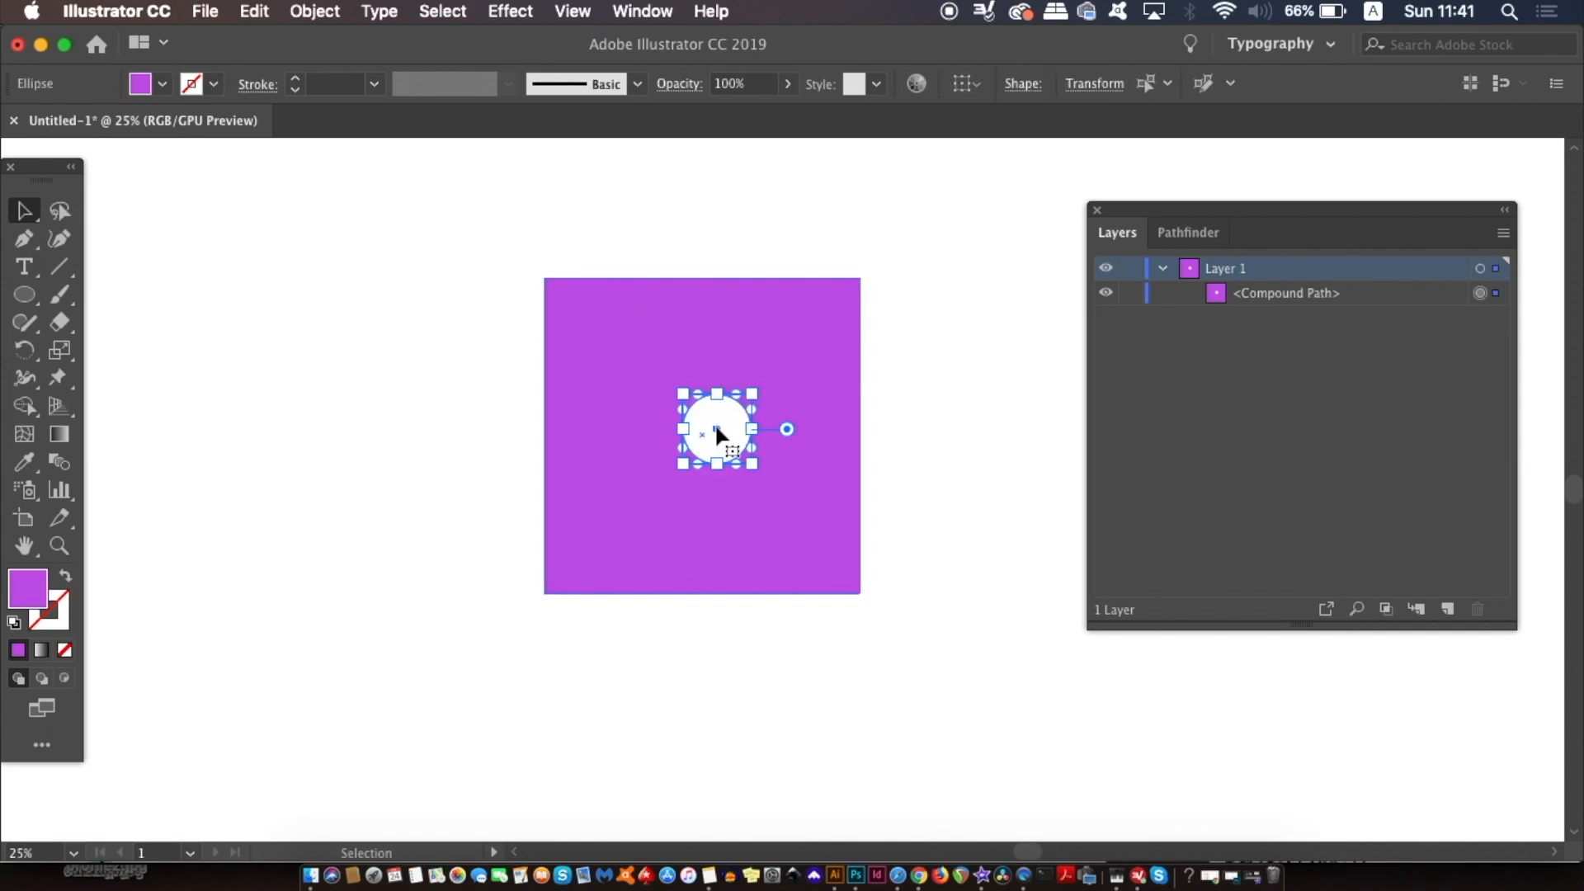
# - Drag the circular hole to the upper-right, lower-left, then right within the square
pyautogui.moveTo(717, 427); pyautogui.dragTo(776, 330)
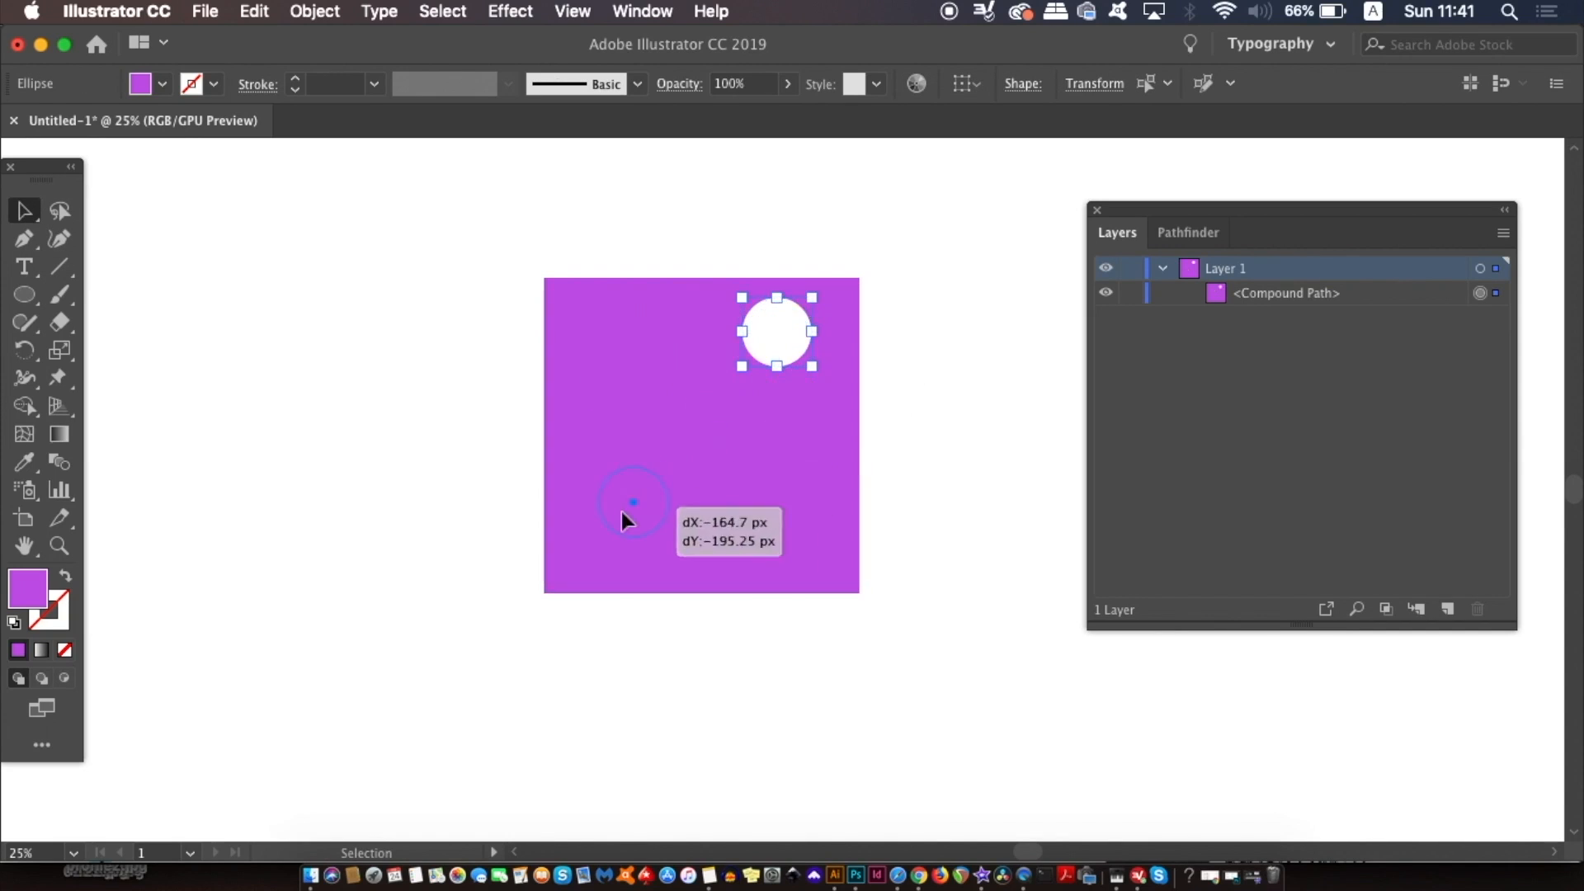
pyautogui.moveTo(775, 330); pyautogui.dragTo(602, 534)
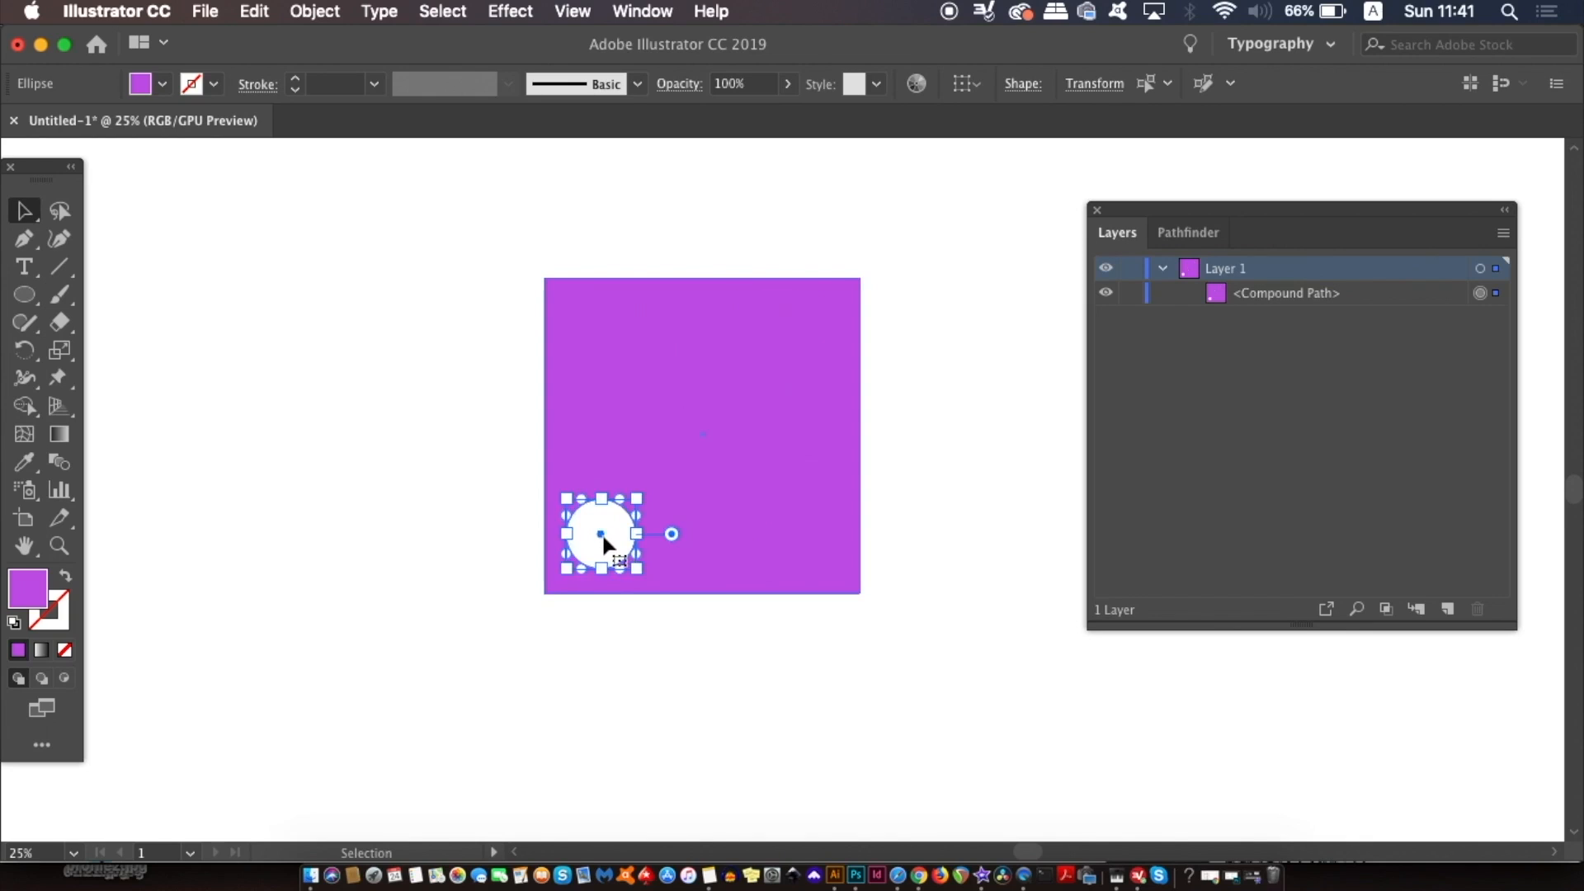
pyautogui.moveTo(601, 534); pyautogui.dragTo(778, 510)
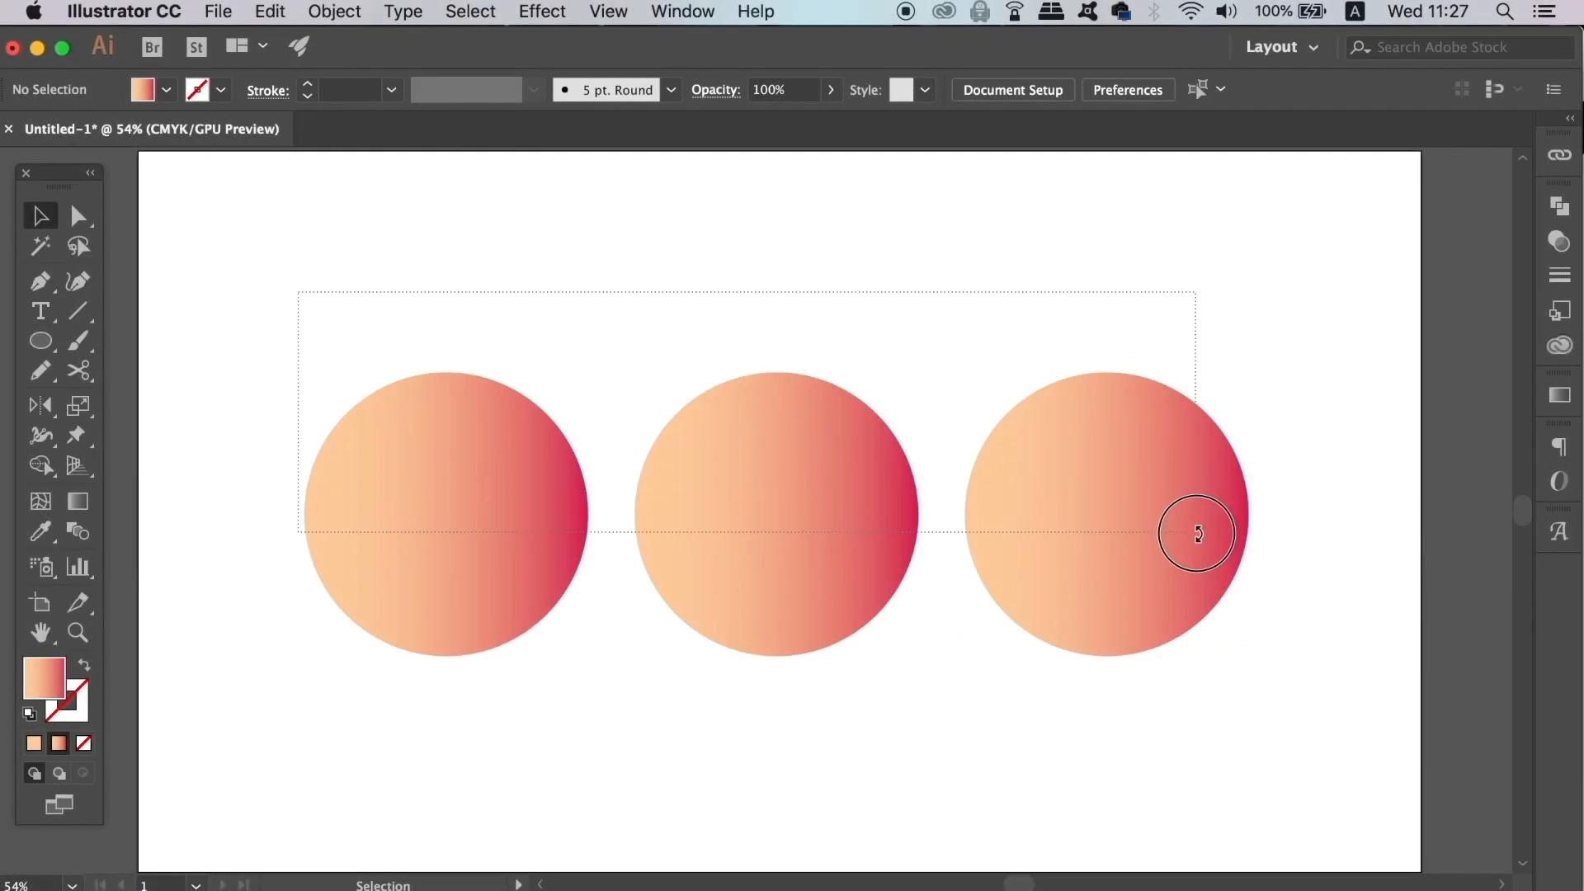
# - Combine the three gradient circles into one compound path via Object > Compound Path > Make
pyautogui.click(1197, 534)
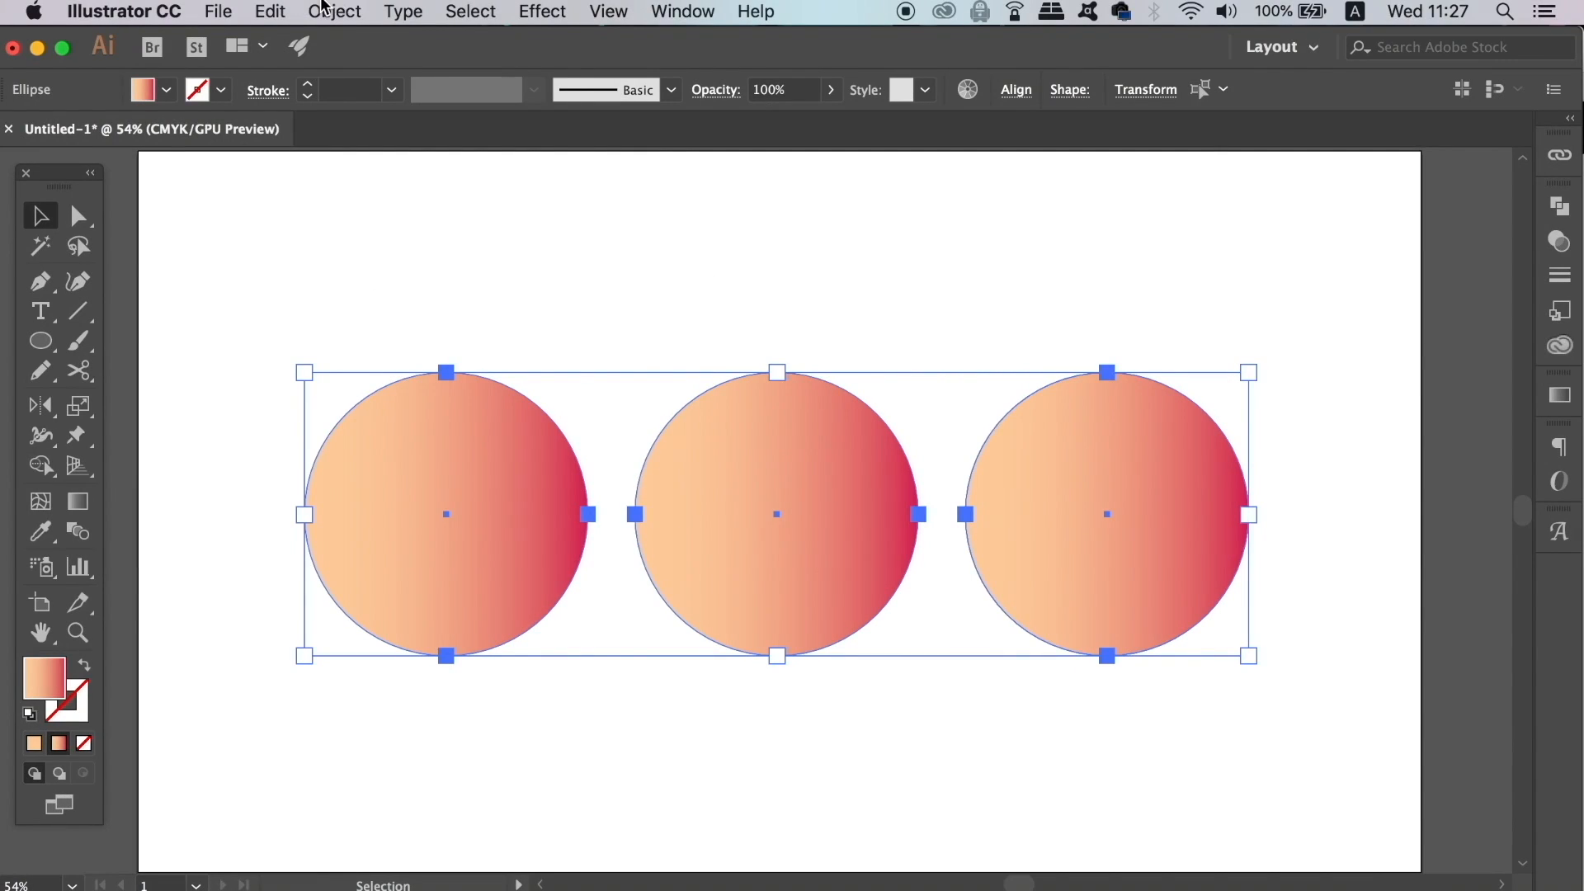
pyautogui.click(386, 811)
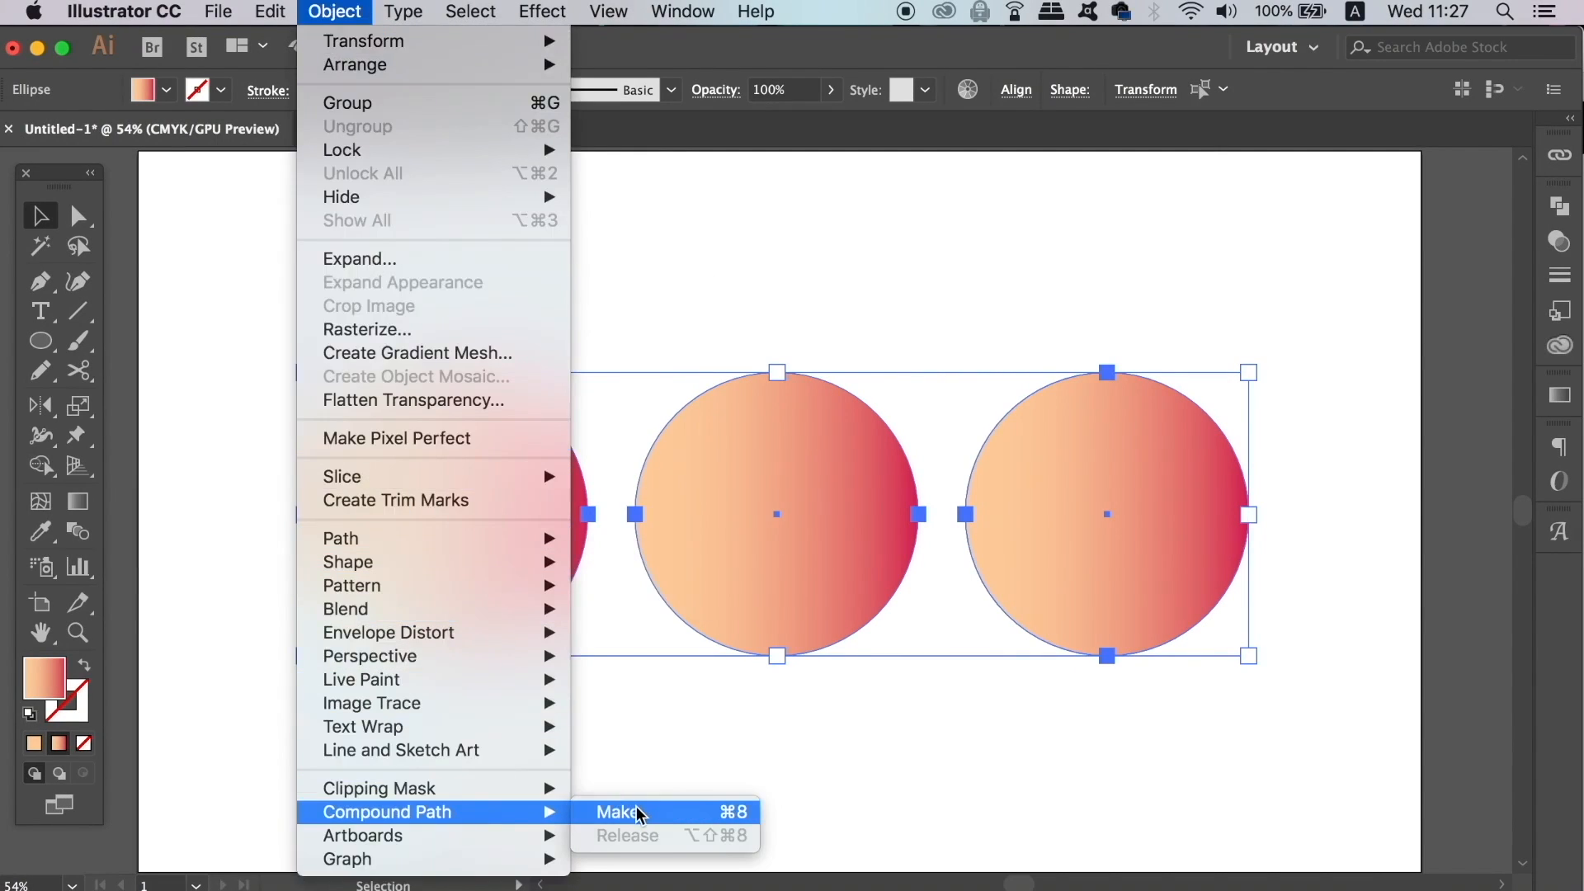
pyautogui.click(616, 811)
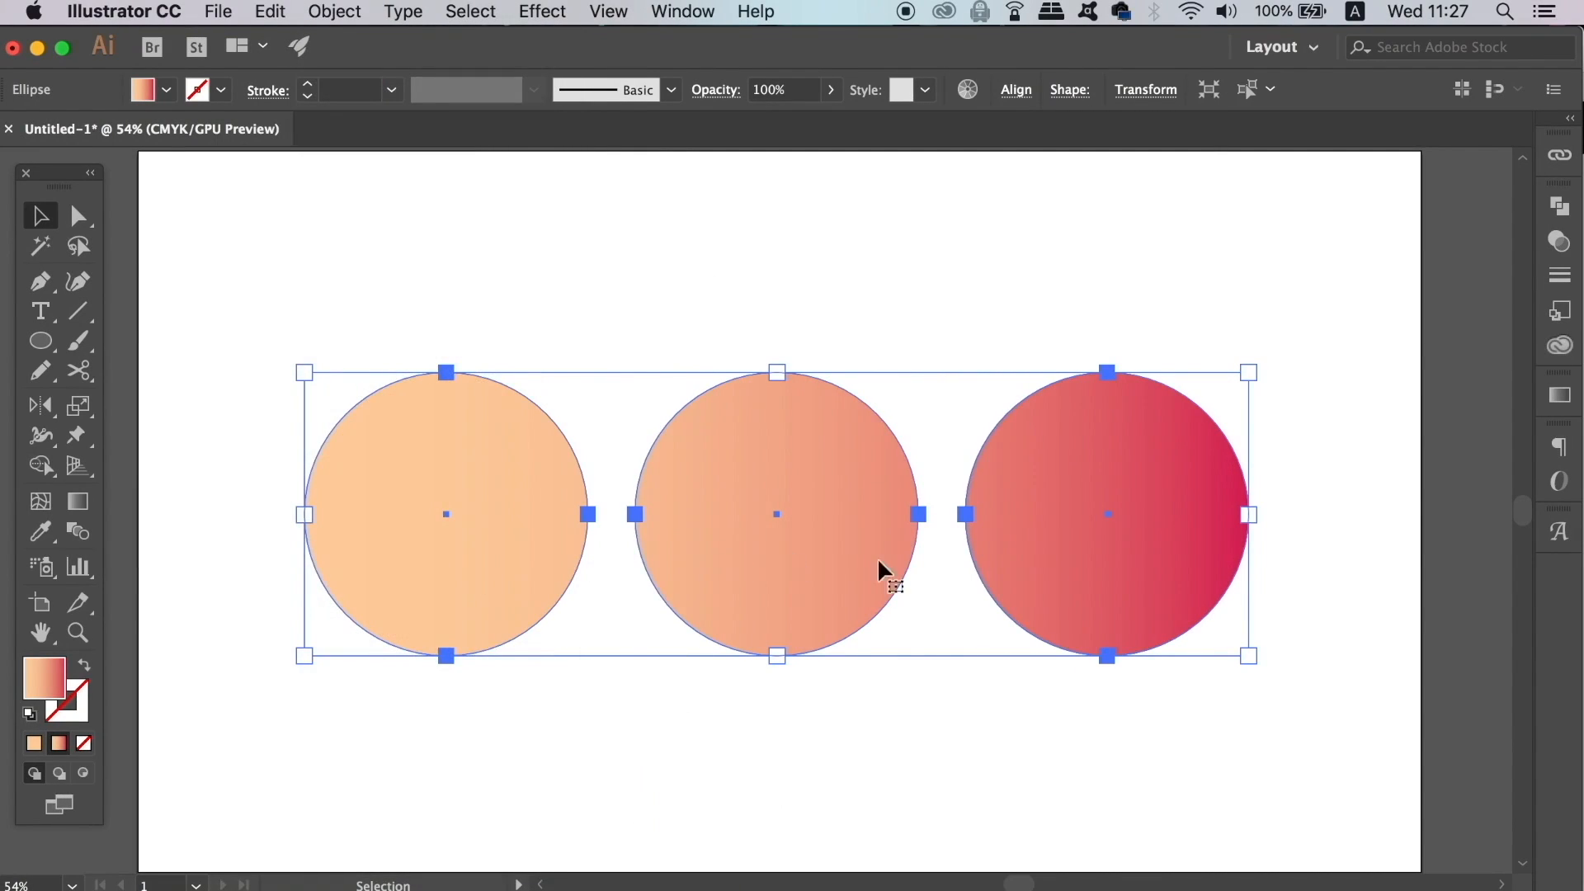
pyautogui.click(649, 745)
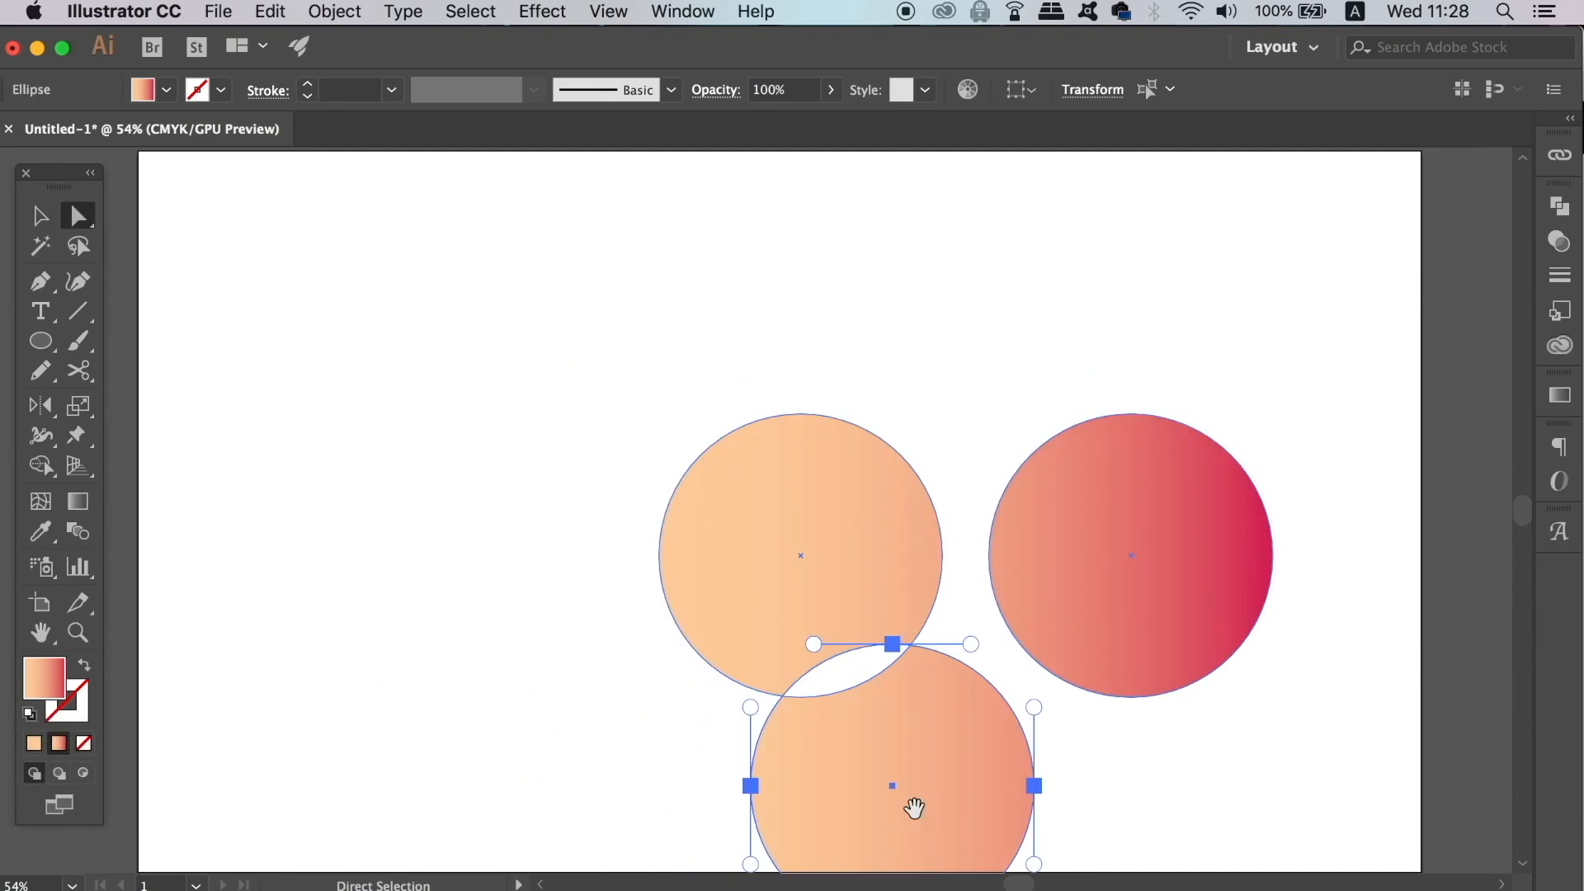
# - Pull the overlapping circle away and line all three circles up in a row
pyautogui.moveTo(891, 785); pyautogui.dragTo(924, 672)
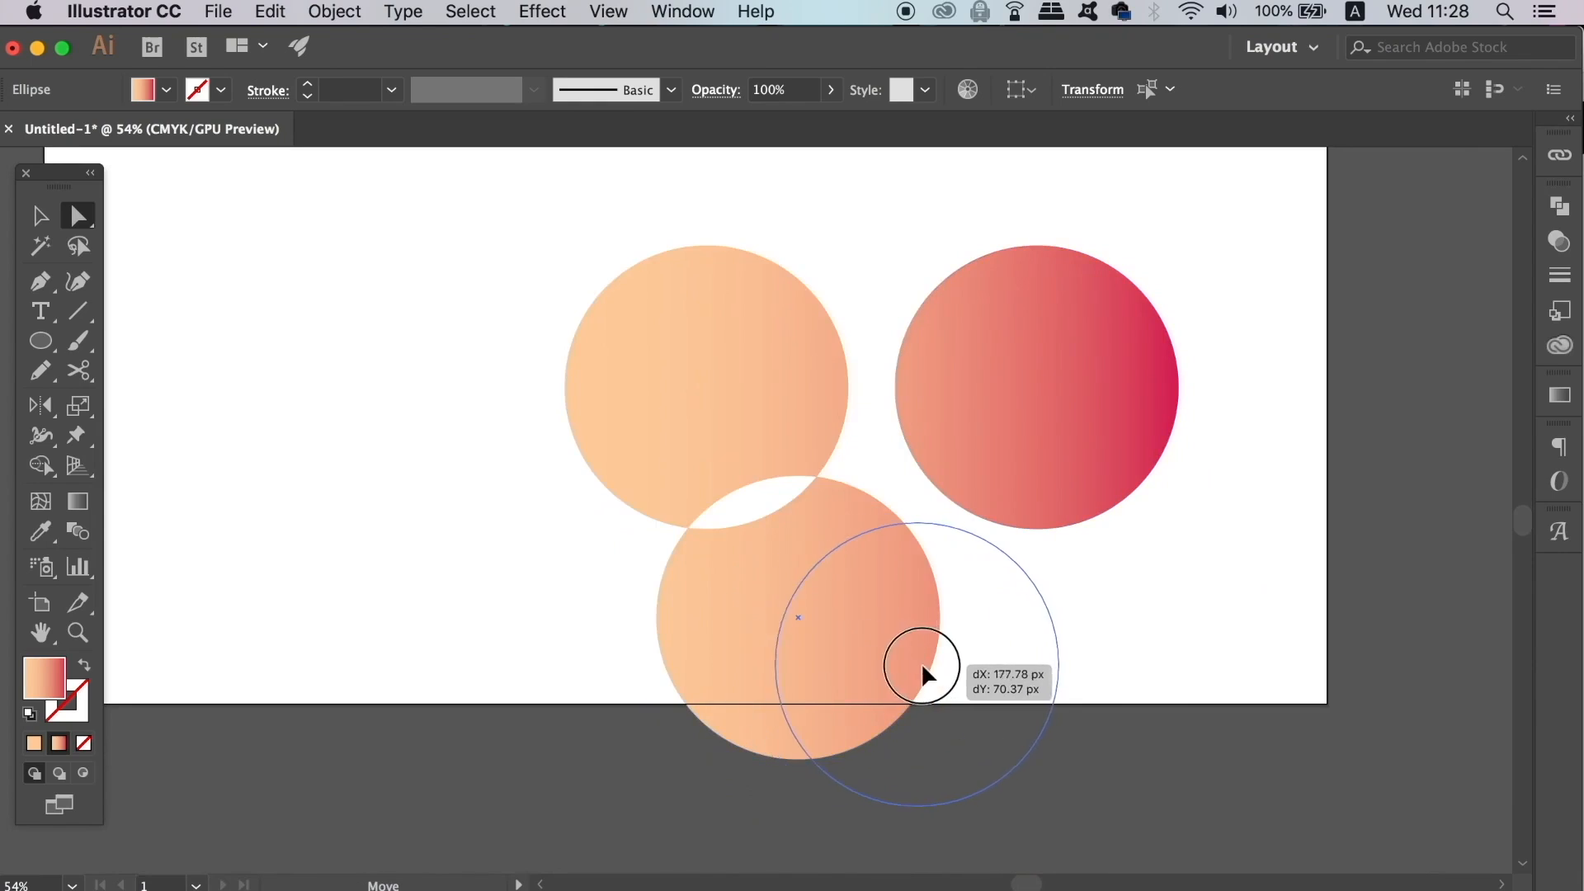
pyautogui.moveTo(919, 666); pyautogui.dragTo(1162, 692)
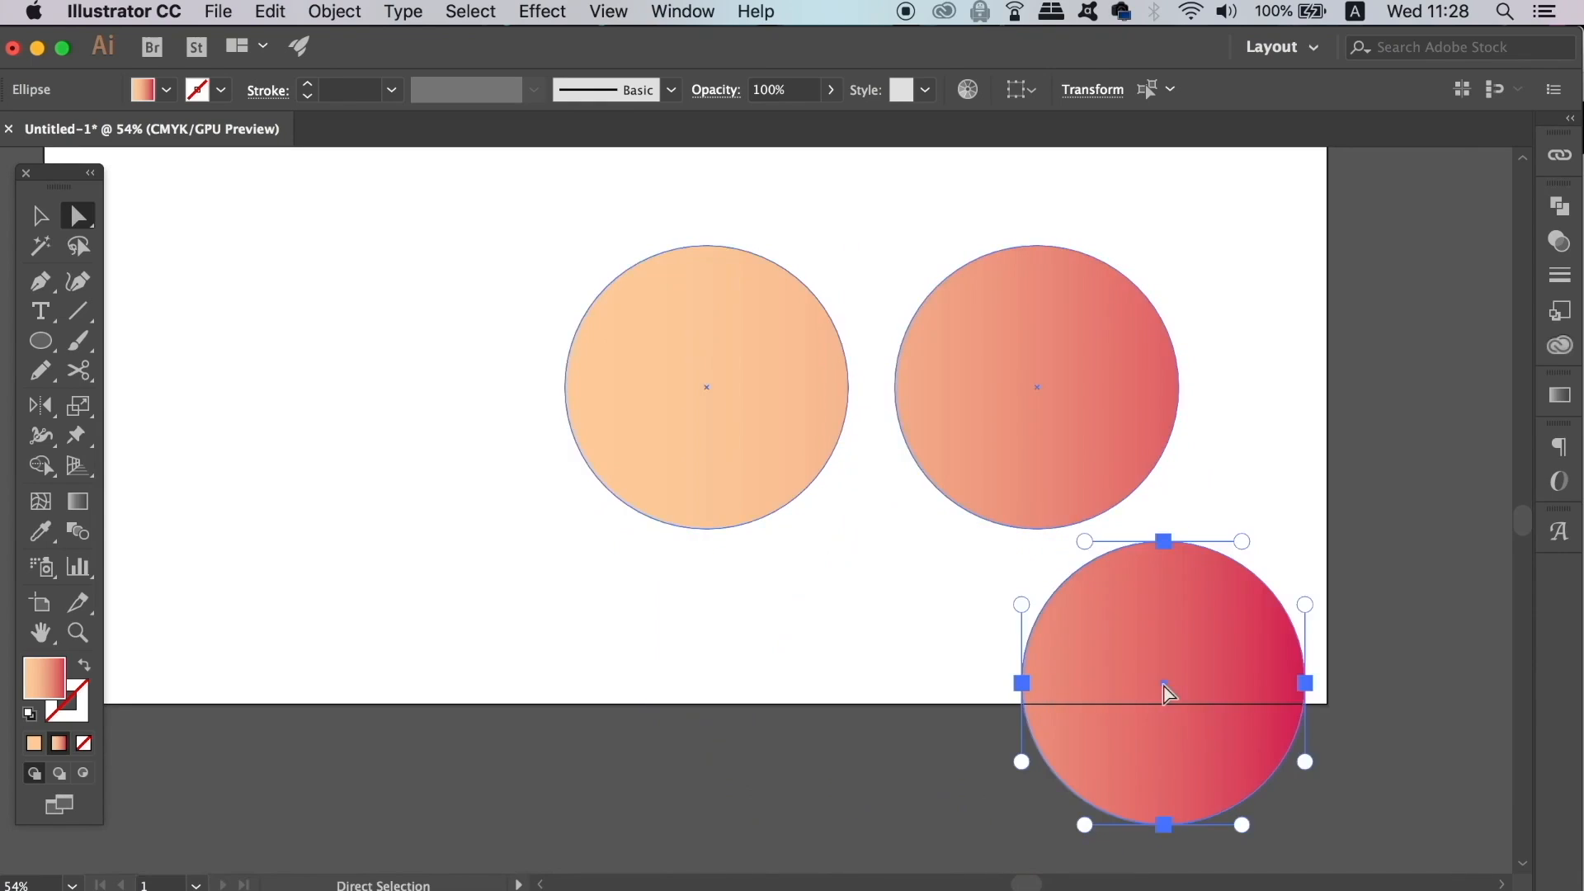
pyautogui.moveTo(1167, 692); pyautogui.dragTo(1227, 702)
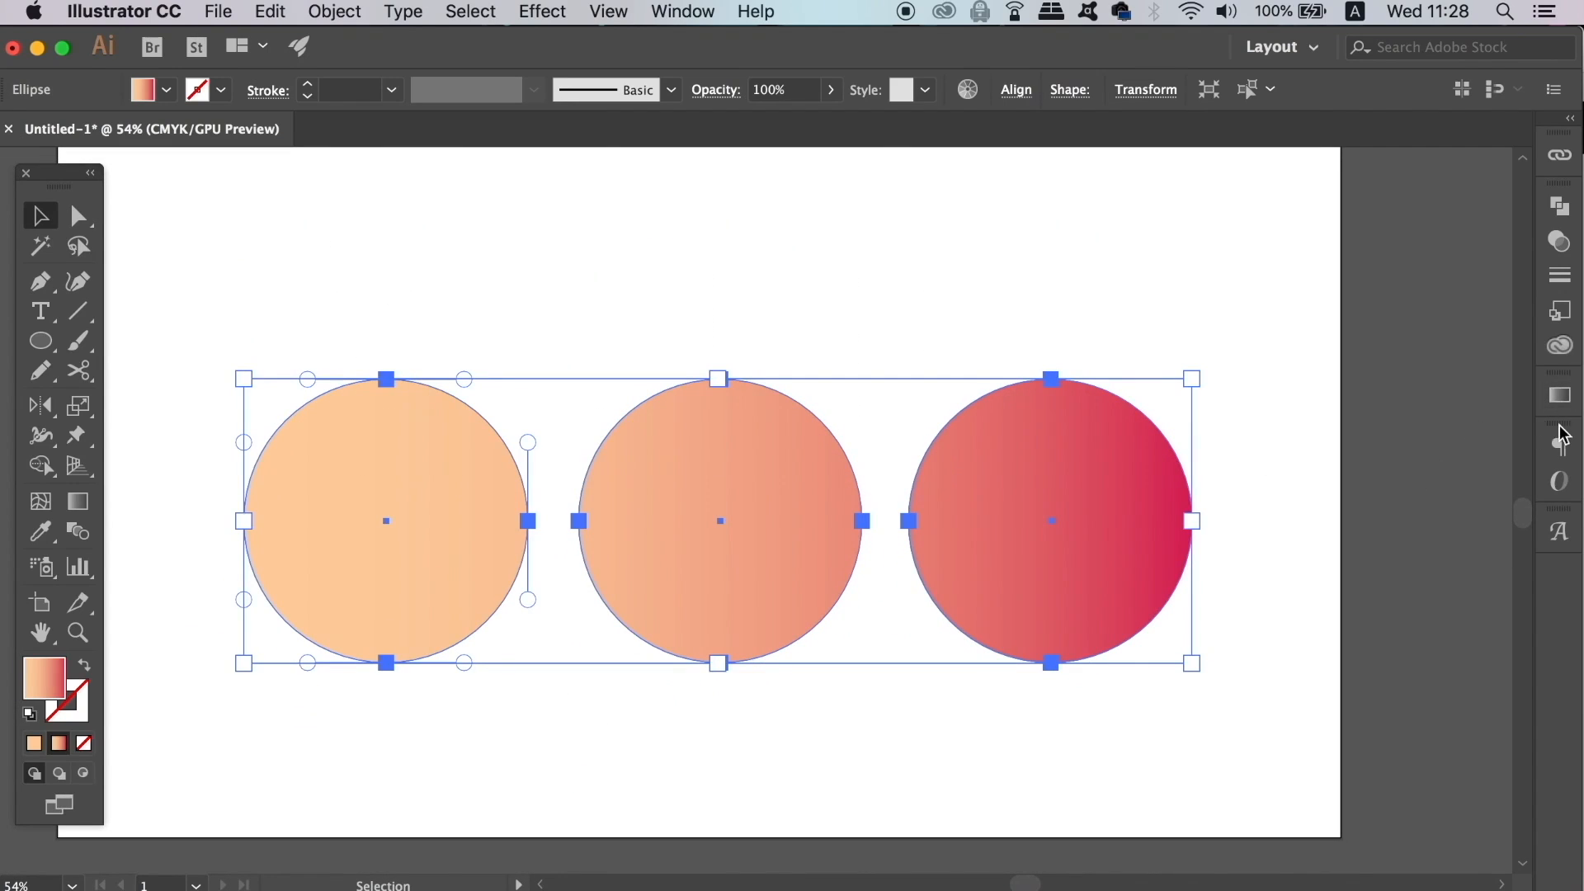
pyautogui.click(1558, 395)
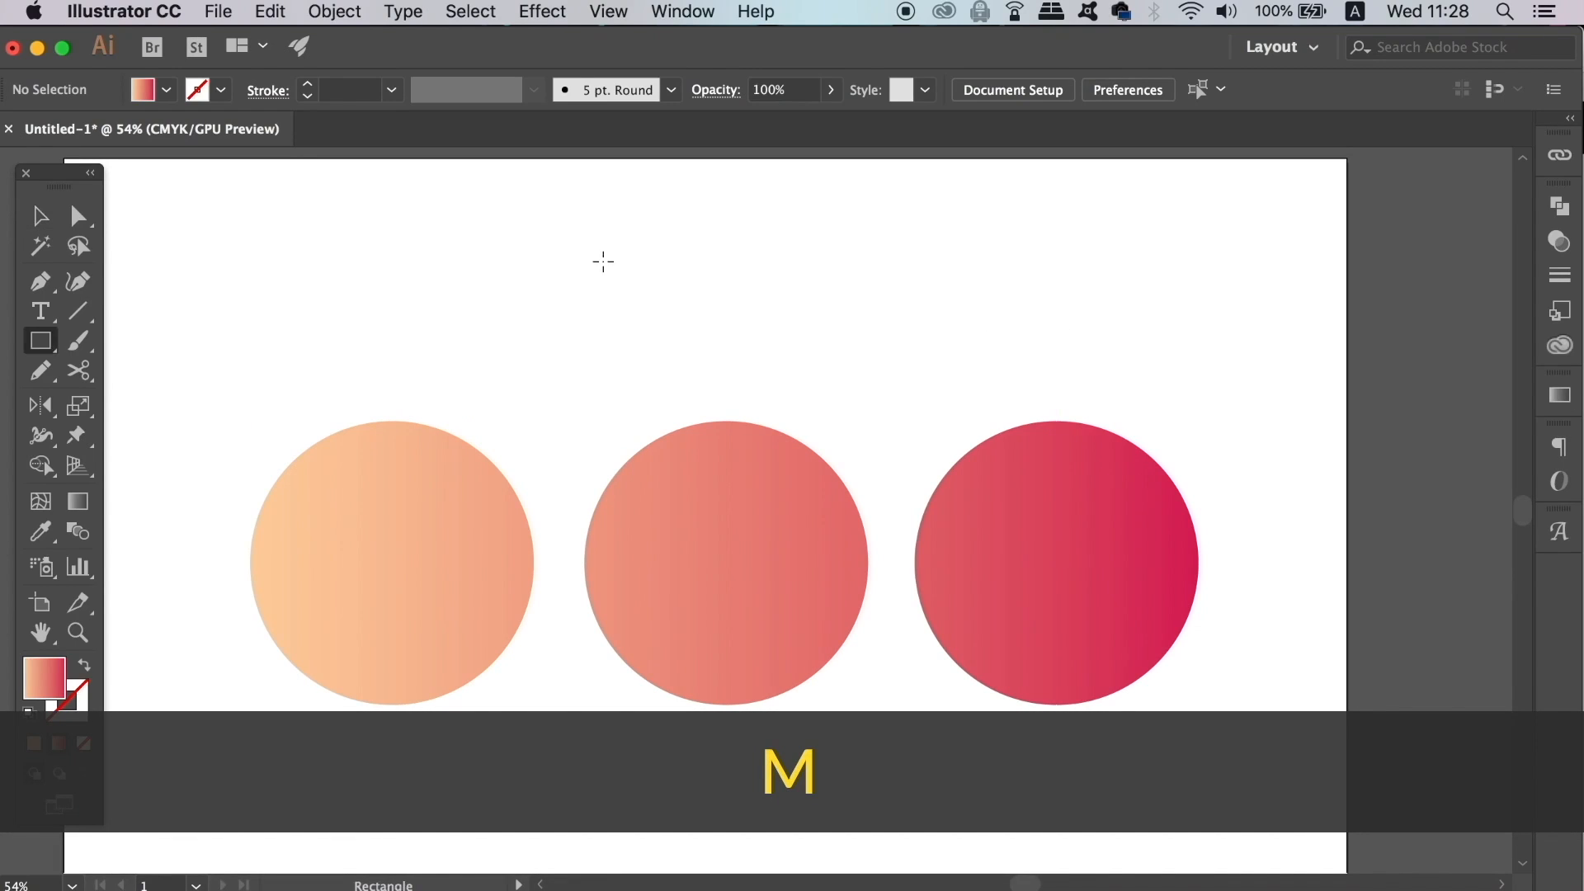
# - Draw a small square above the circles and add it to their compound path
pyautogui.moveTo(510, 341); pyautogui.dragTo(566, 397)
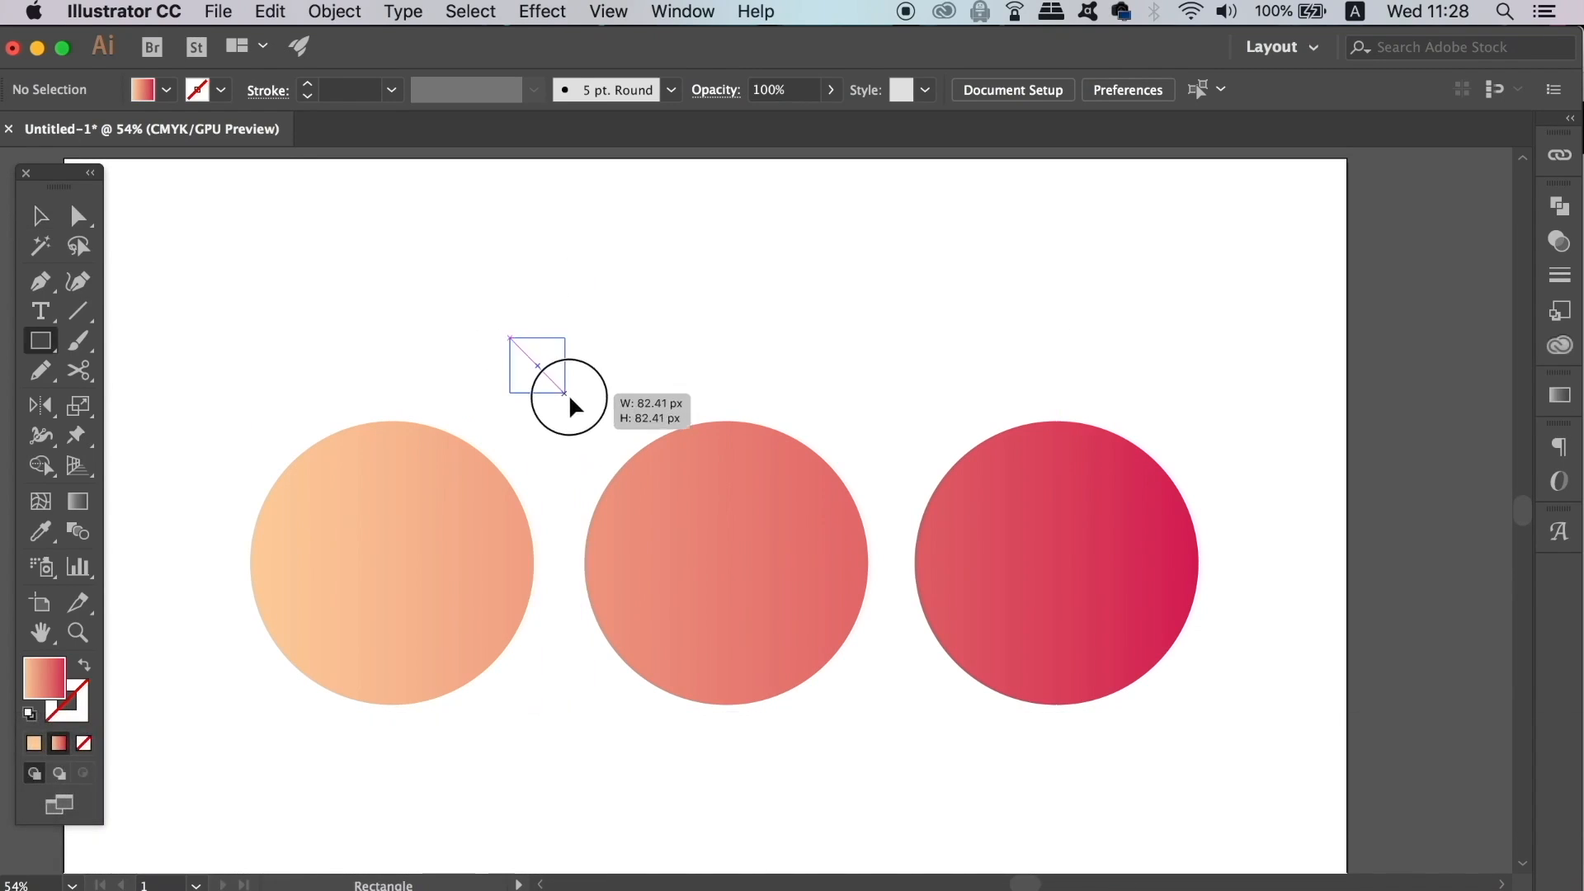
pyautogui.moveTo(510, 336); pyautogui.dragTo(597, 426)
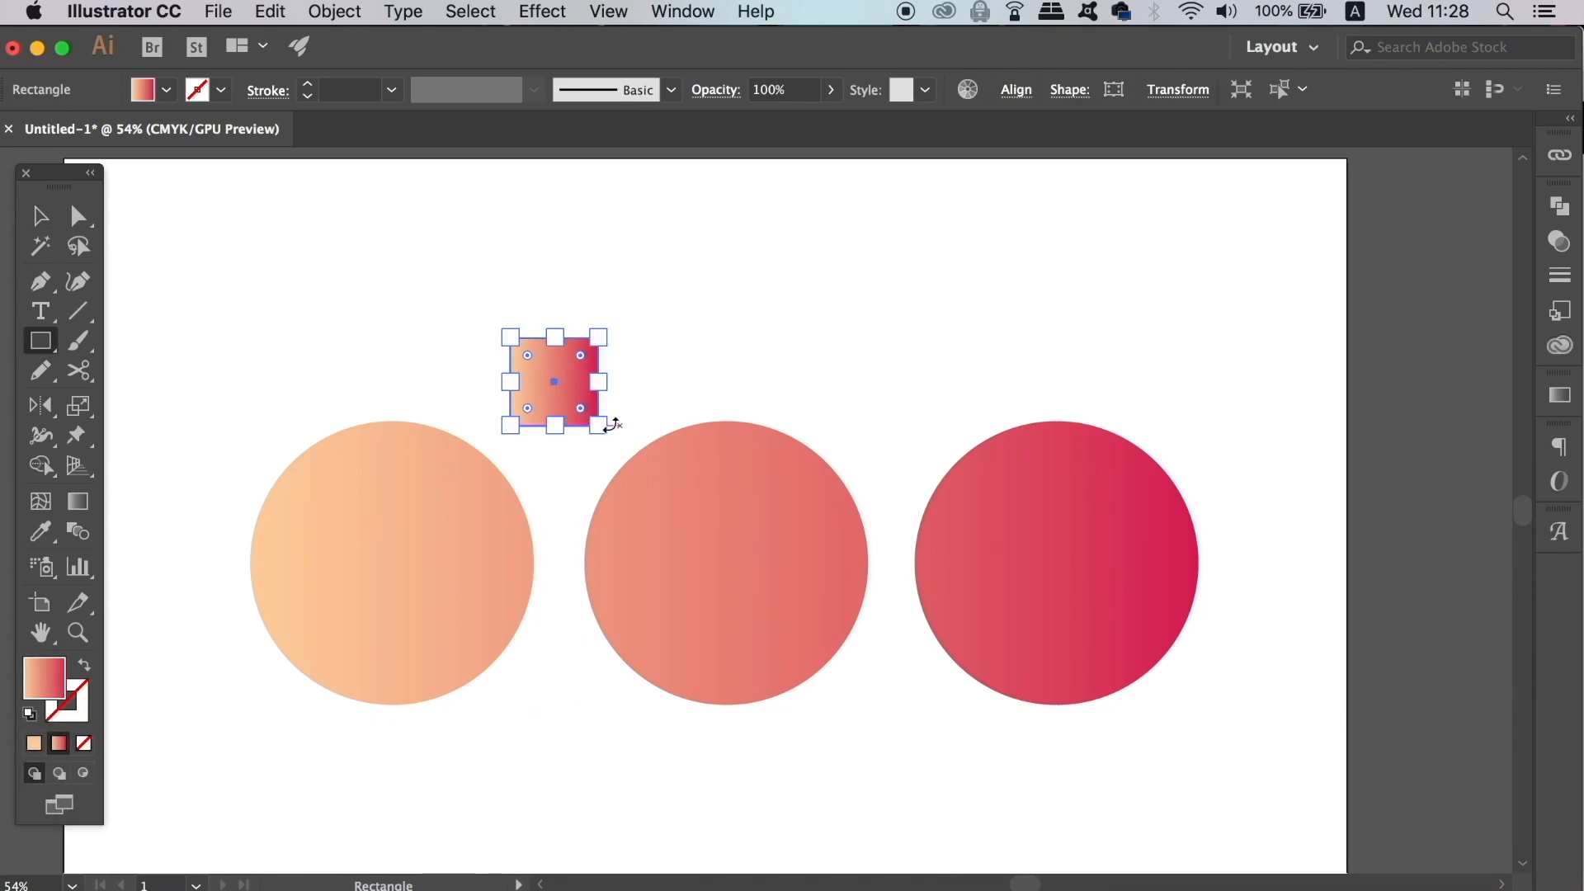
pyautogui.click(335, 11)
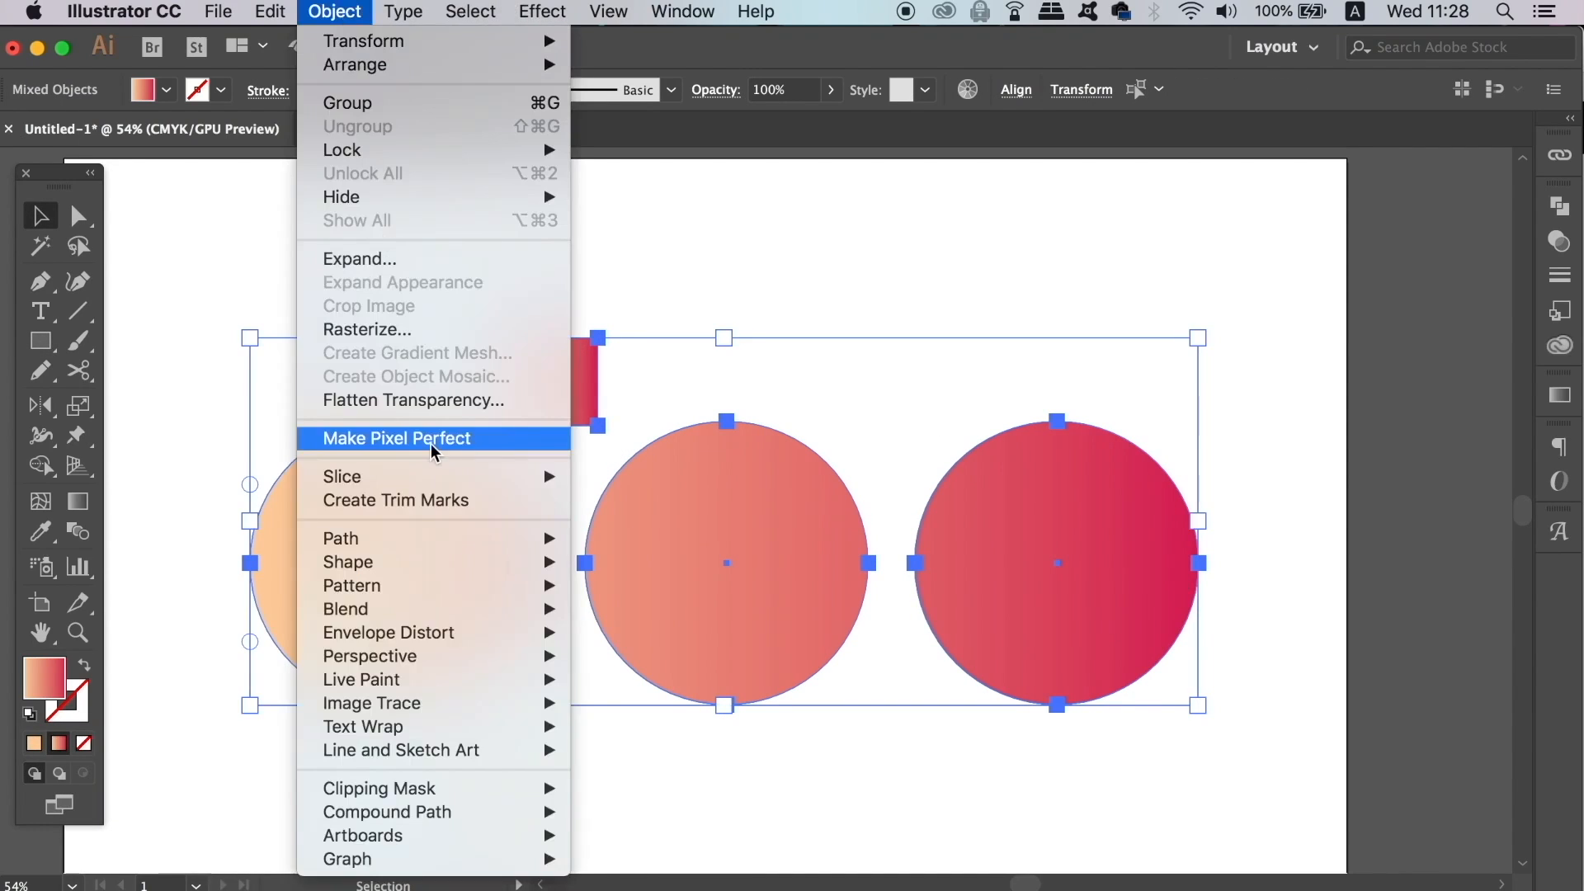
pyautogui.moveTo(387, 811)
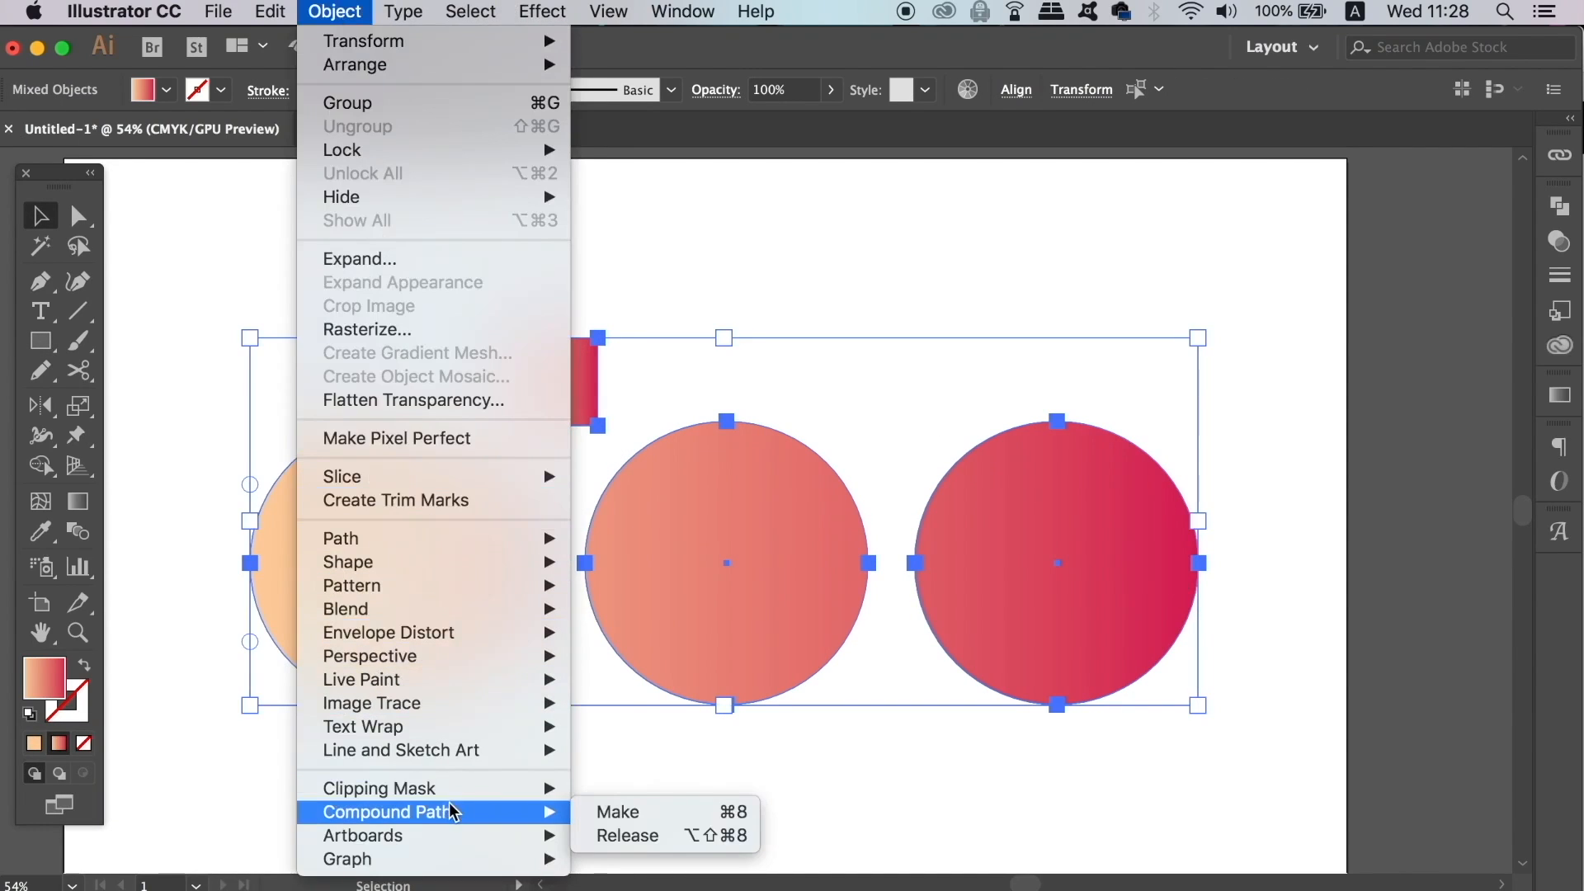
pyautogui.moveTo(616, 811)
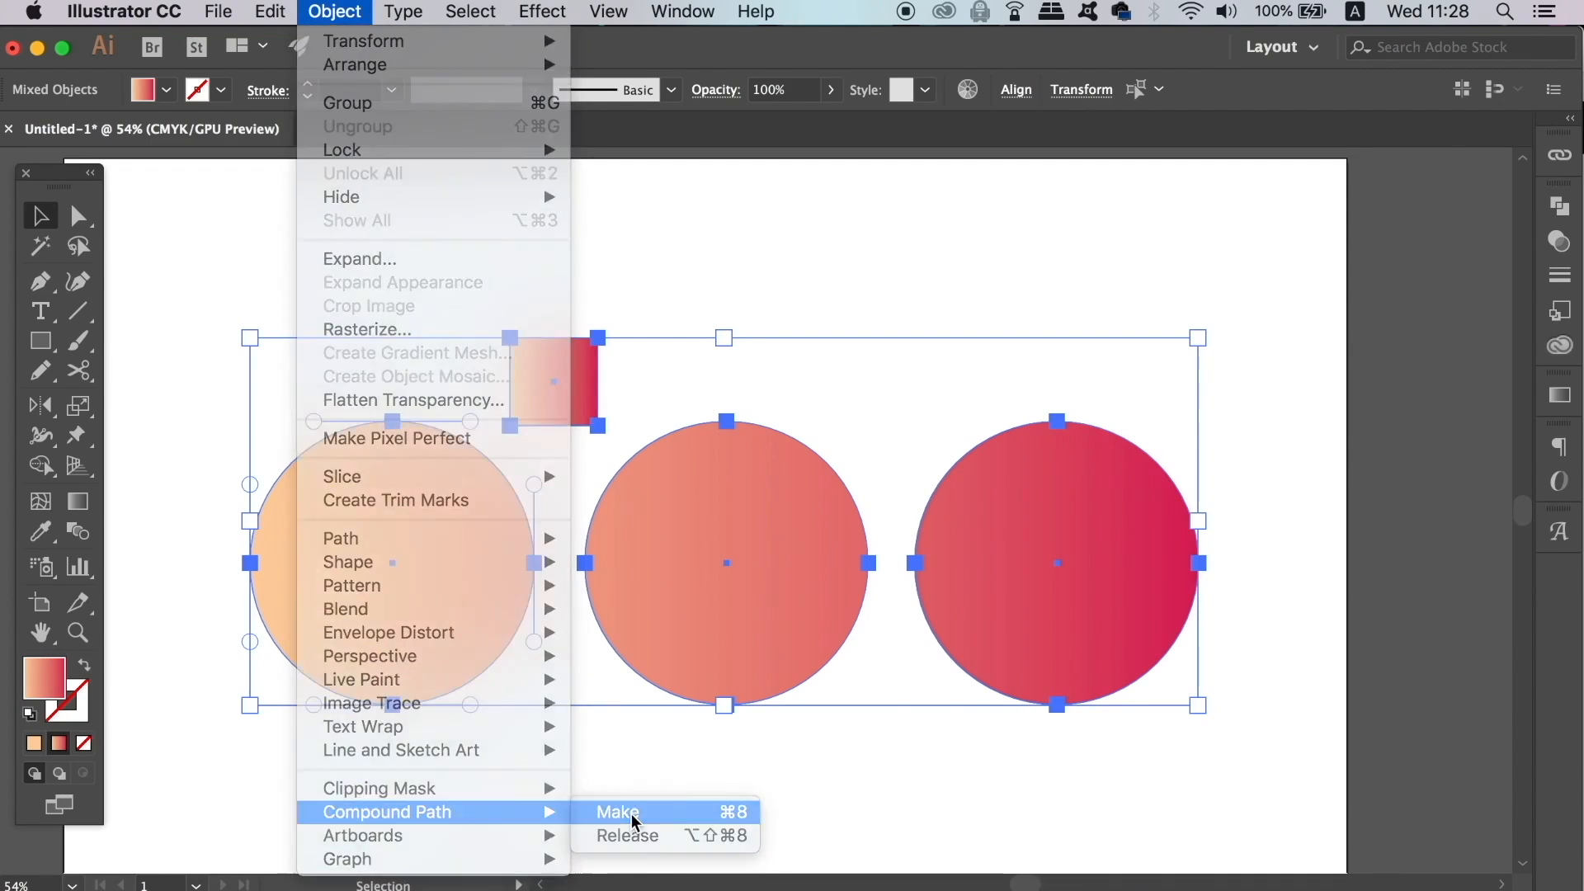
pyautogui.click(616, 811)
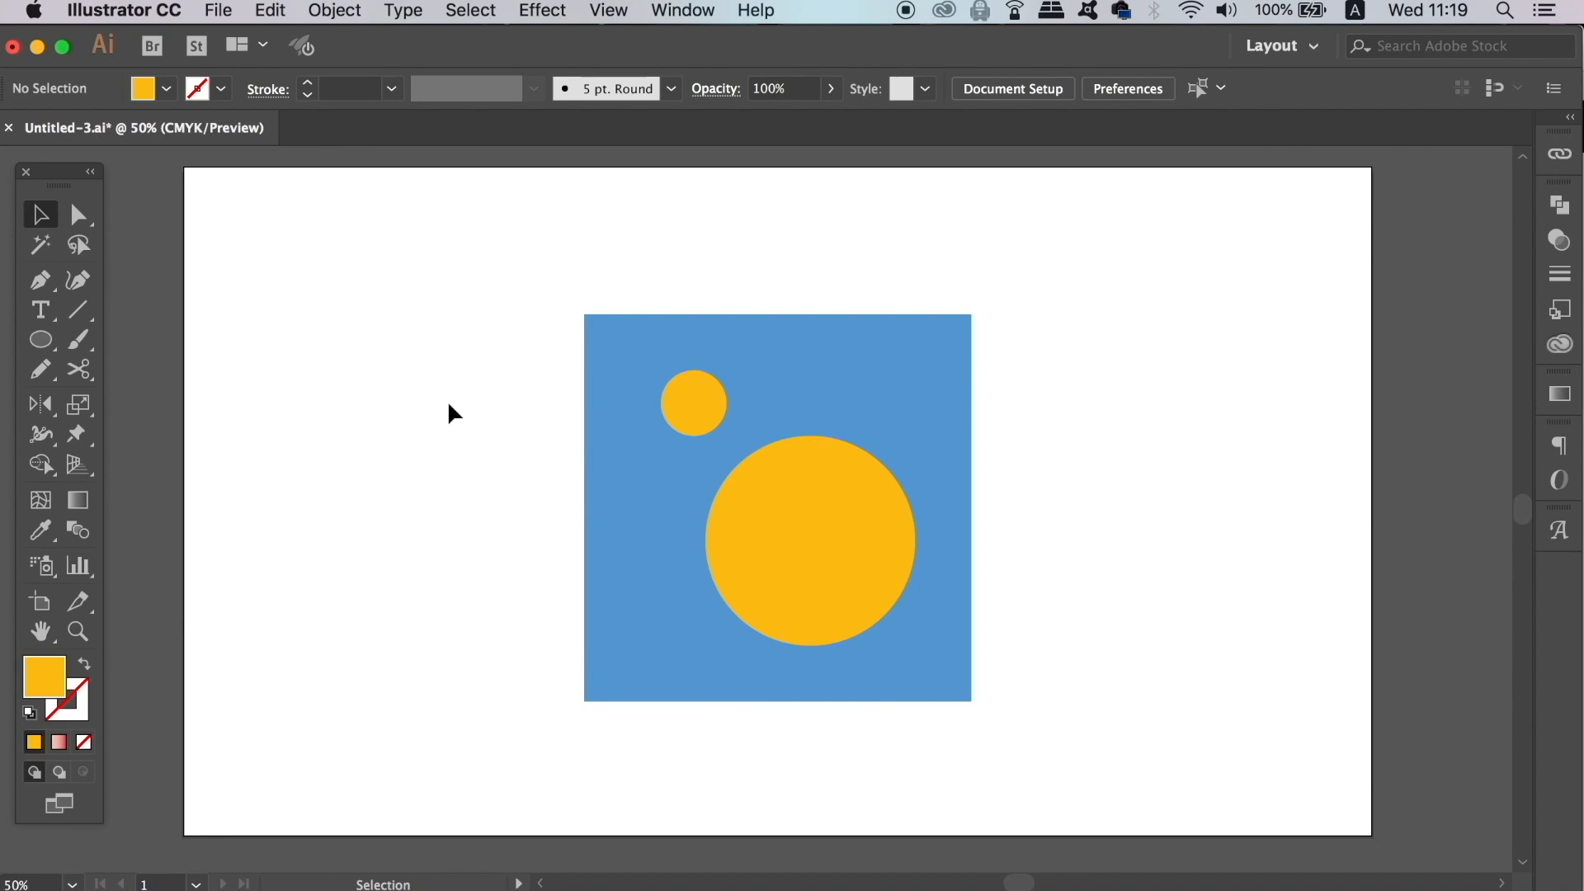
# - Select the blue square and both circles and apply Pathfinder Minus Front
pyautogui.click(694, 402)
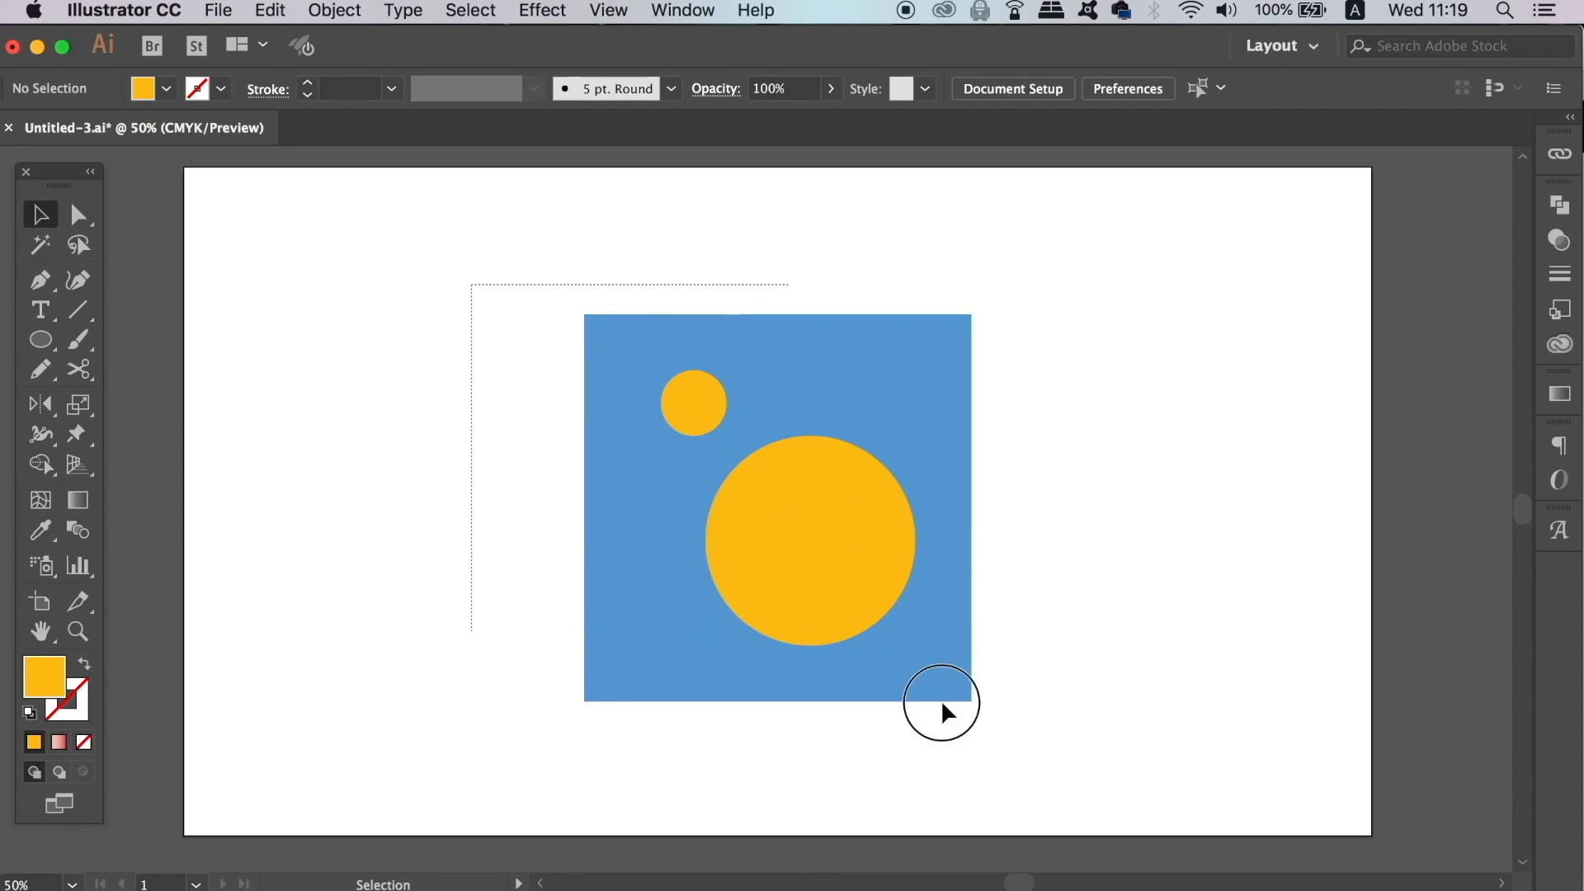
pyautogui.click(1559, 204)
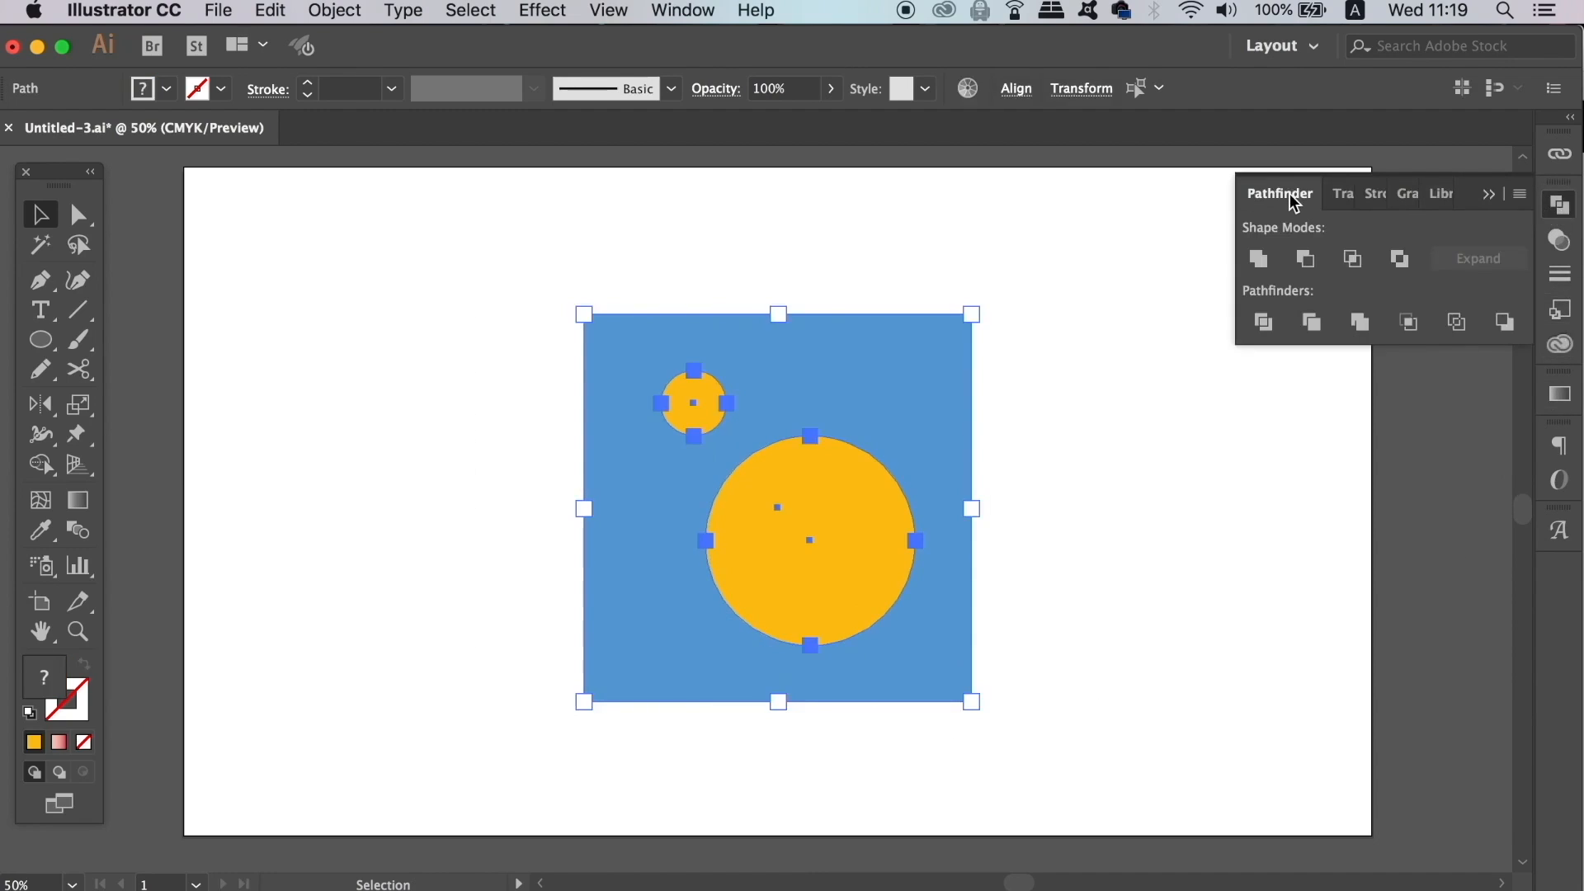
pyautogui.moveTo(1304, 259)
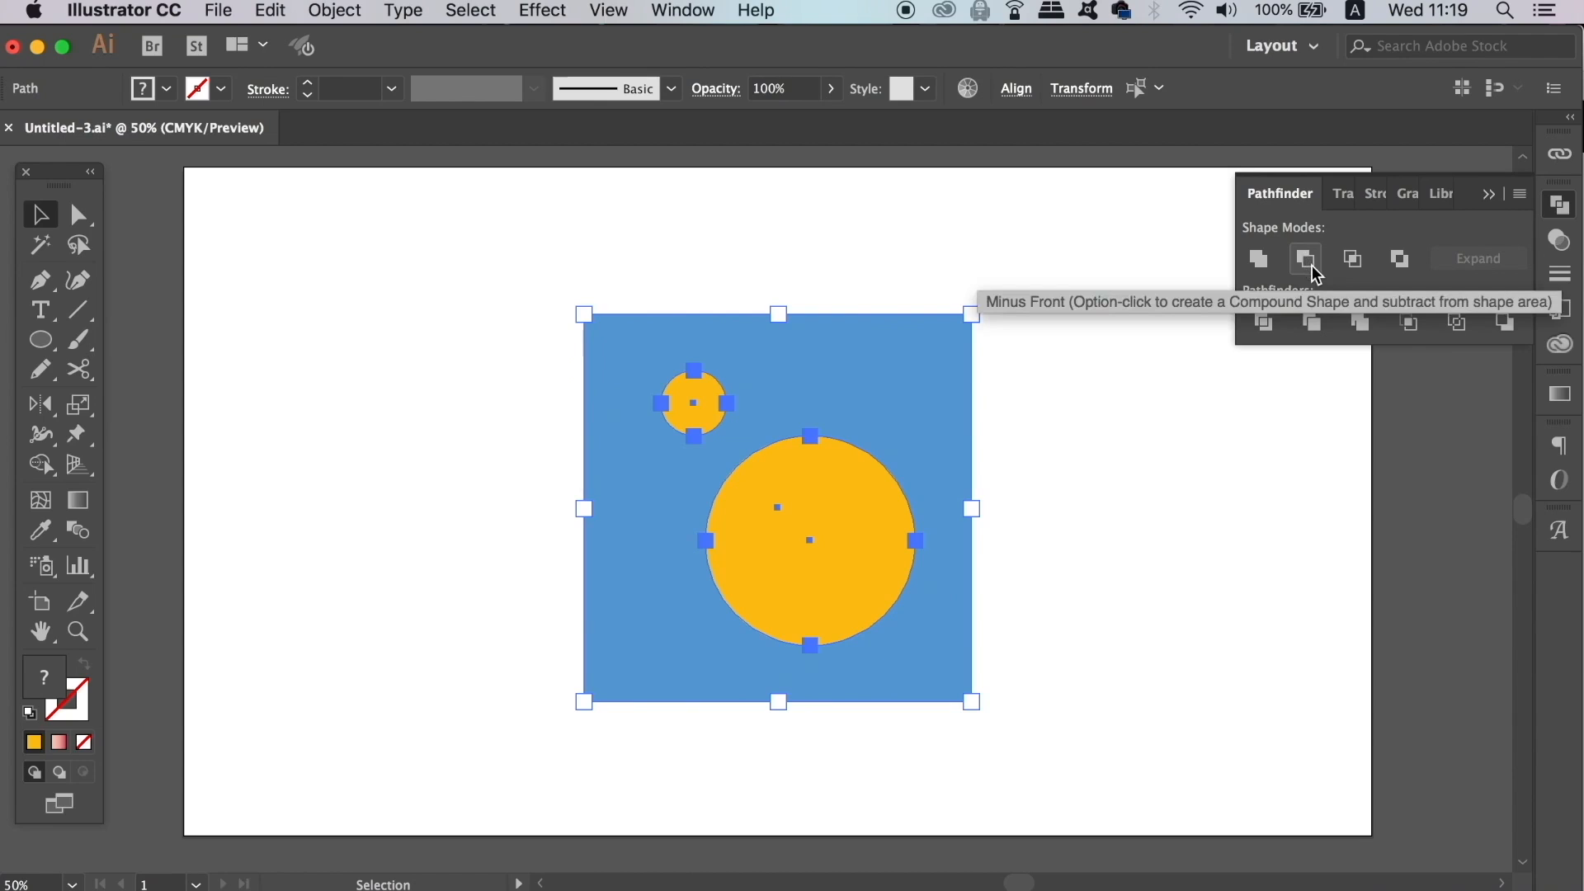
pyautogui.click(1305, 260)
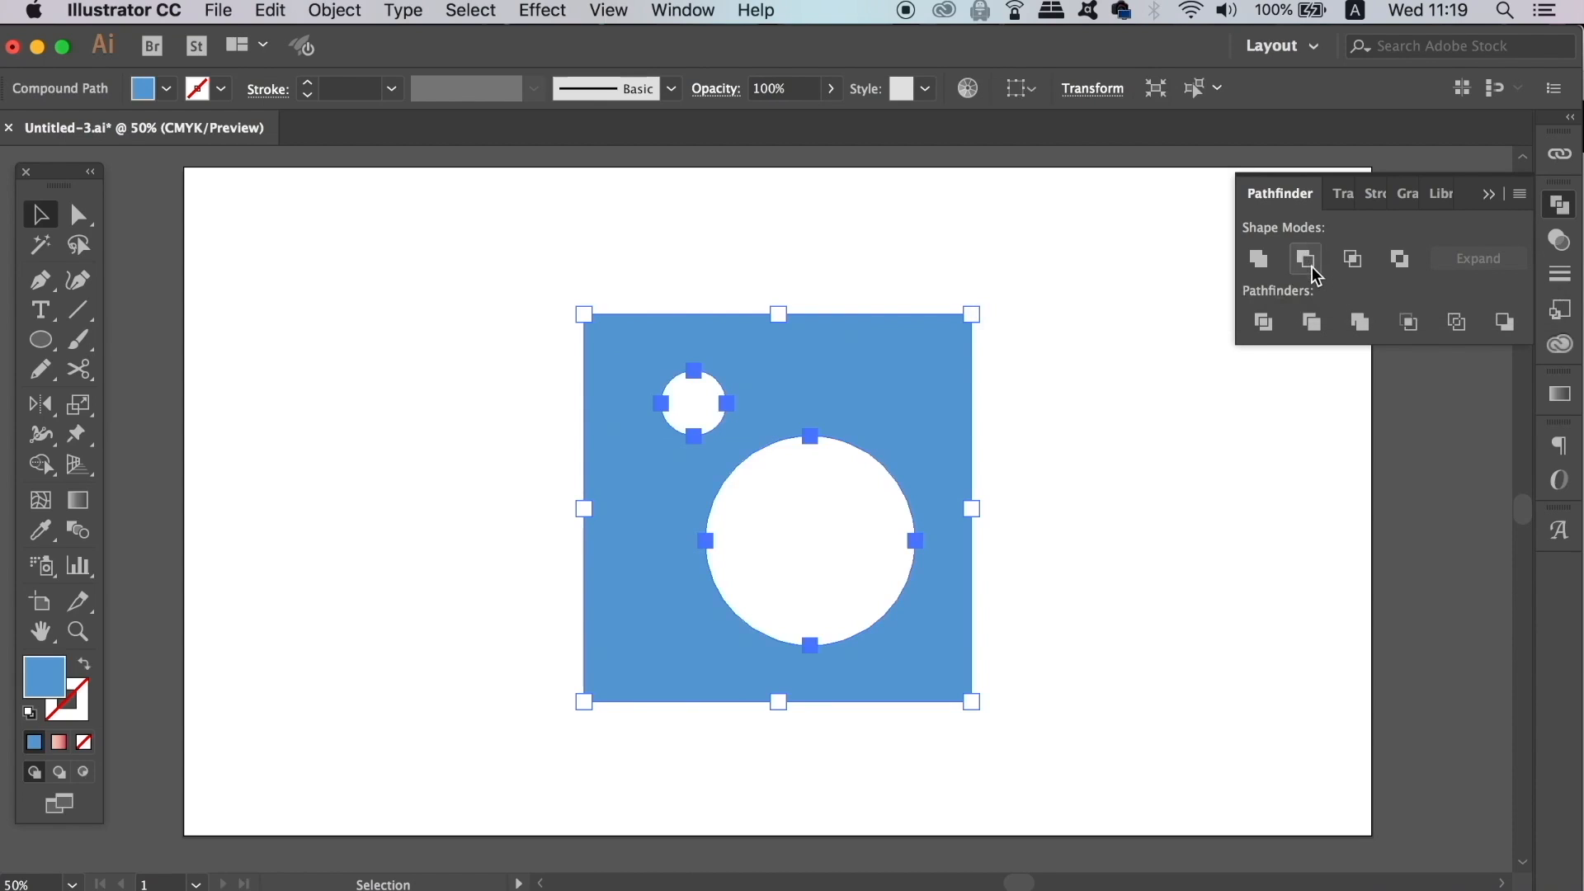
pyautogui.click(1304, 260)
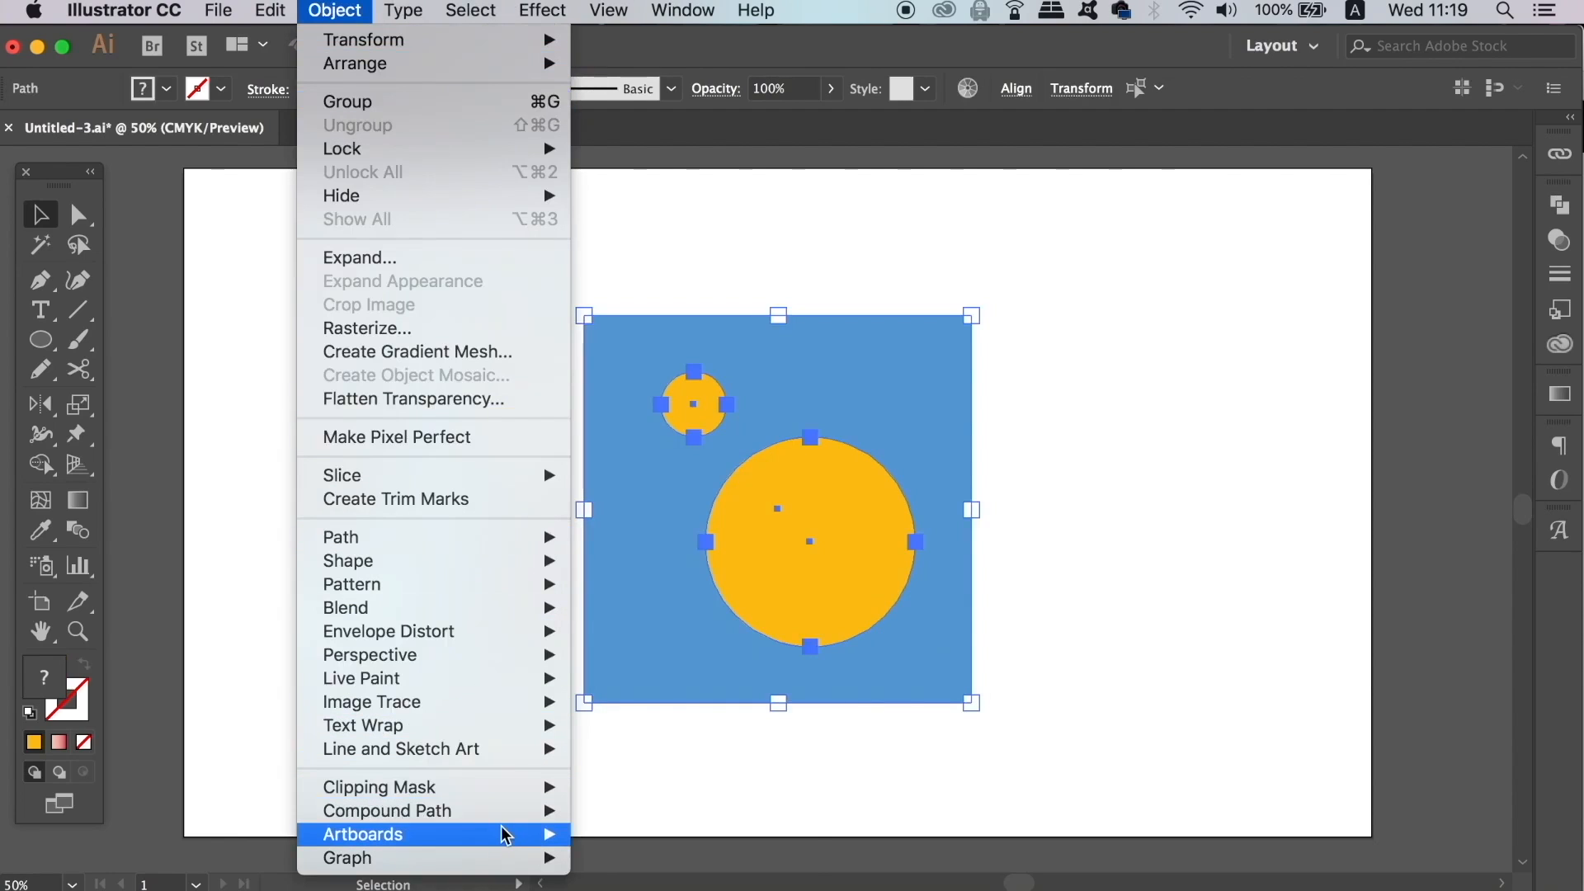
pyautogui.moveTo(387, 810)
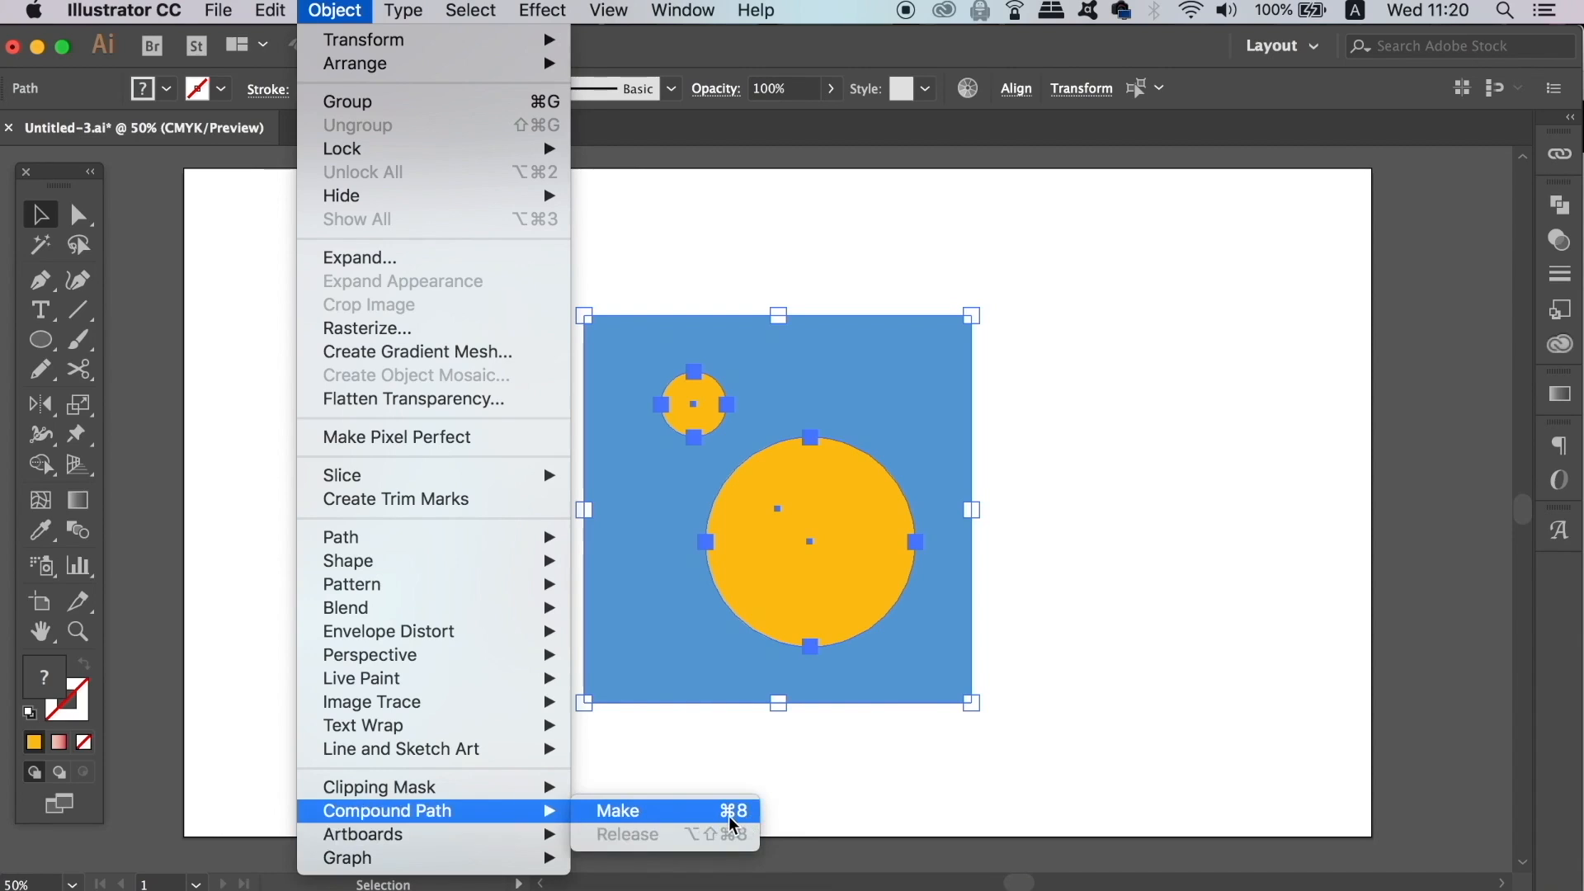
# - Make the circles a compound path, move one hole, then release the compound path
pyautogui.click(617, 810)
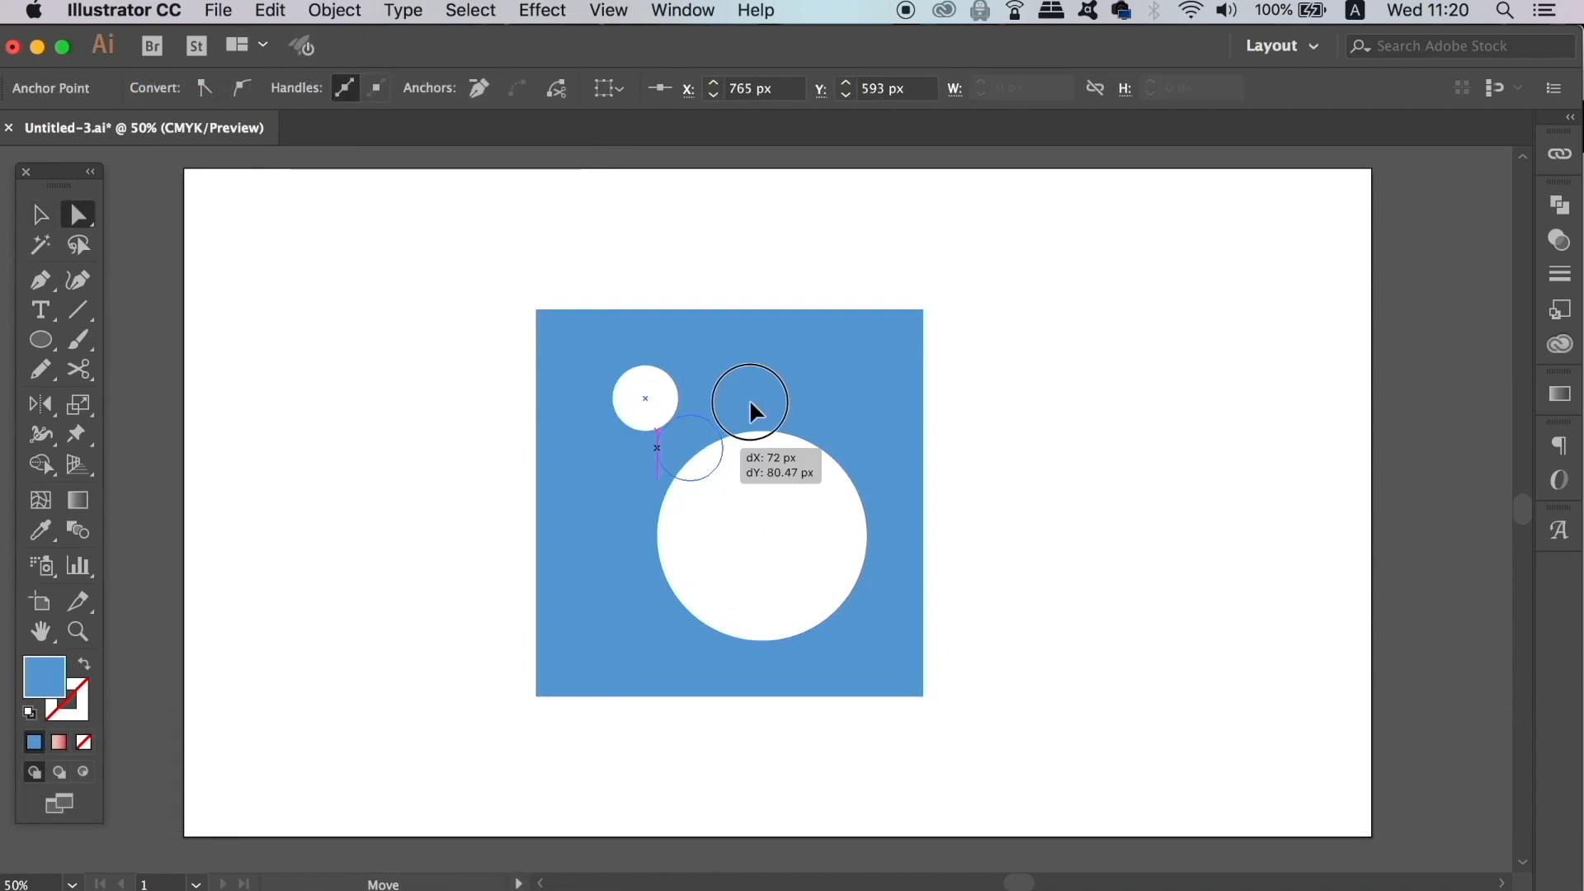
pyautogui.moveTo(750, 402); pyautogui.dragTo(777, 368)
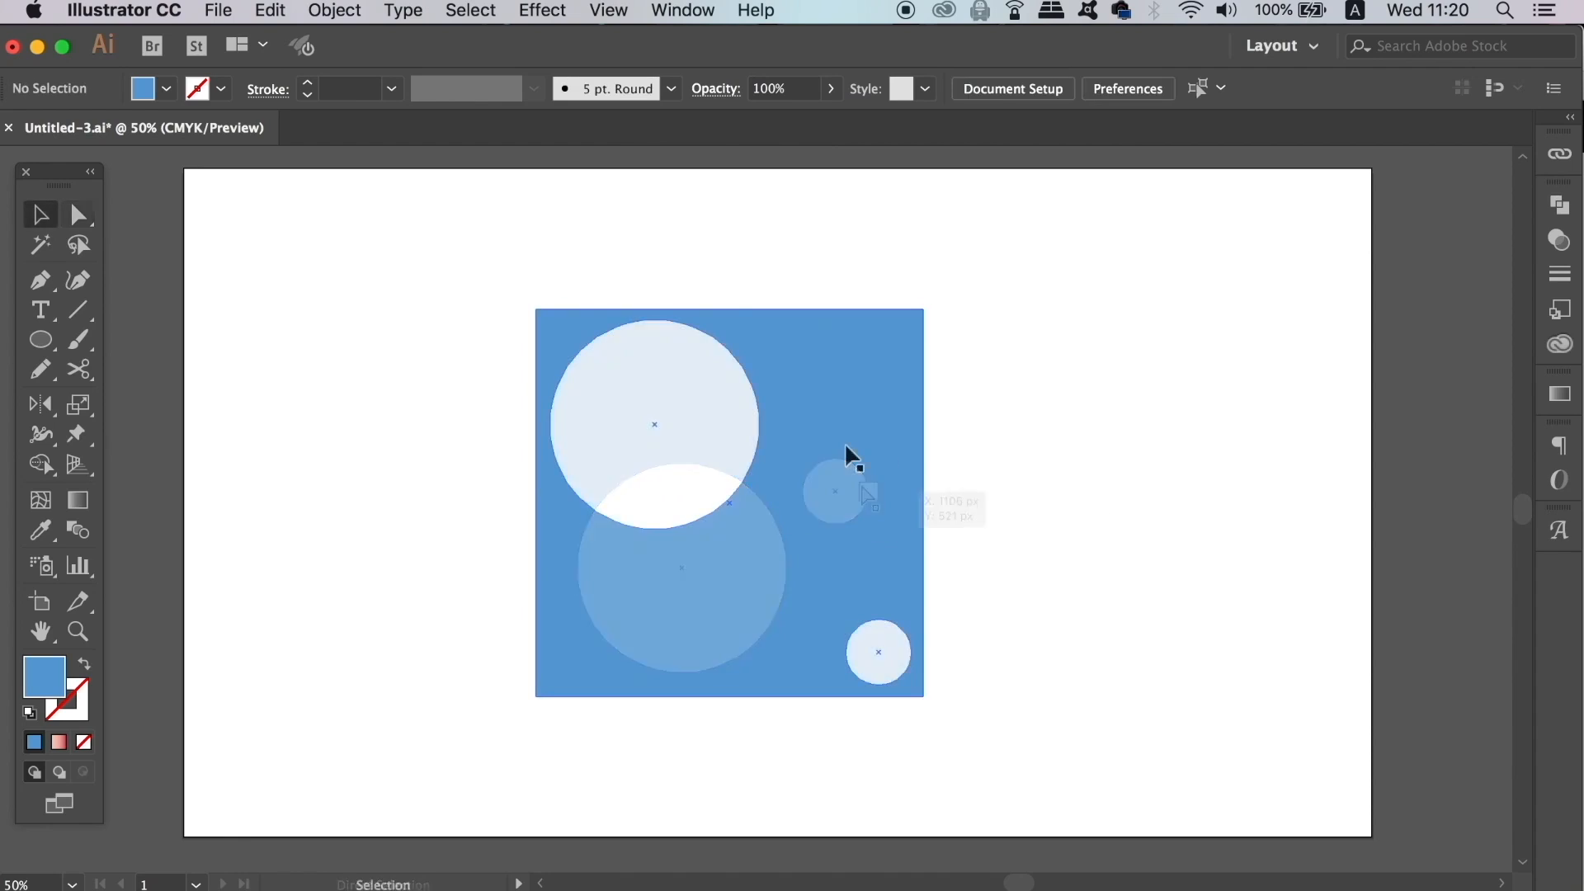
pyautogui.click(334, 11)
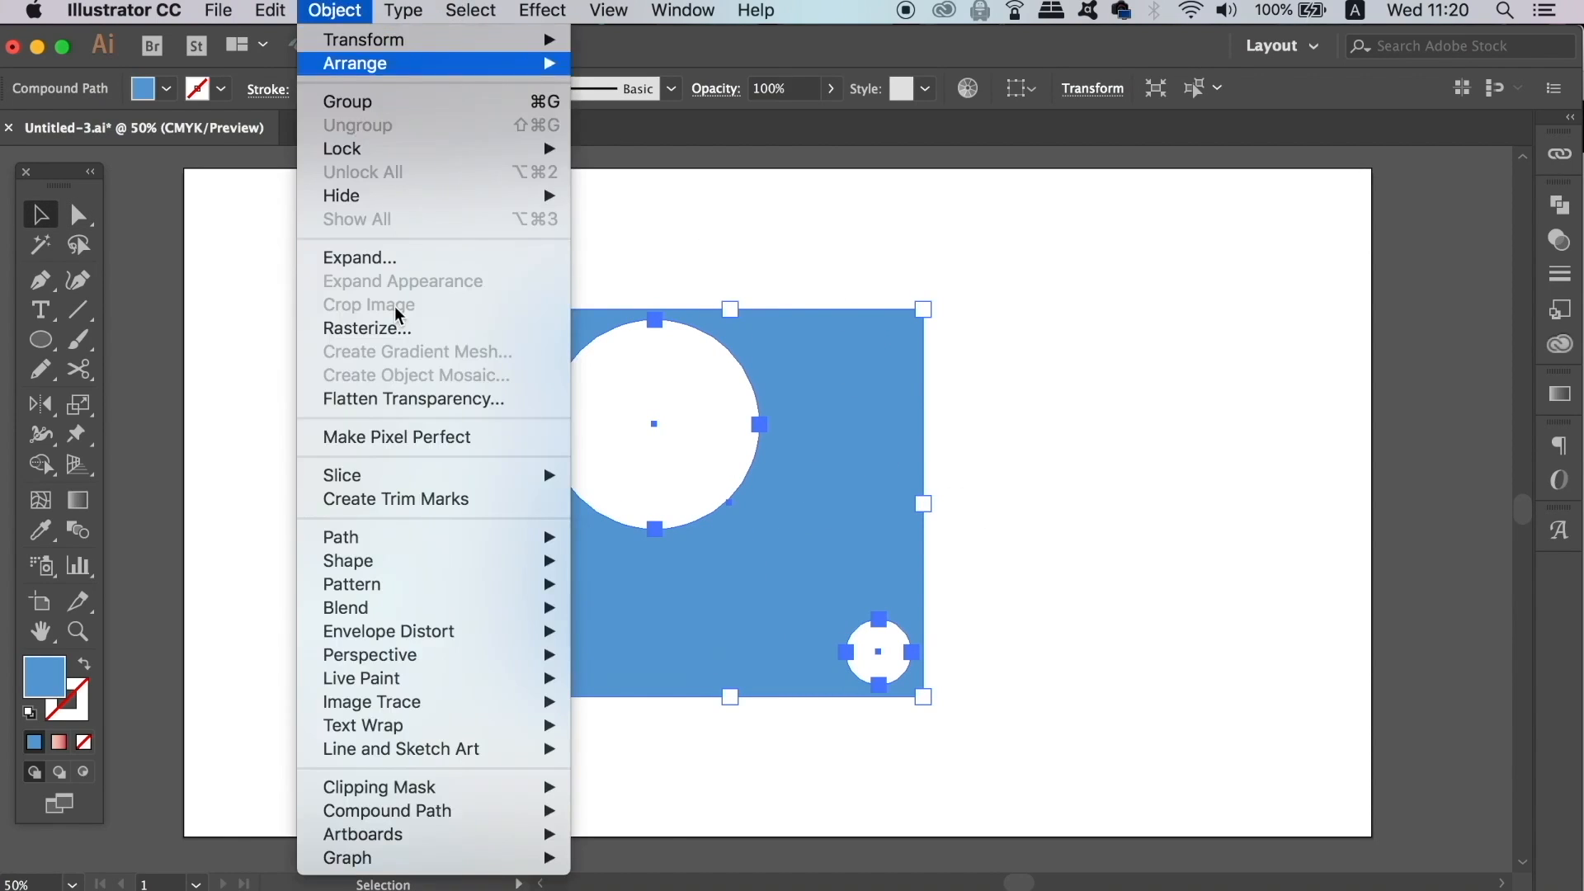
pyautogui.moveTo(386, 811)
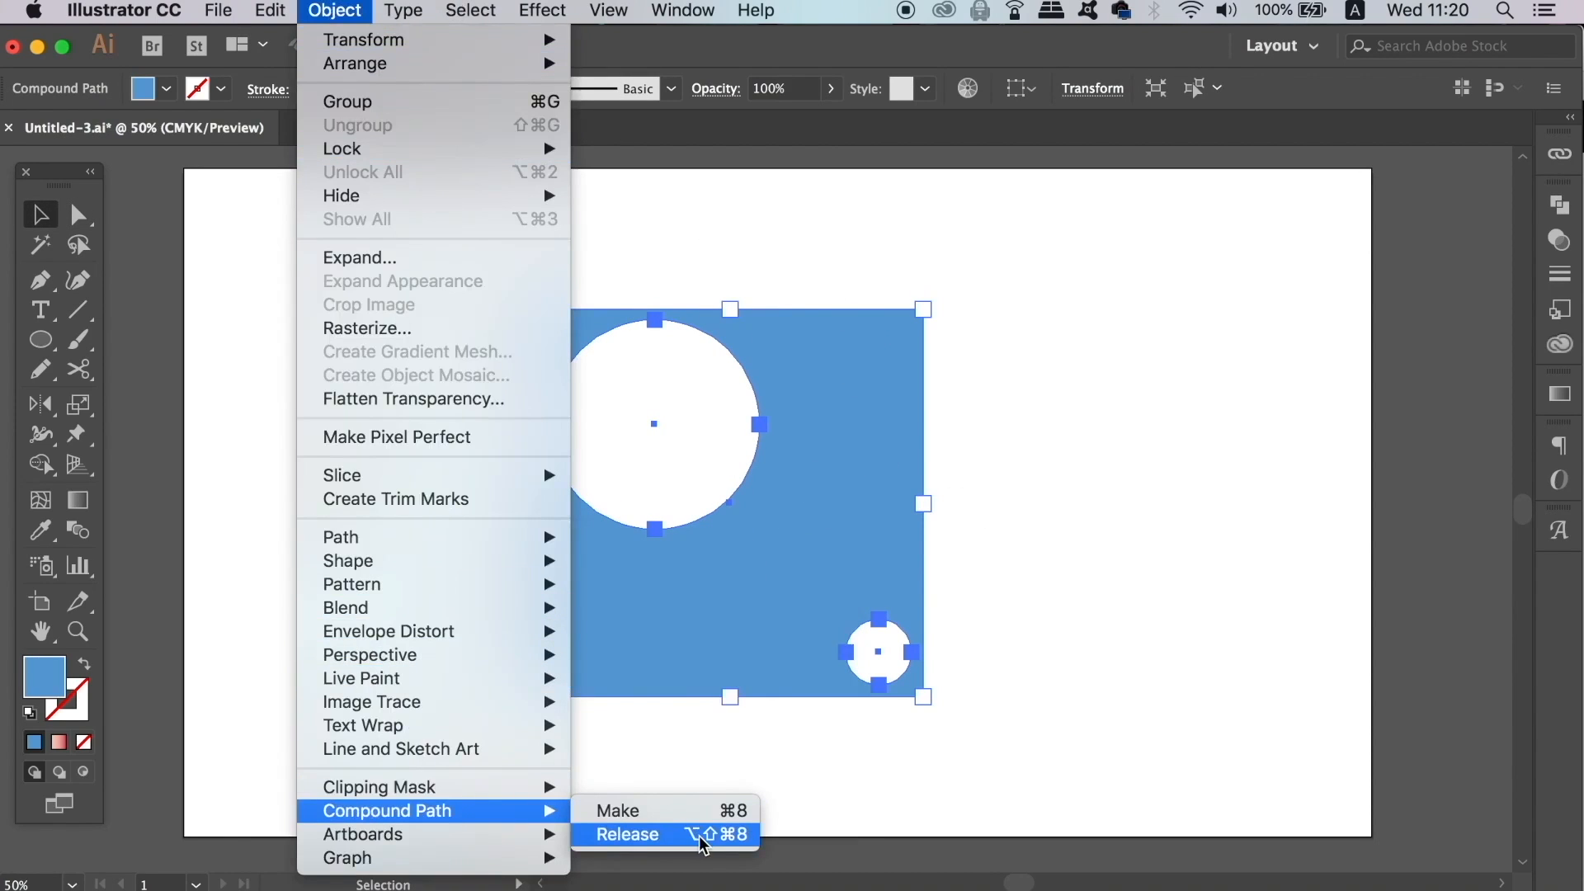
pyautogui.click(627, 833)
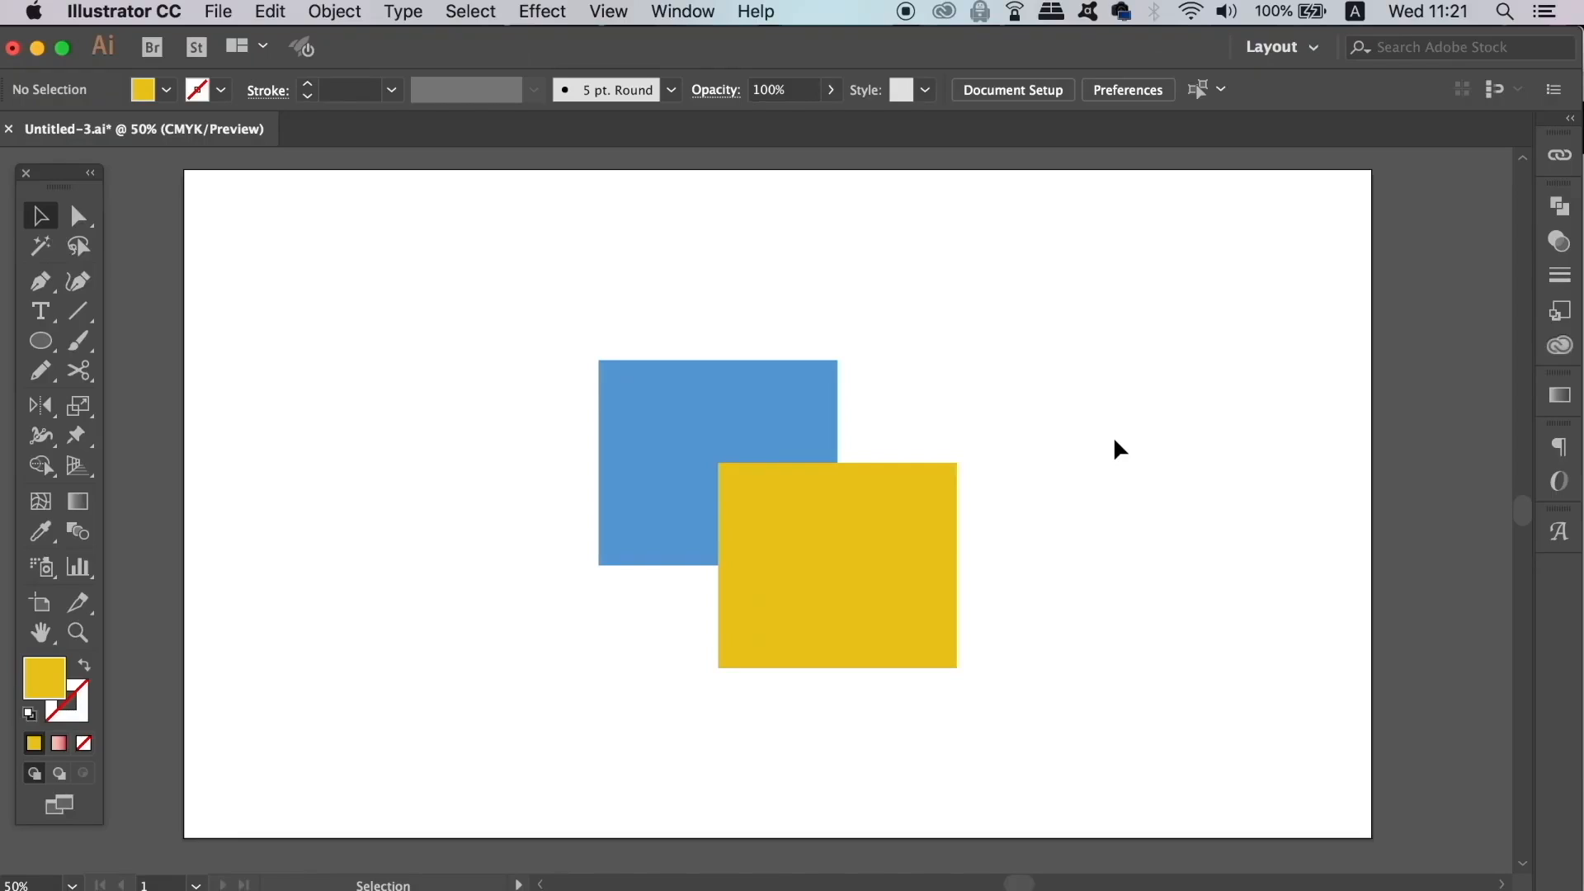
pyautogui.moveTo(566, 301)
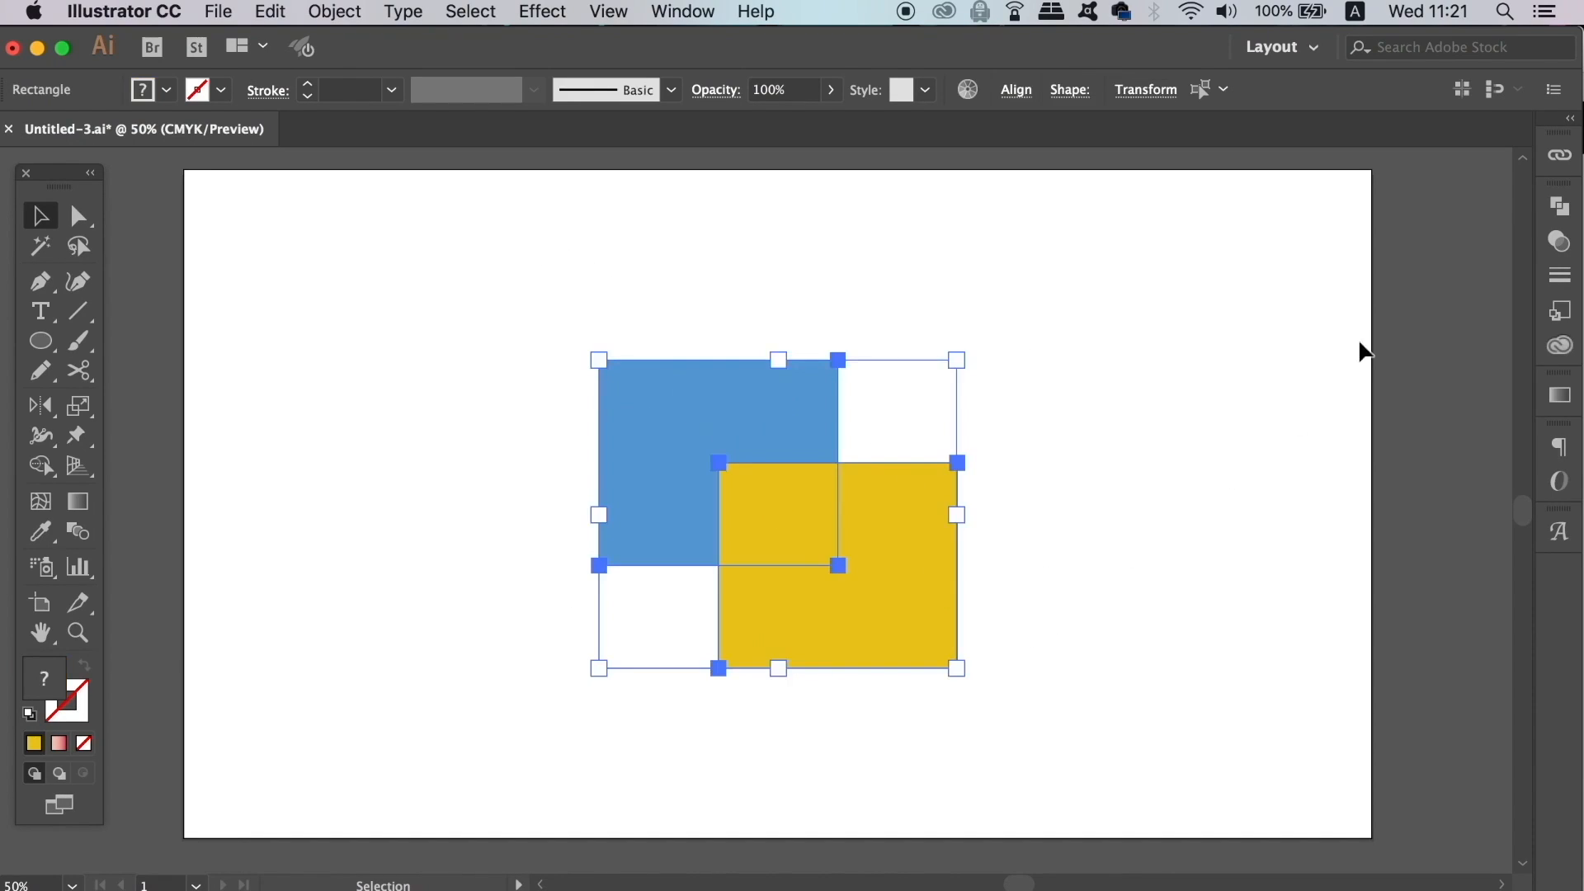
# - Option-click Minus Front to subtract the yellow square as an editable compound shape
pyautogui.click(1559, 208)
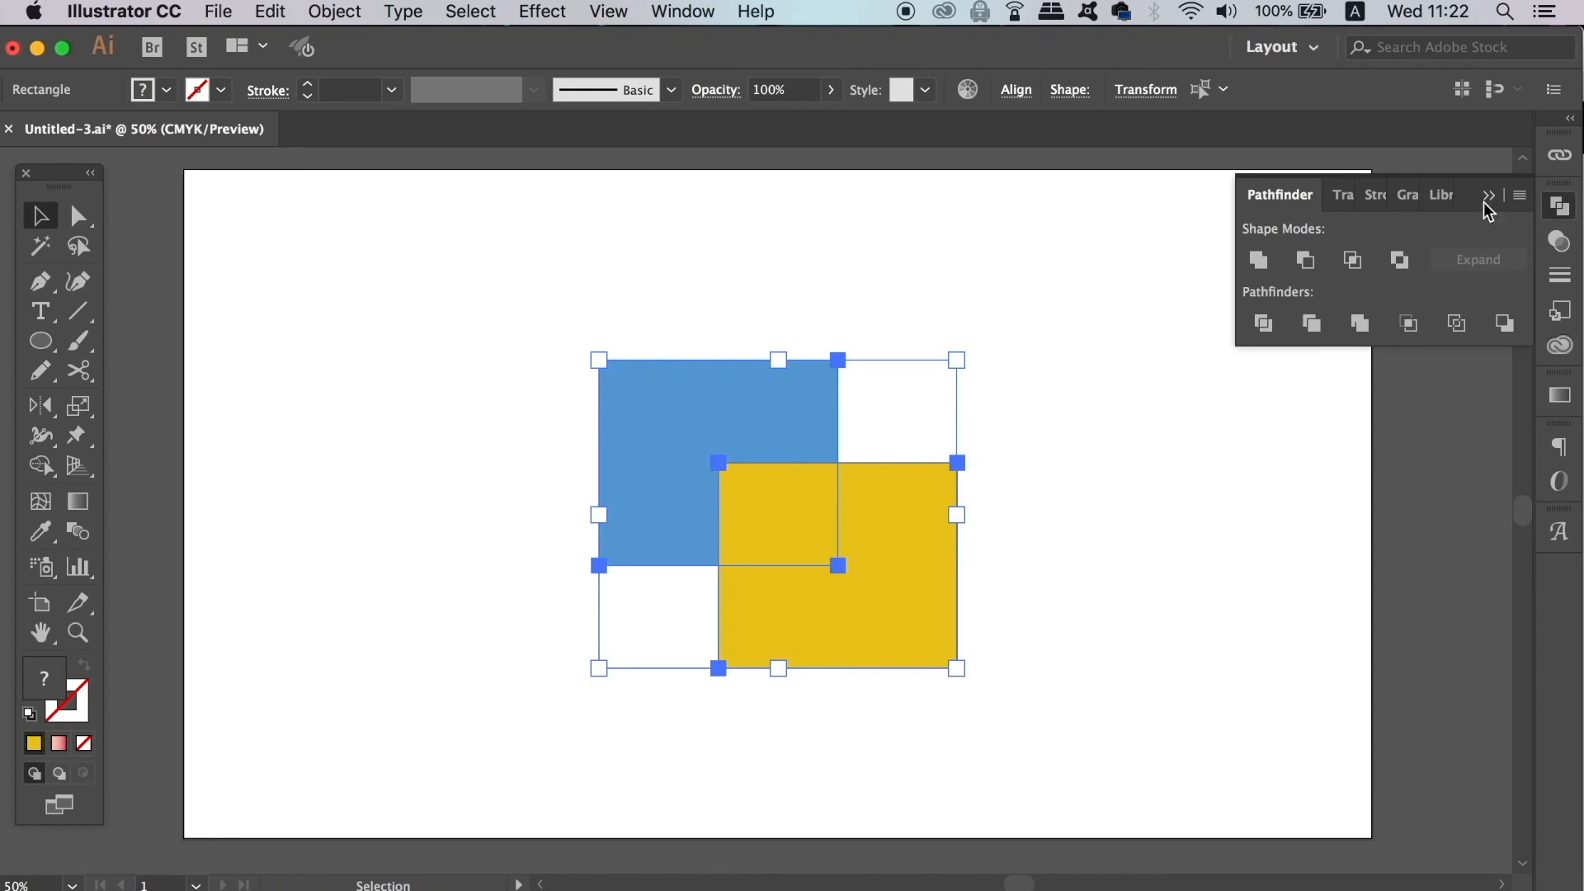
pyautogui.moveTo(1306, 260)
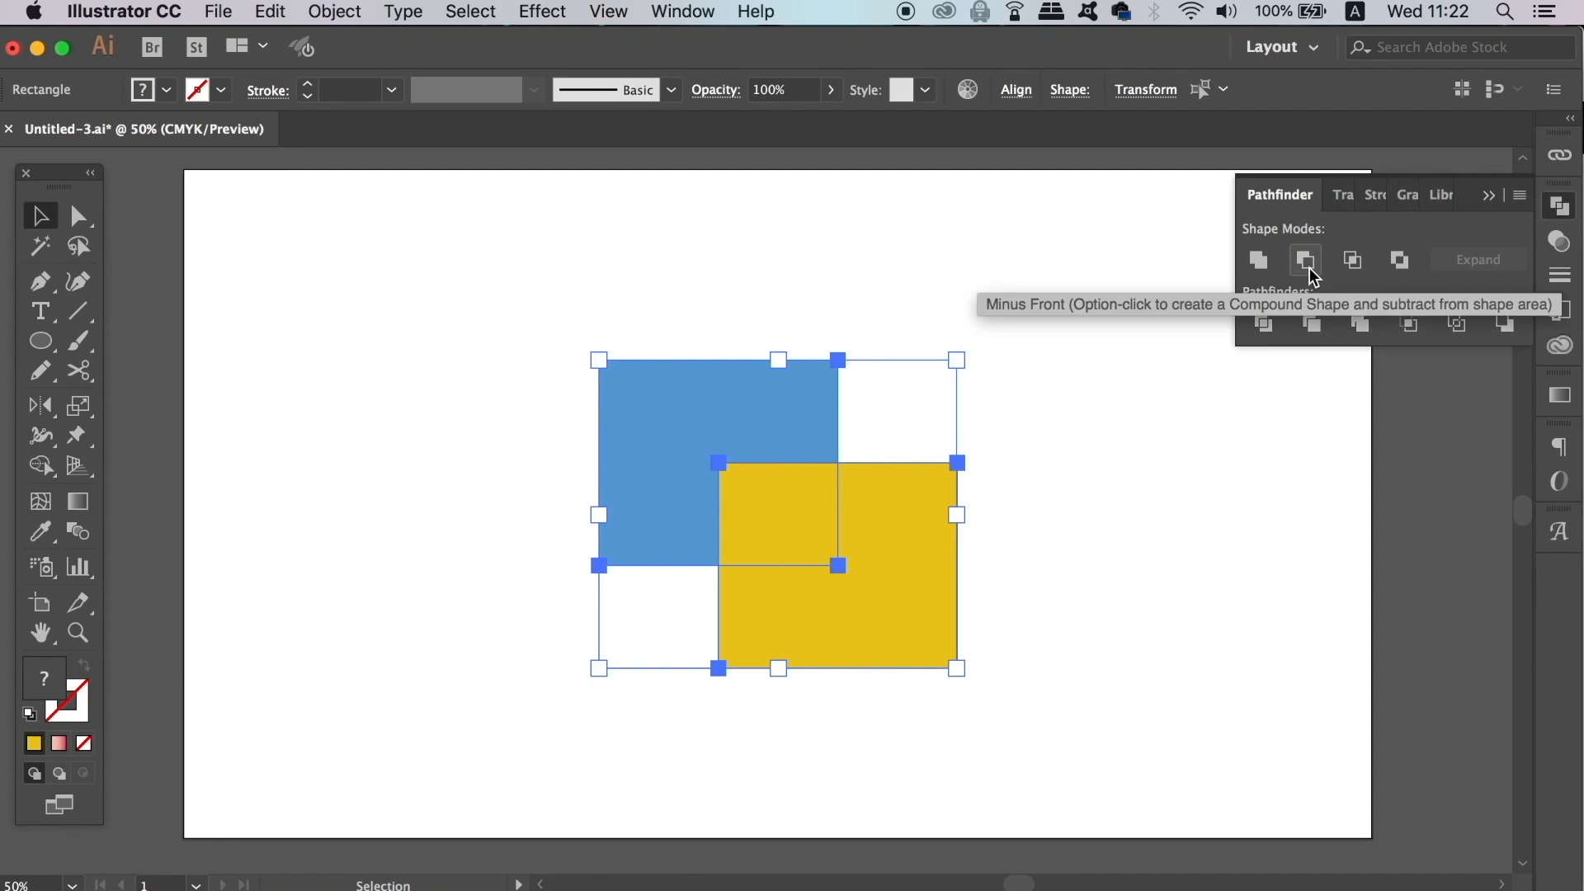
pyautogui.click(1304, 260)
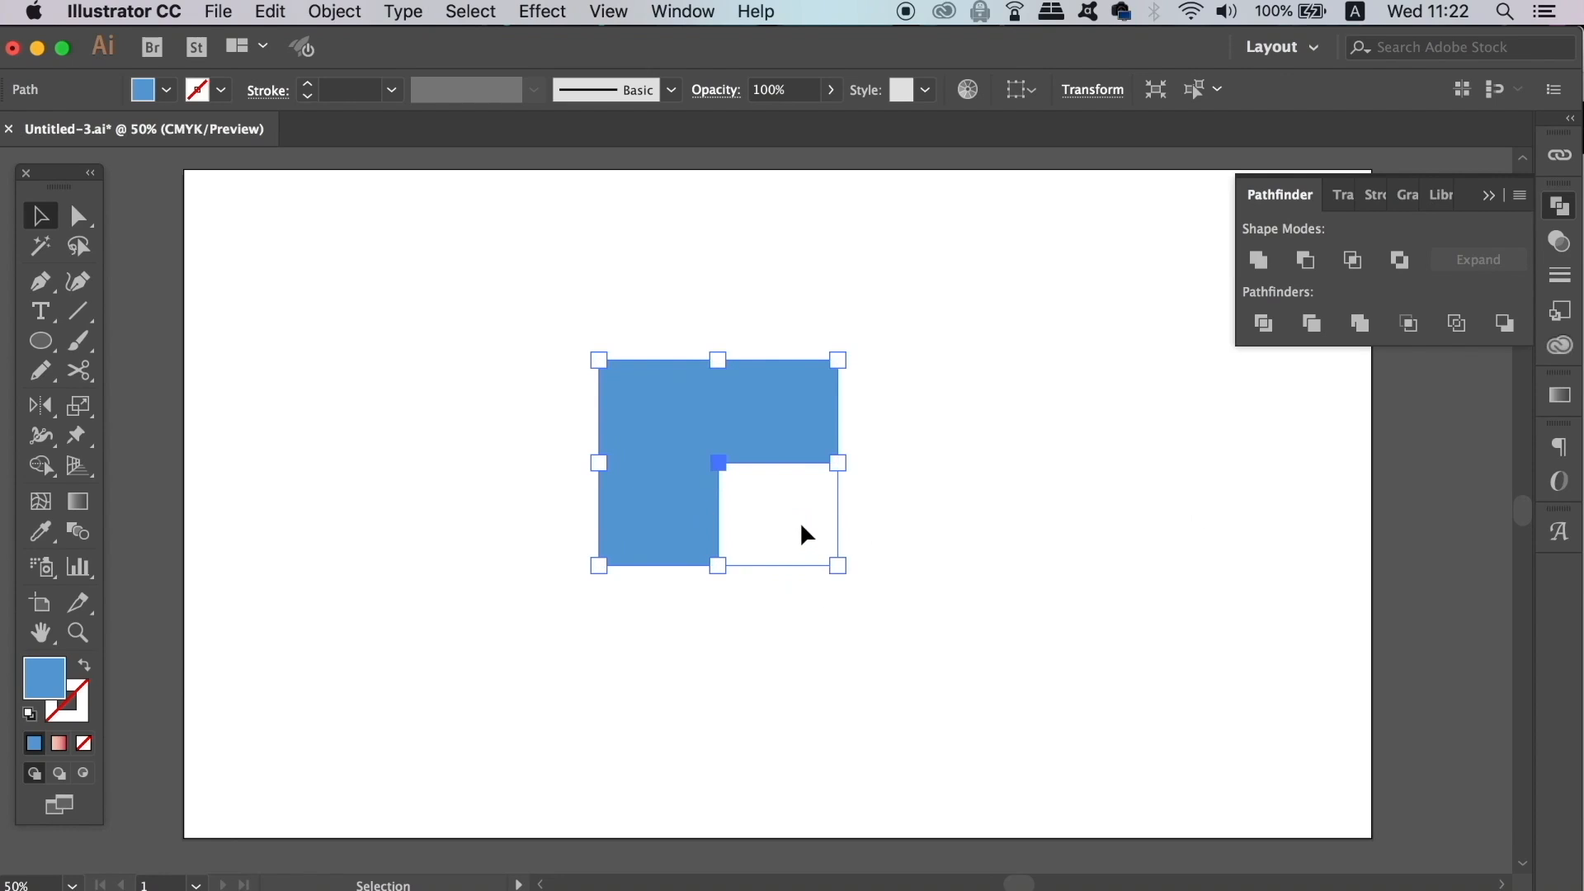
pyautogui.moveTo(965, 549)
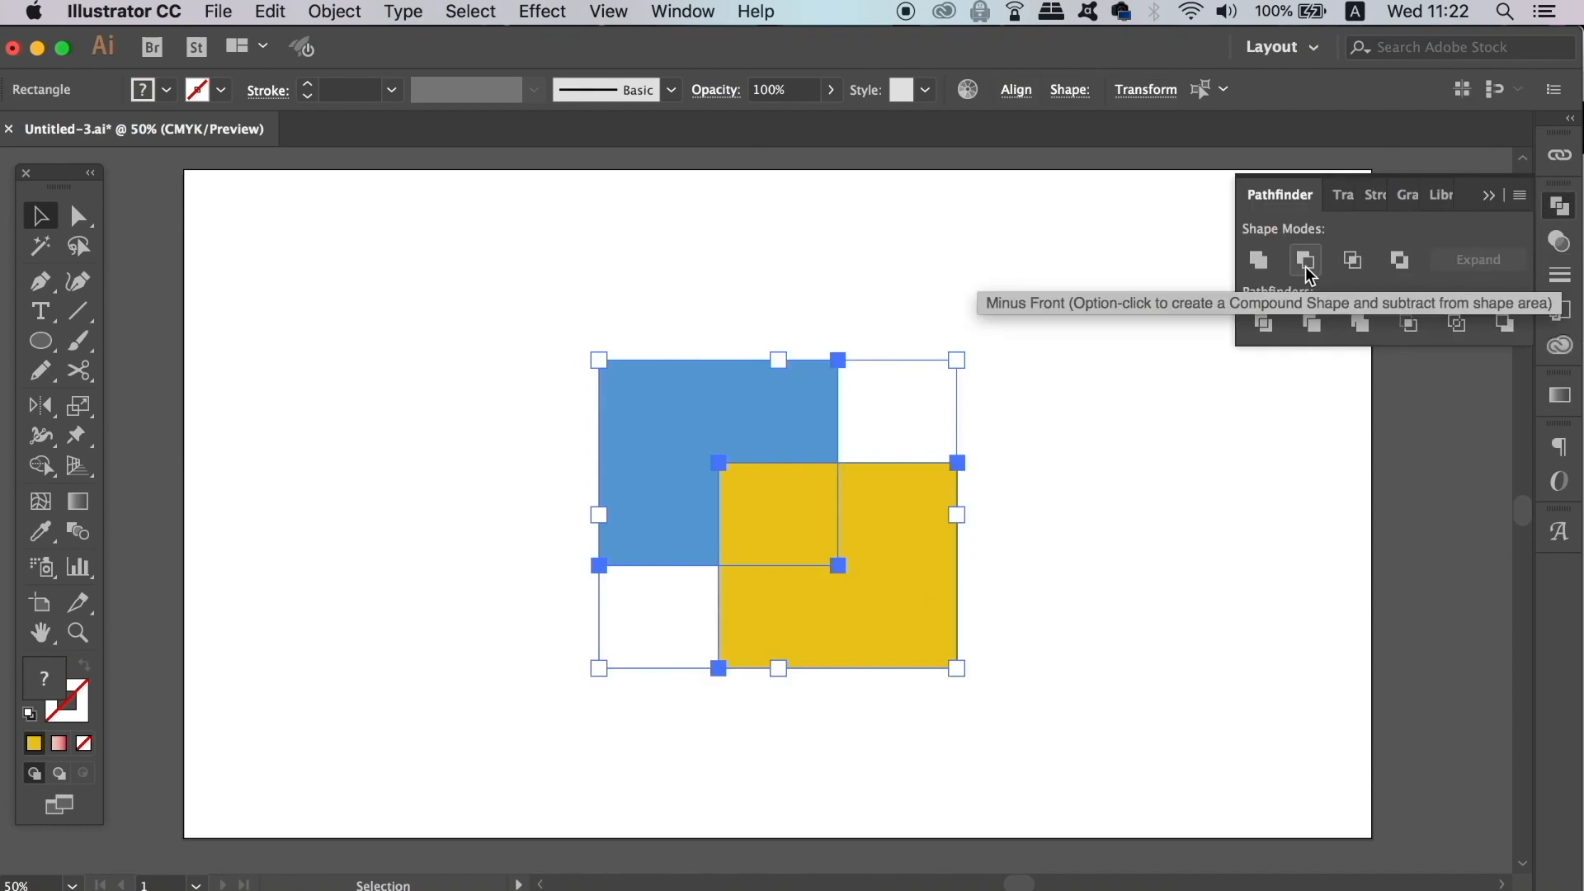
pyautogui.press('alt')
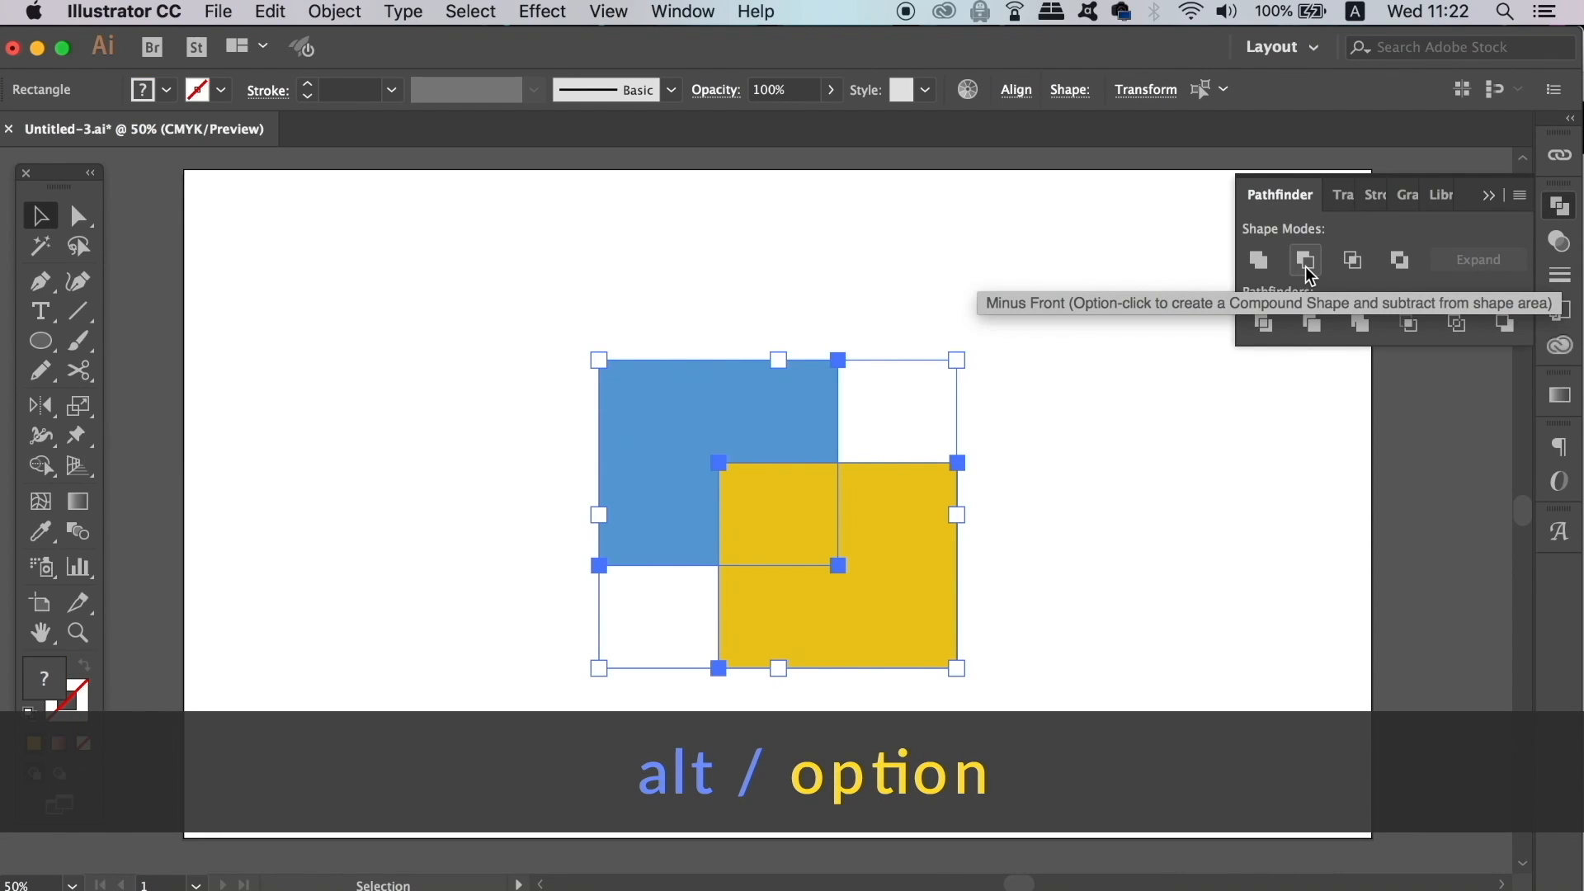
pyautogui.click(1304, 259)
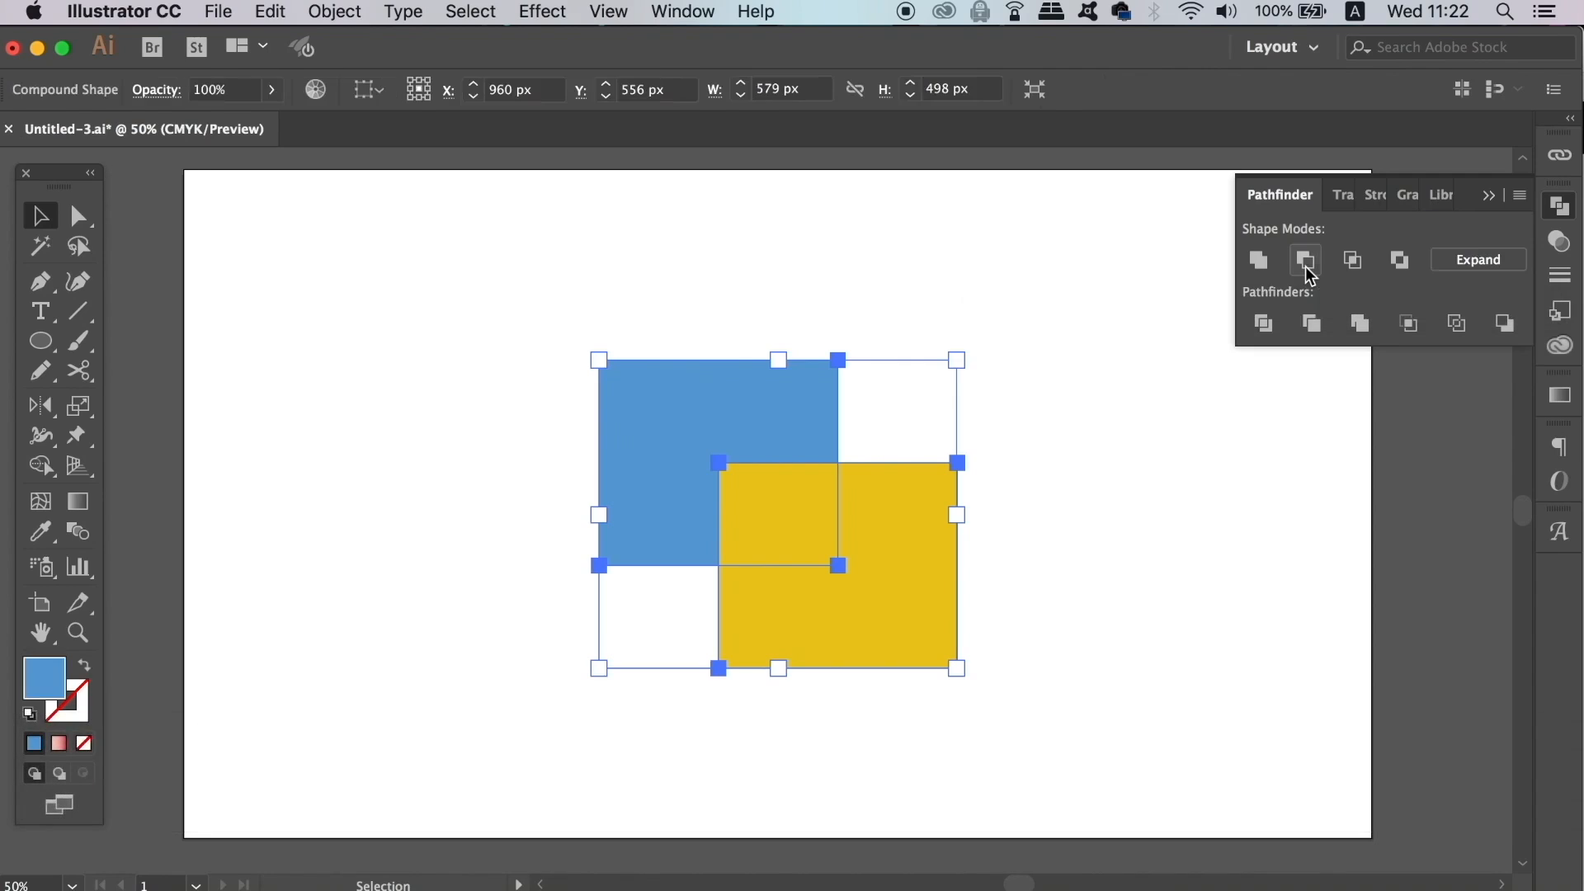
pyautogui.click(1304, 261)
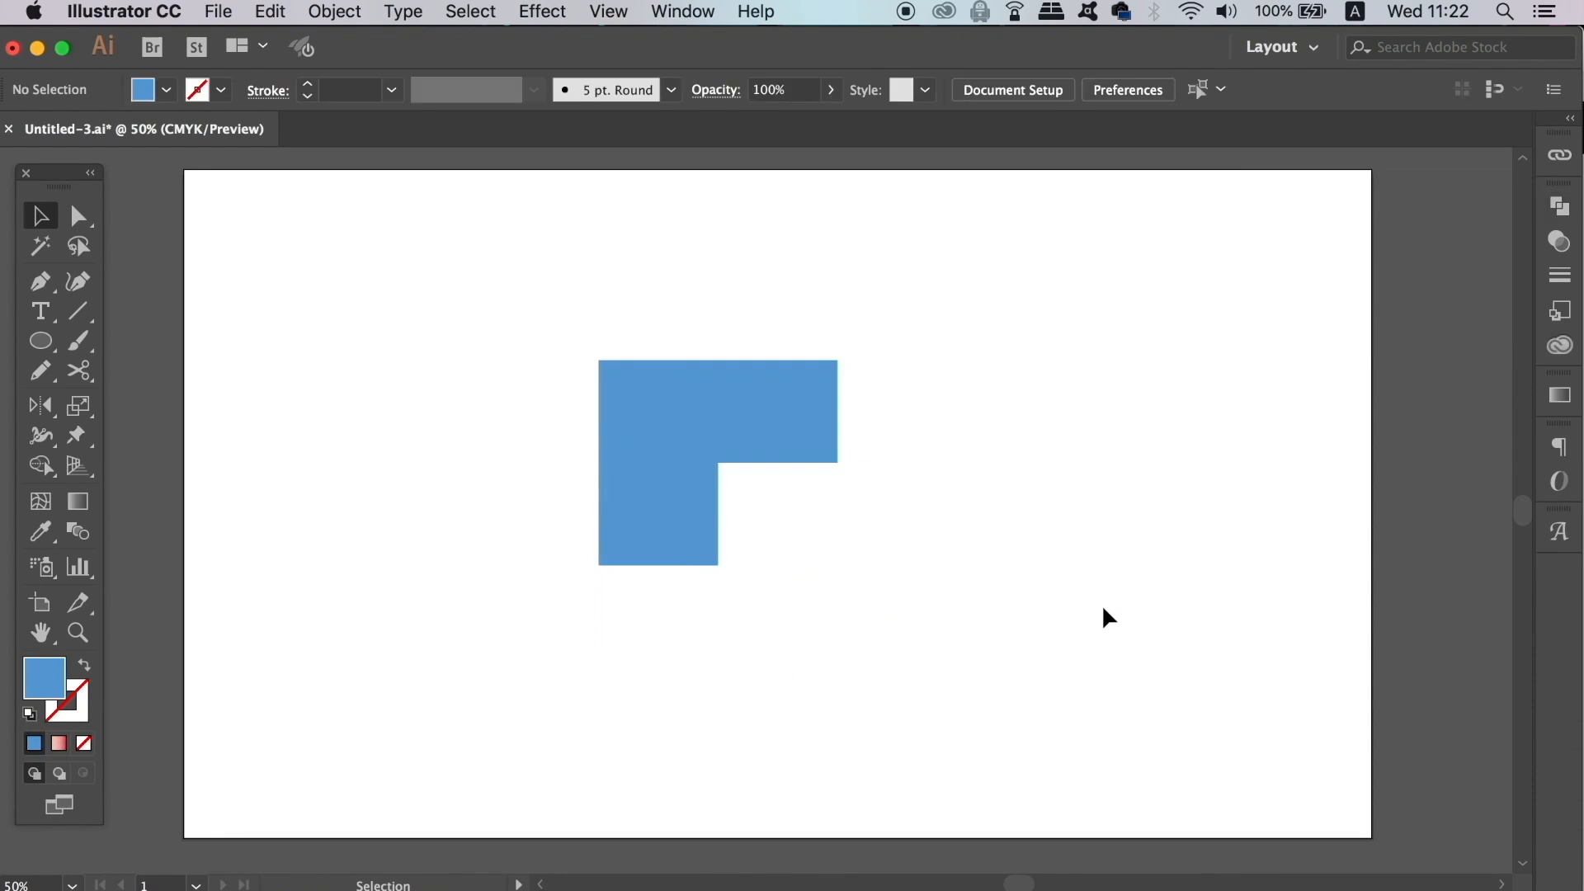
# - Select the black SATROI text and make it a compound shape from the Pathfinder panel menu
pyautogui.moveTo(717, 463); pyautogui.dragTo(262, 333)
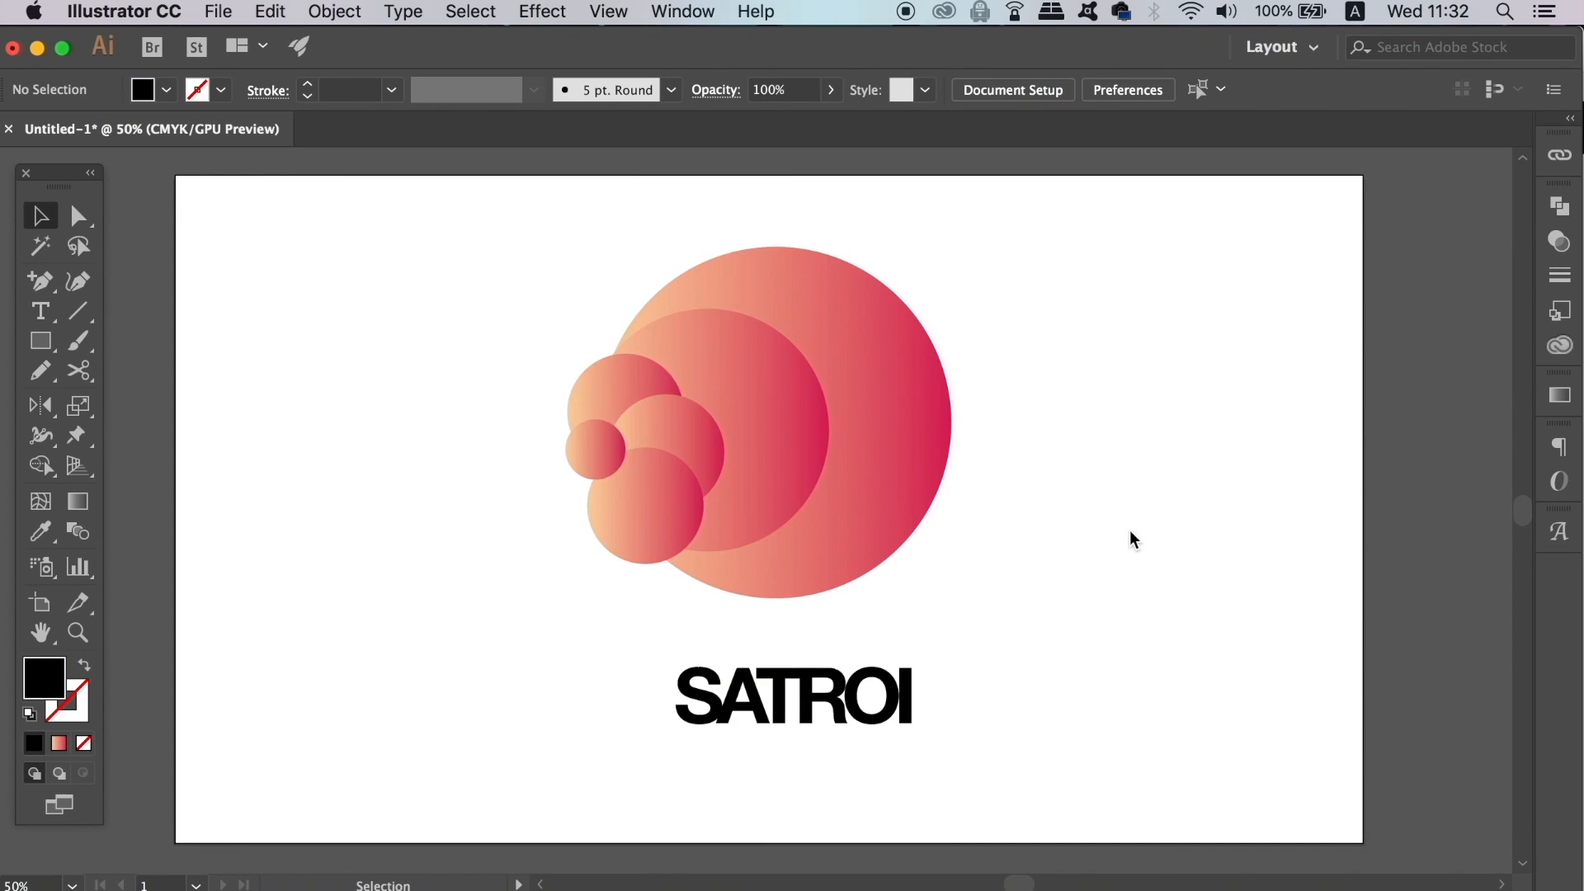
pyautogui.moveTo(1126, 545)
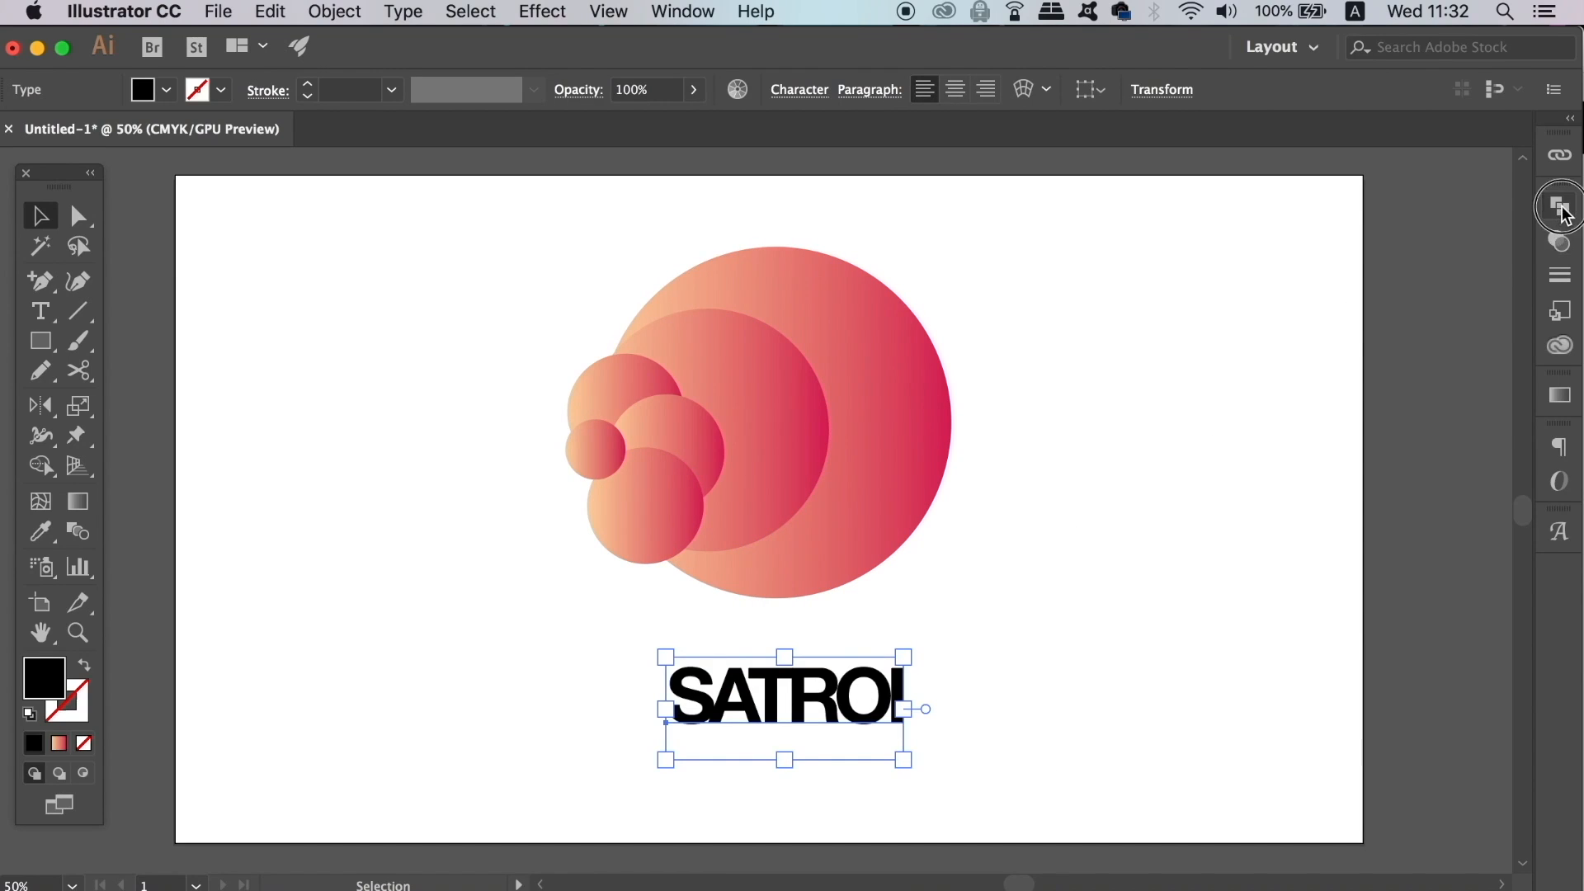
pyautogui.click(1558, 207)
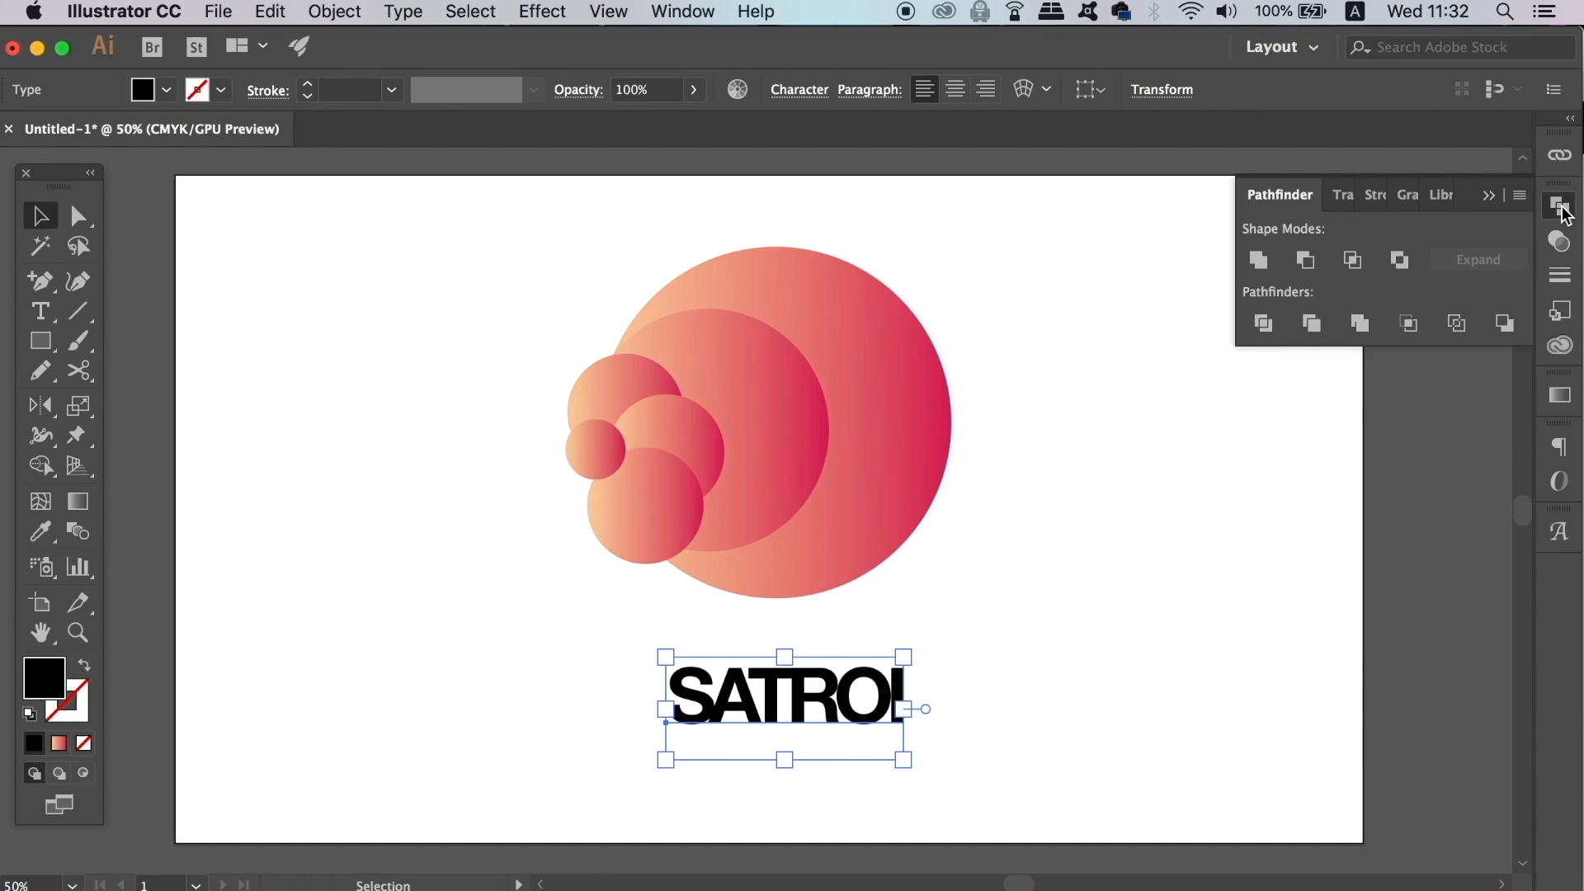
pyautogui.click(1519, 194)
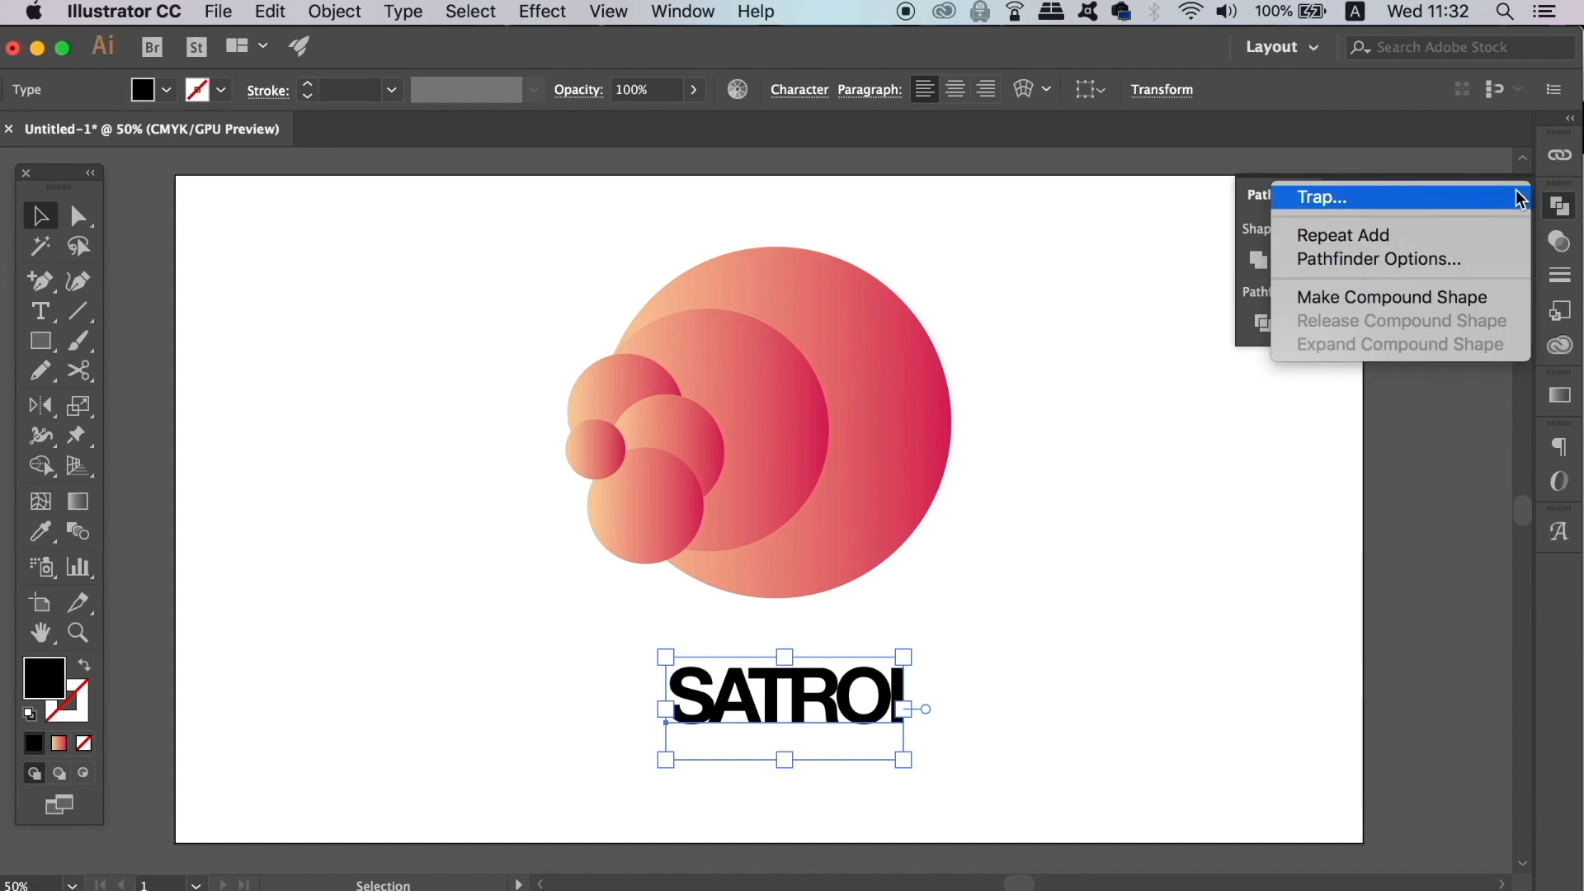
pyautogui.moveTo(1392, 296)
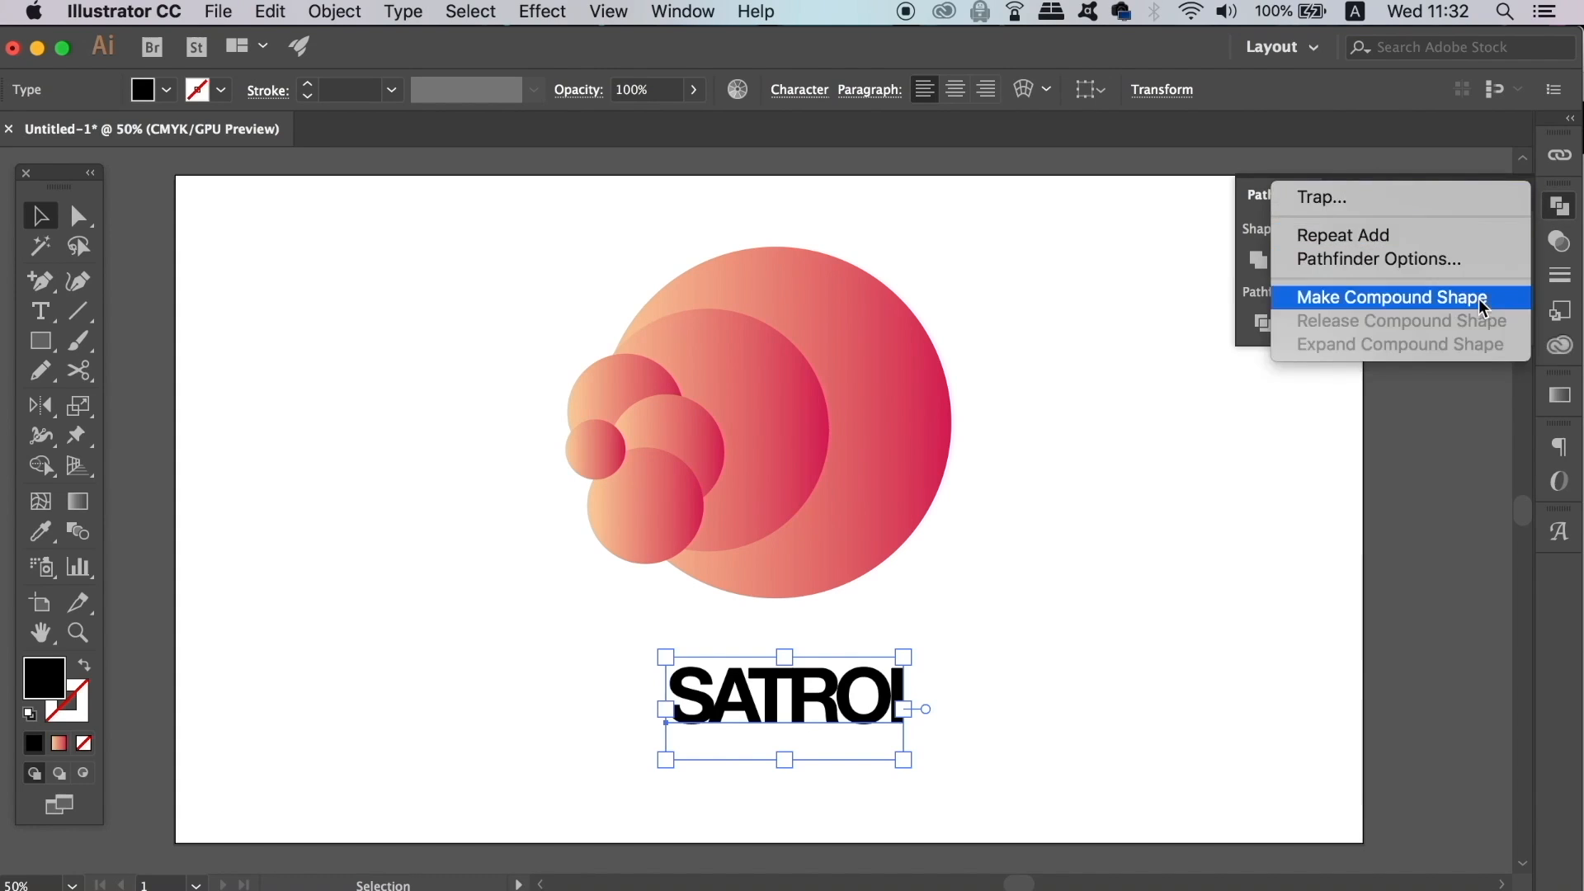
pyautogui.click(1391, 297)
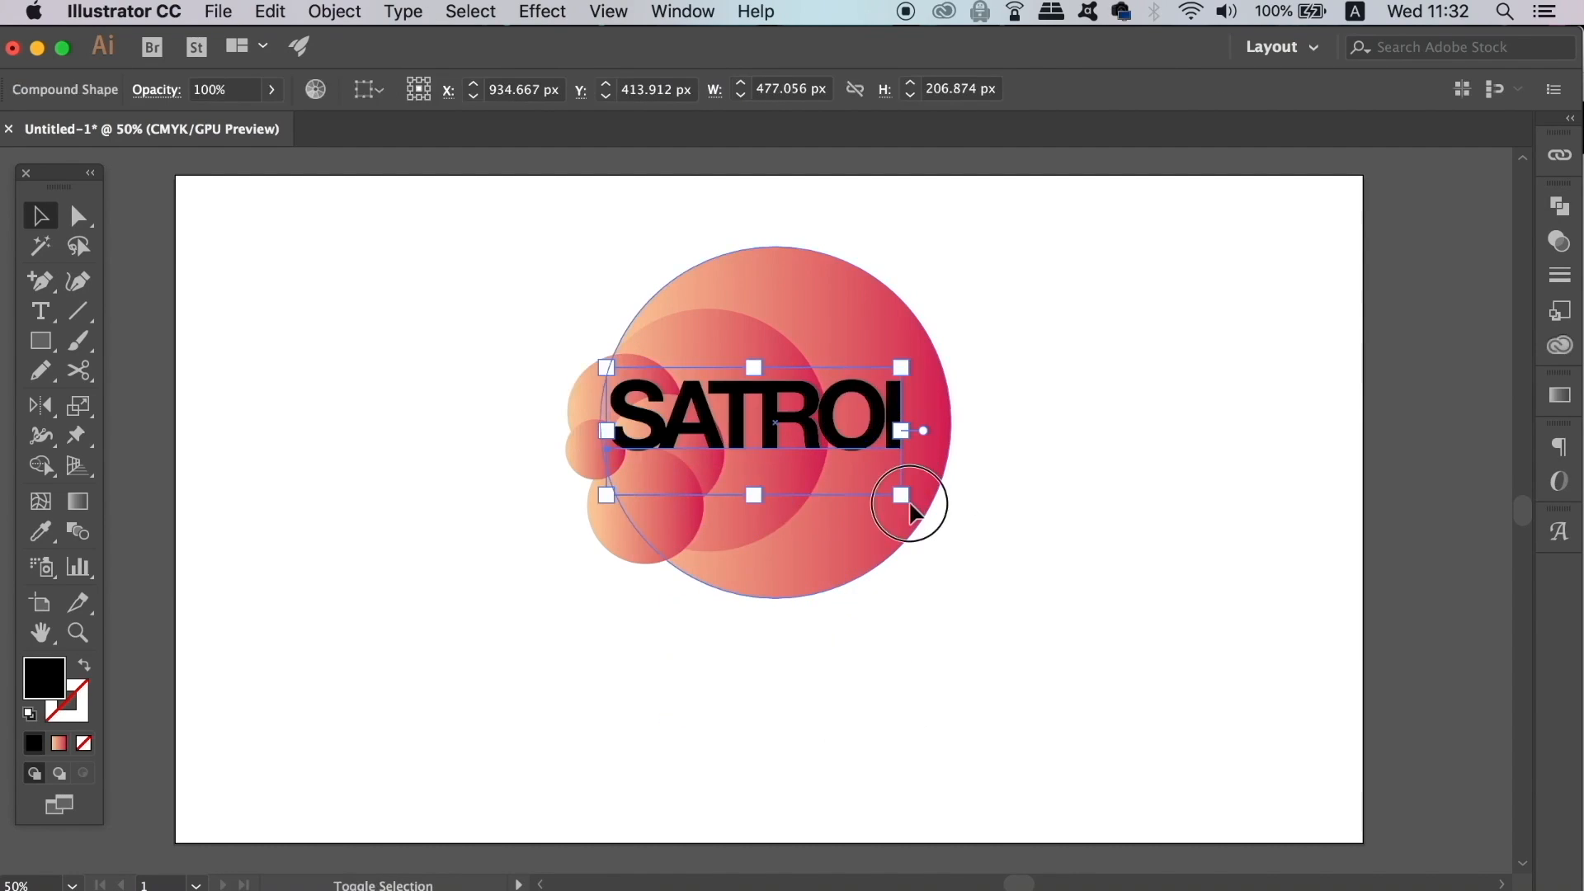
# - Move the SATROI text over the gradient circles and apply a clipping mask to them
pyautogui.moveTo(901, 495); pyautogui.dragTo(921, 520)
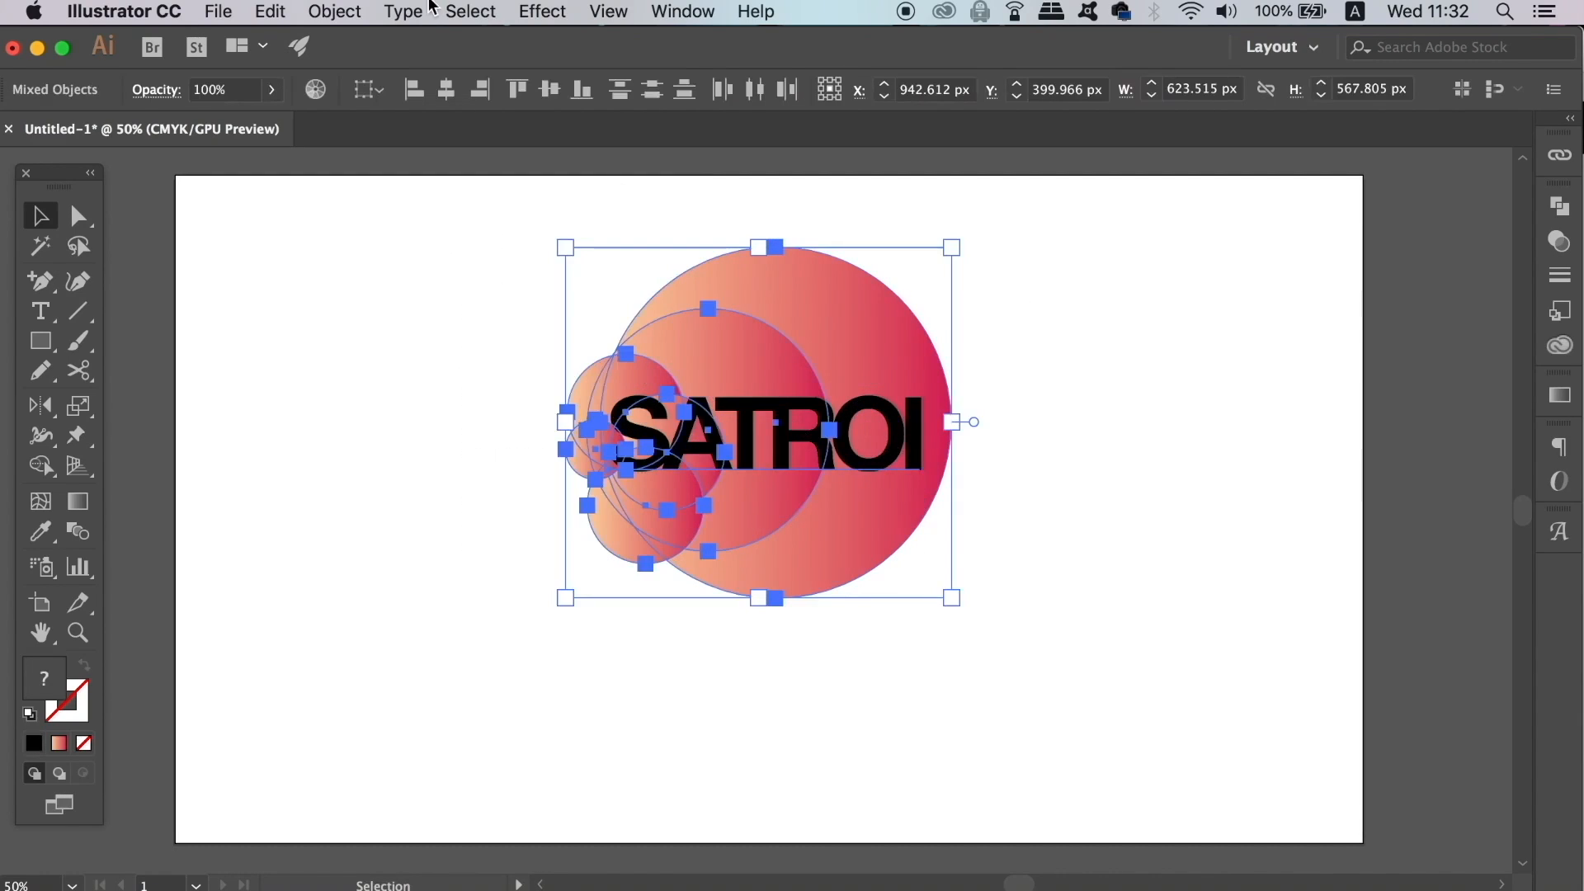
pyautogui.click(333, 10)
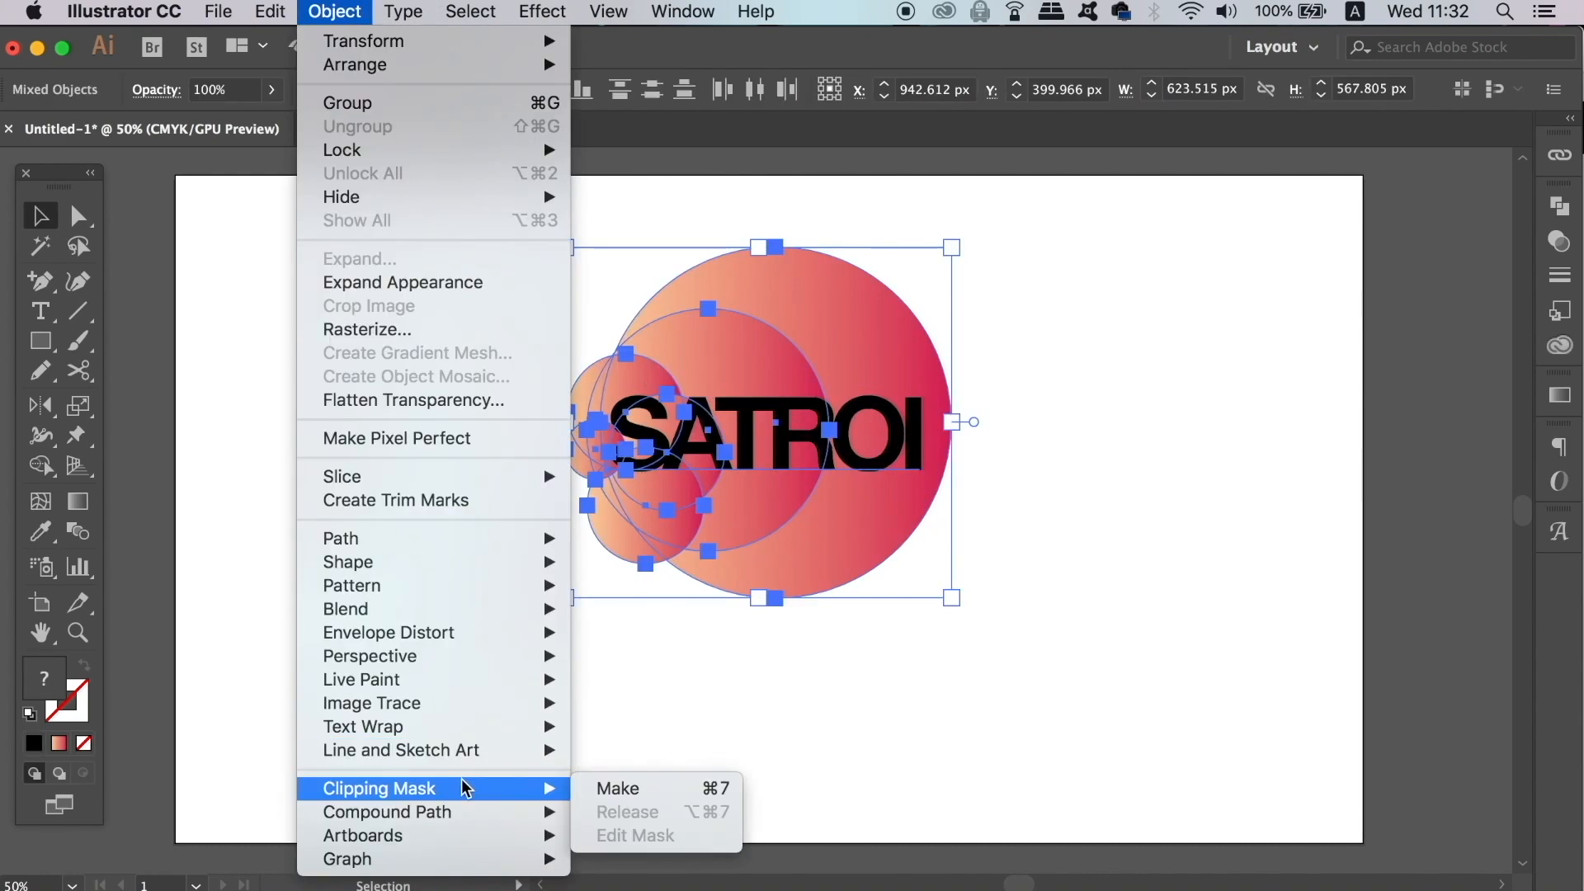
pyautogui.moveTo(626, 788)
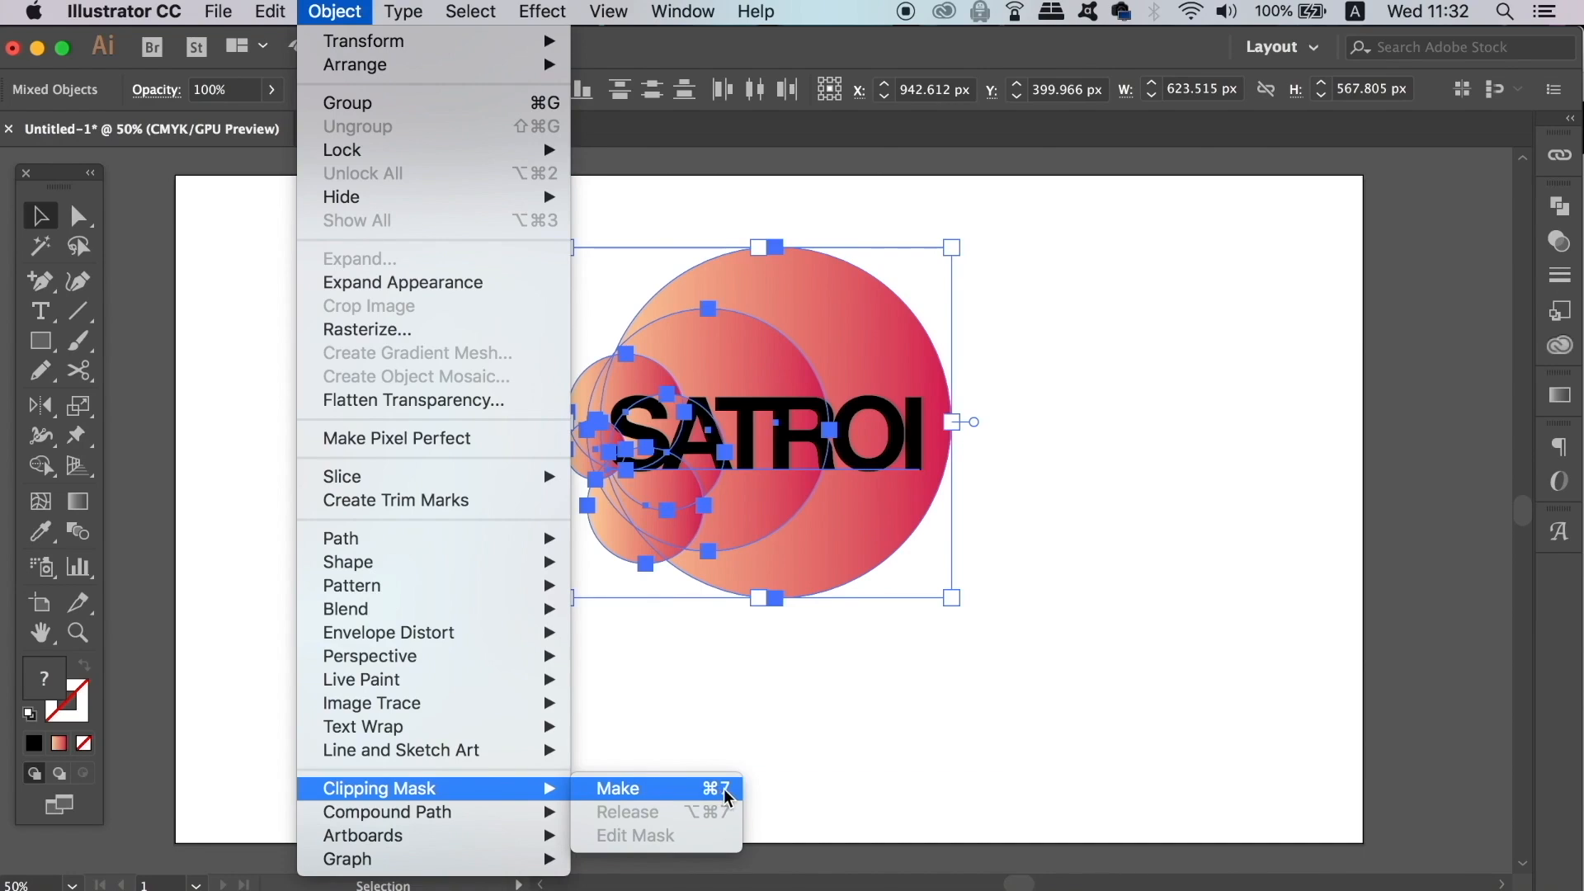
pyautogui.click(617, 788)
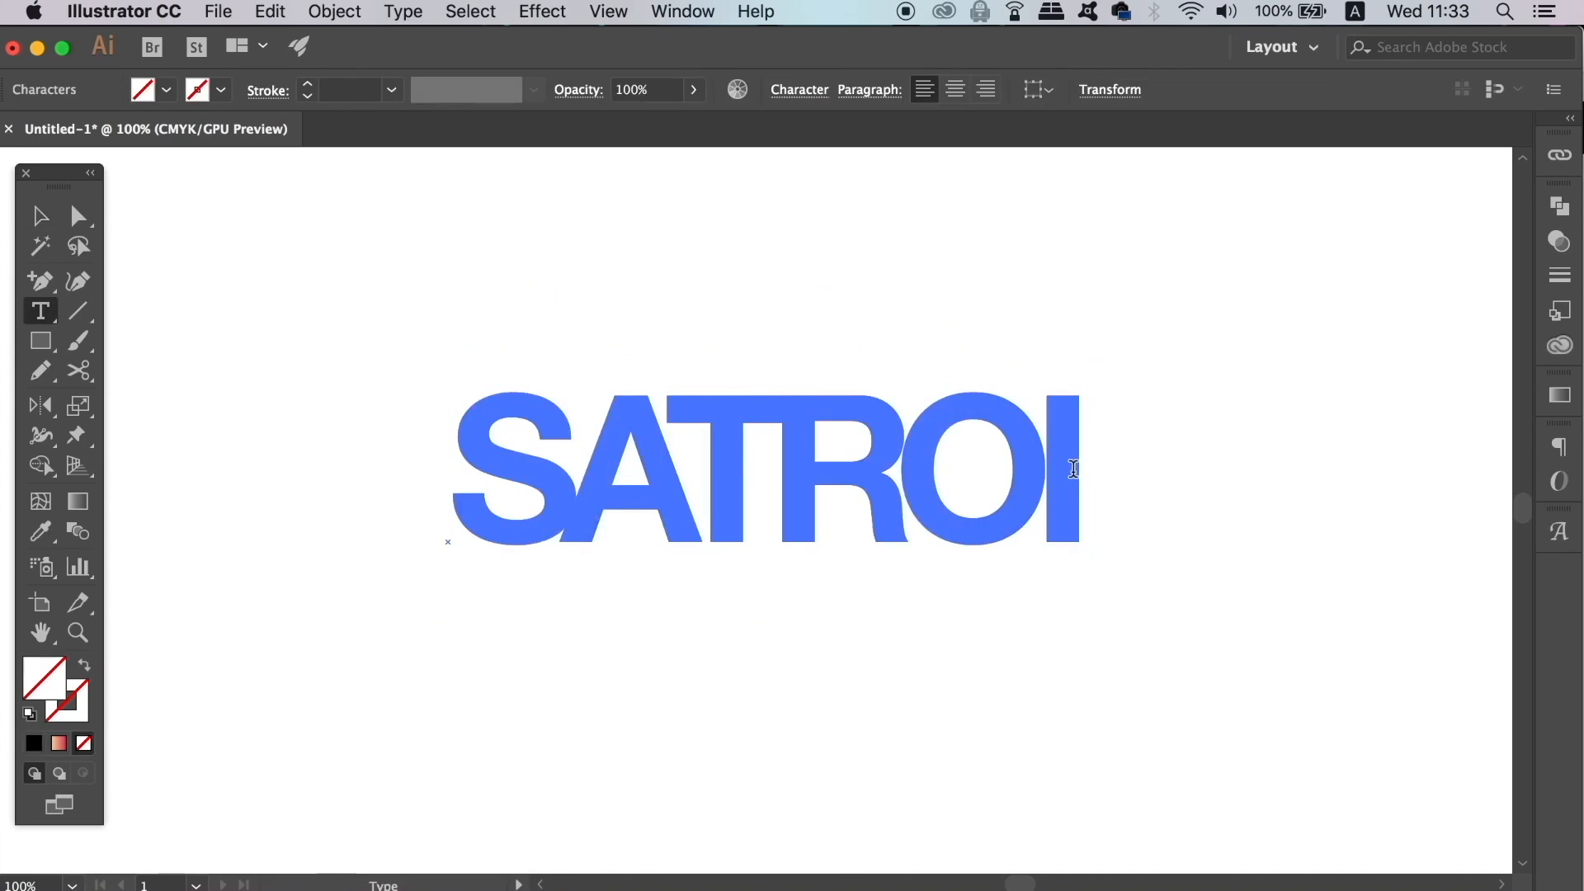
# - Add '2018' after SATROI and deselect to preview the gradient SATROI2018 lettering
pyautogui.write('2018')
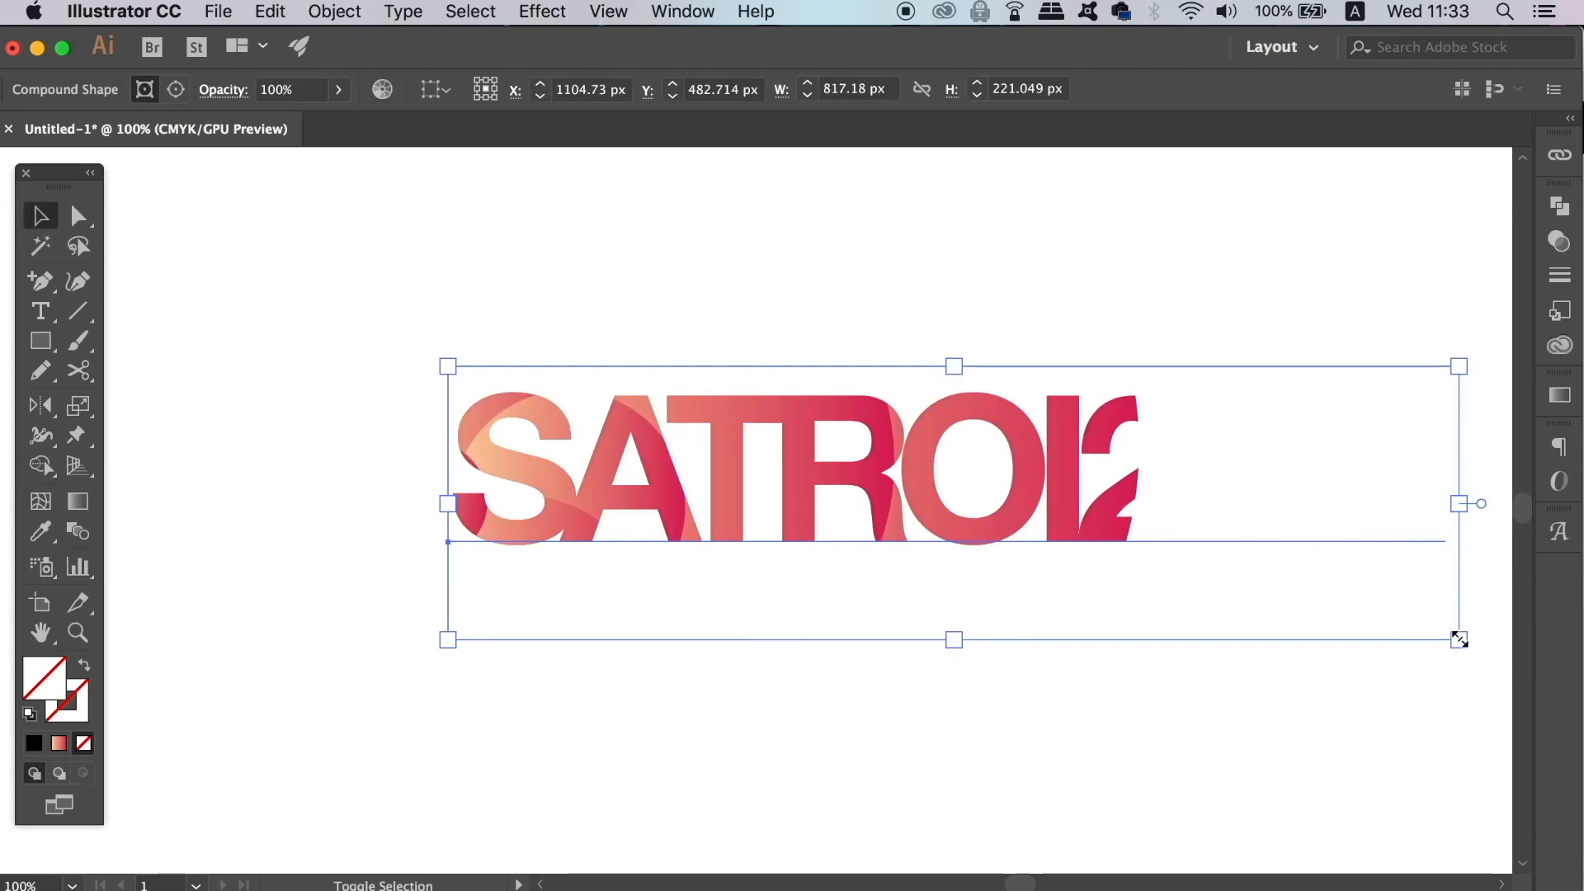
pyautogui.click(988, 677)
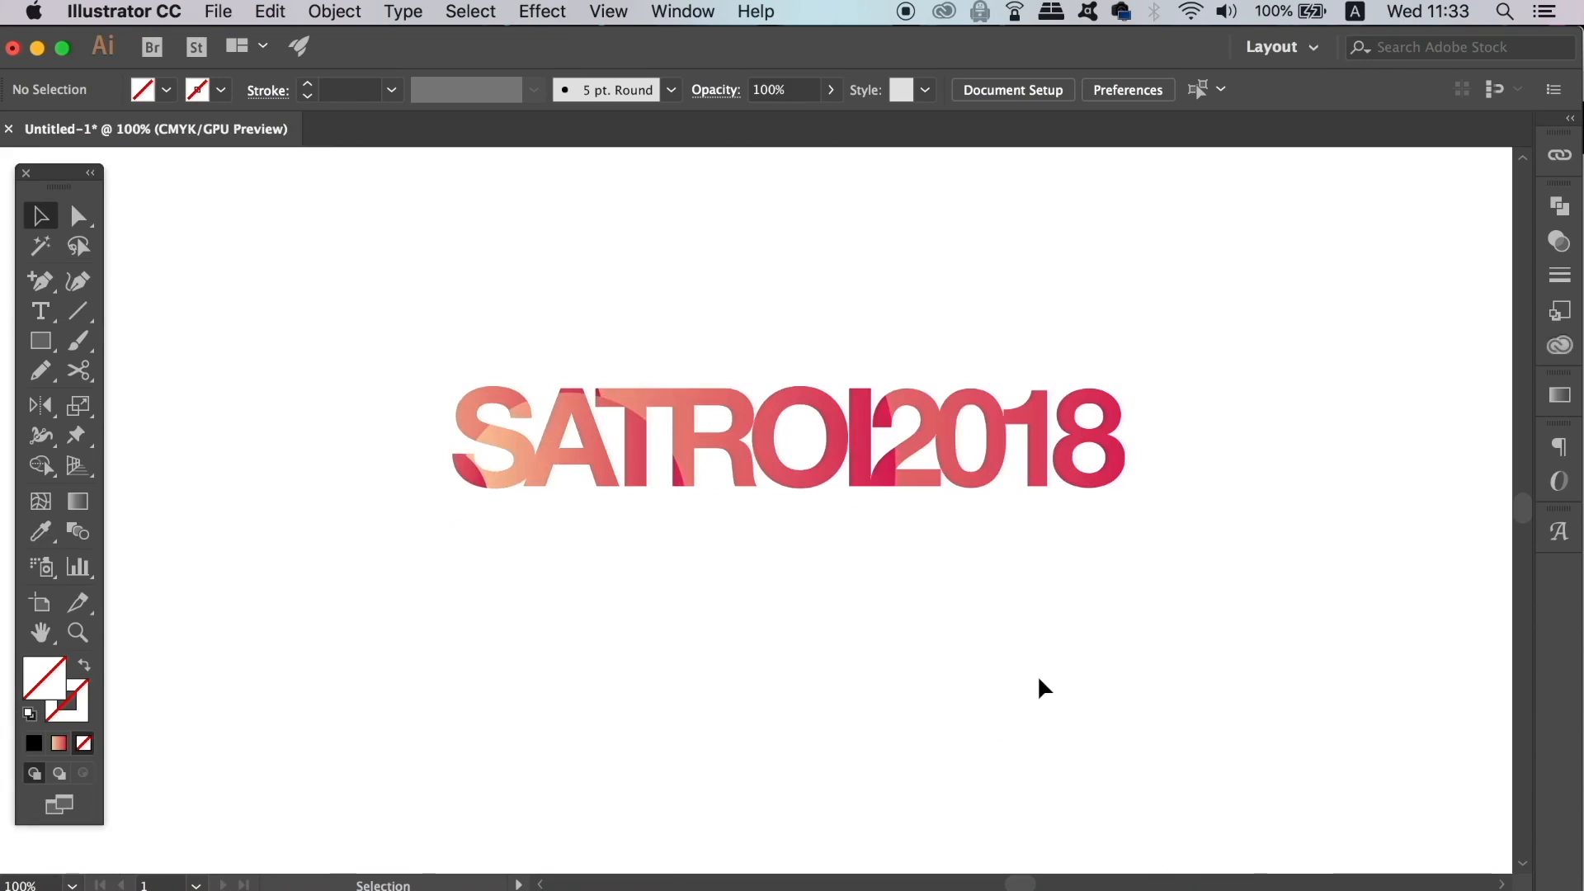
pyautogui.click(40, 311)
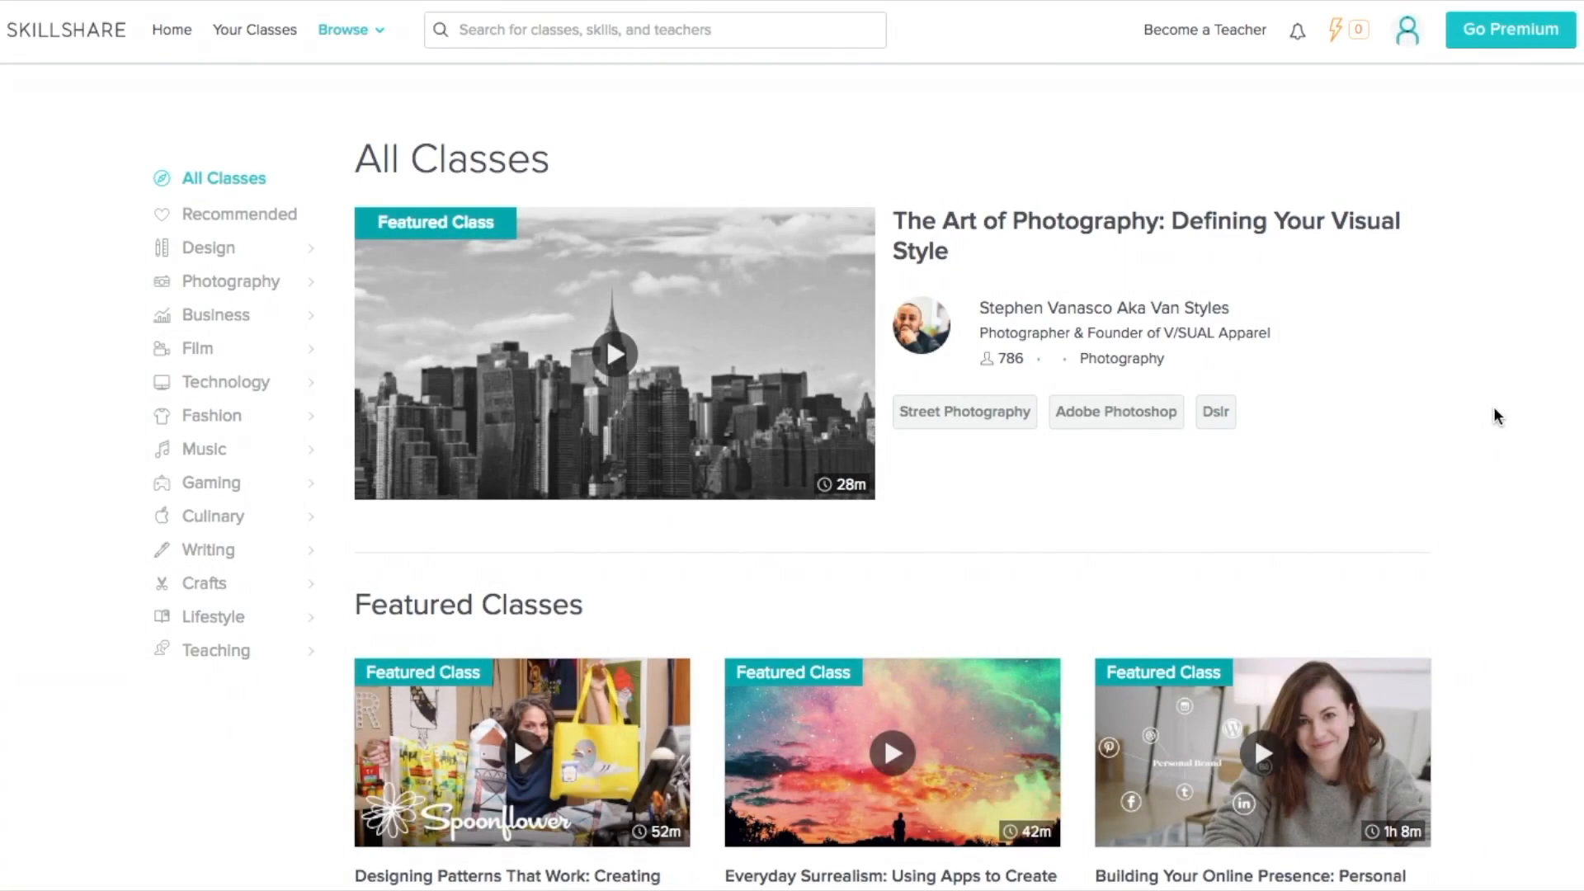
# - Scroll past Featured Classes to bring the Trending Classes row into view
pyautogui.scroll(-3)
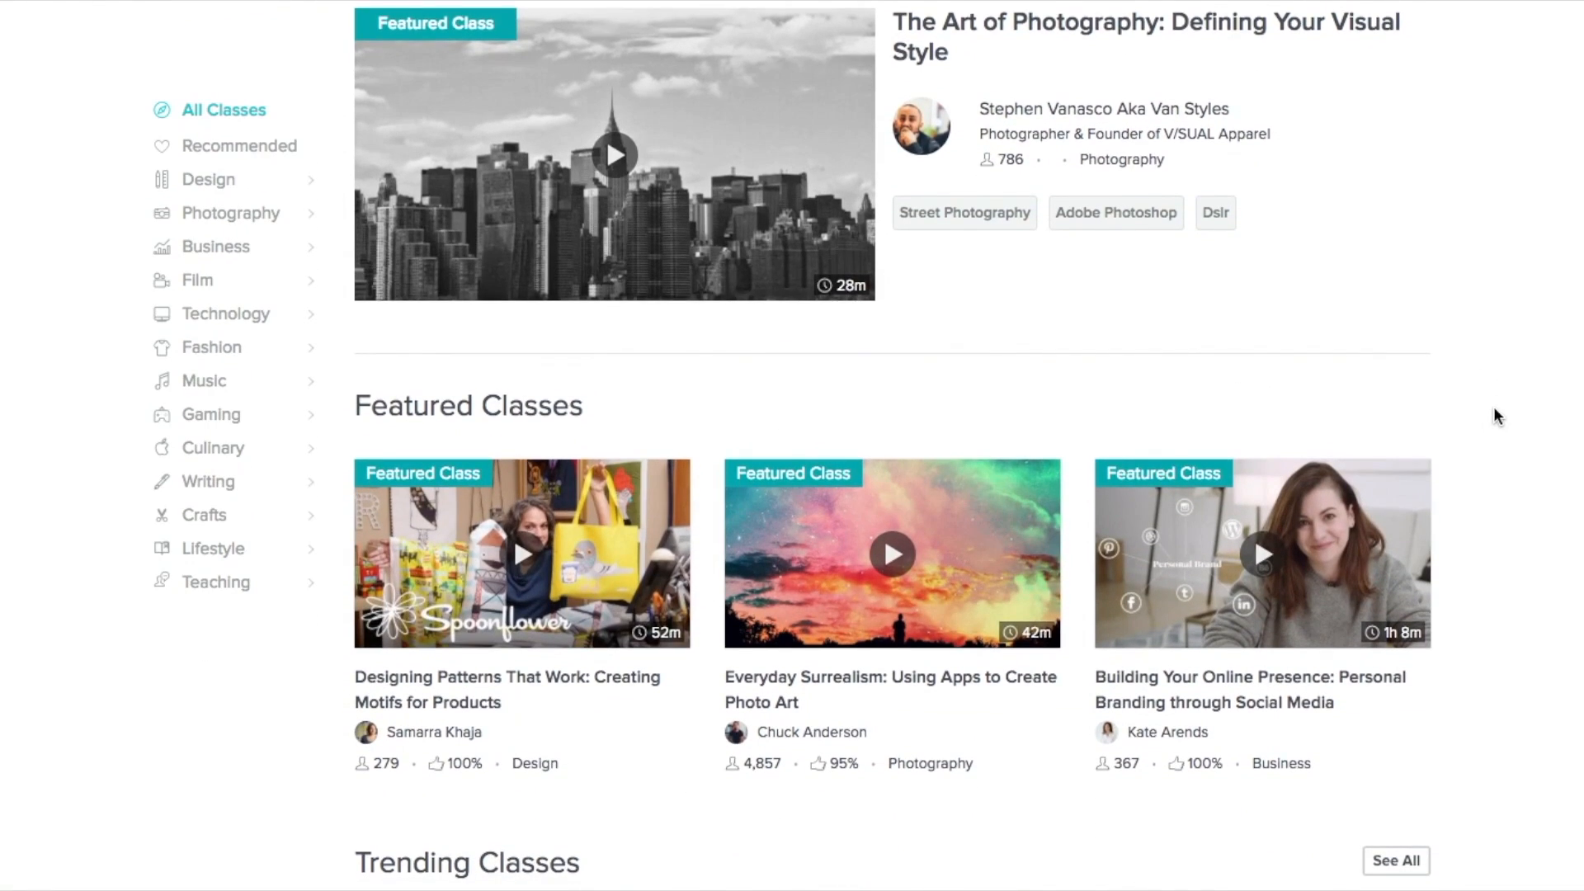
pyautogui.scroll(-3)
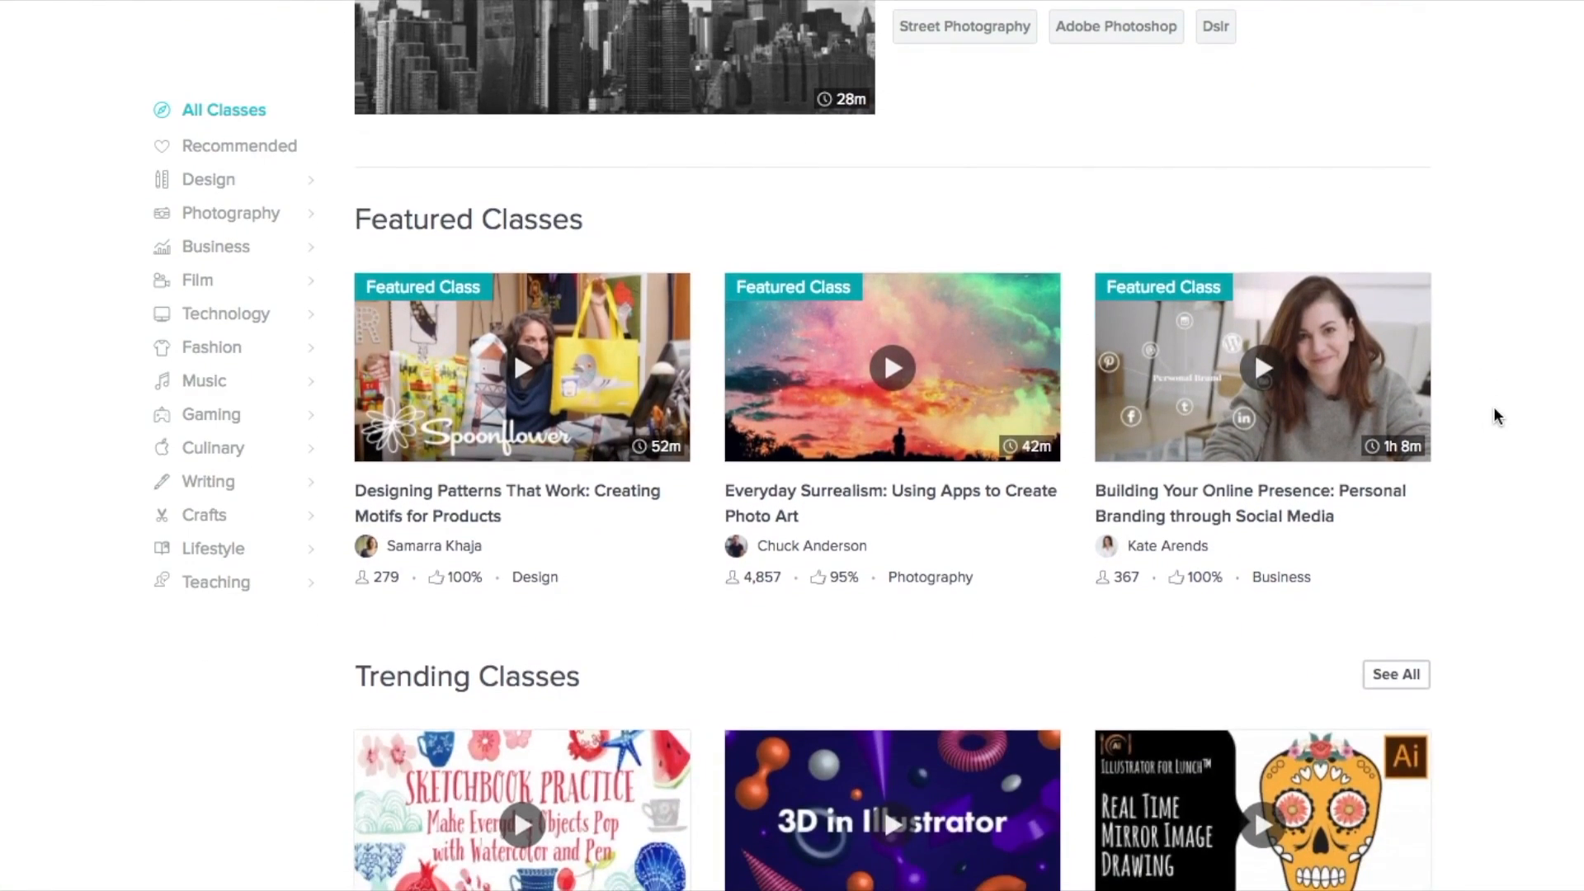